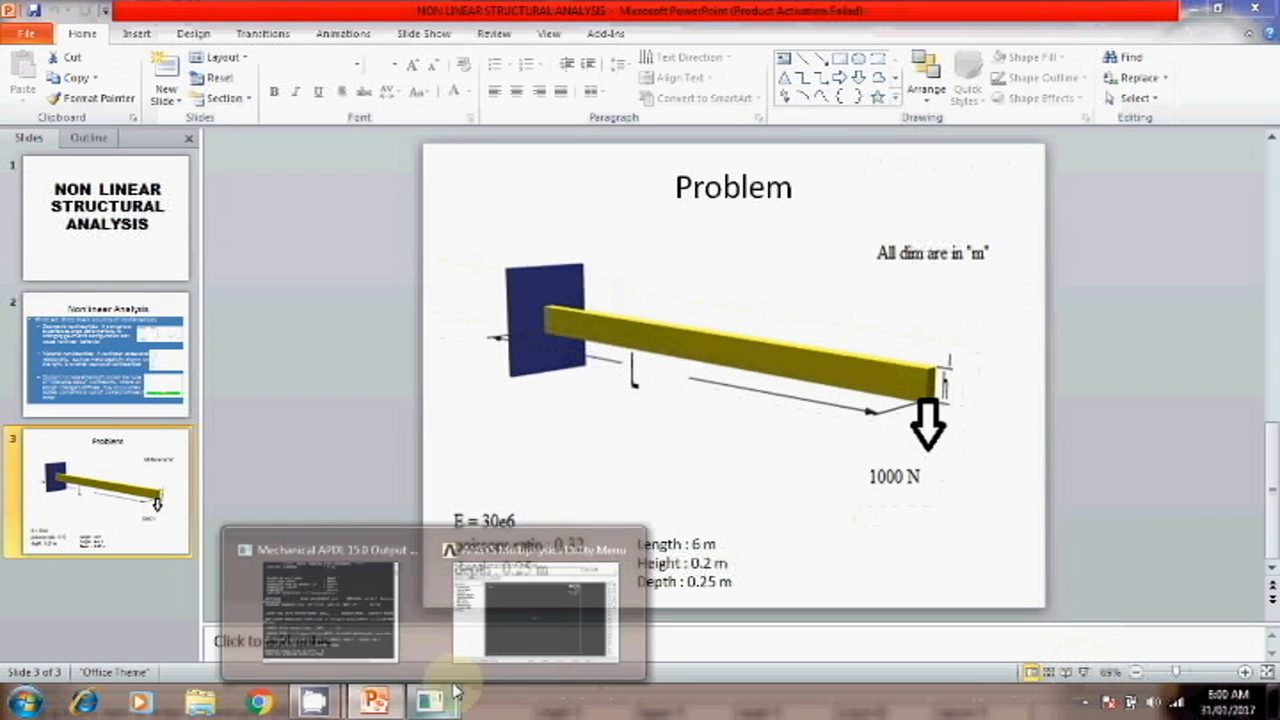
# Maximize the ANSYS window and restrict the discipline preferences to Structural.
pyautogui.click(536, 610)
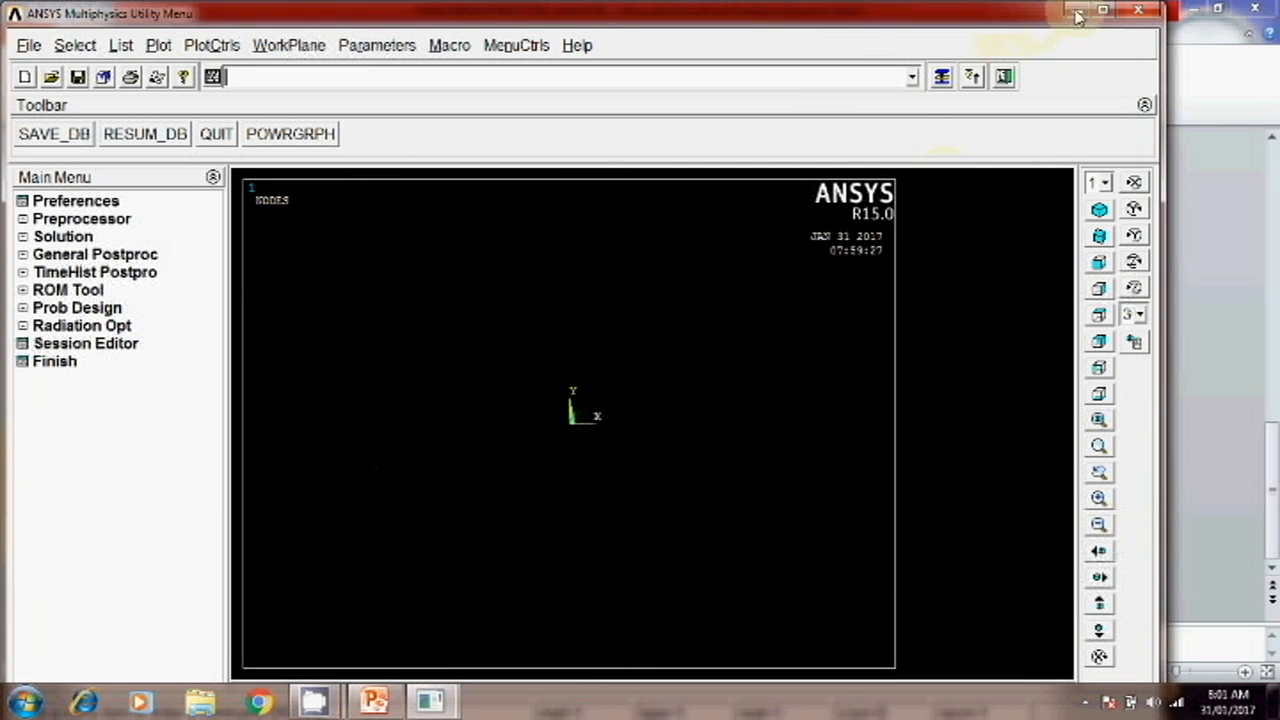
pyautogui.click(1100, 10)
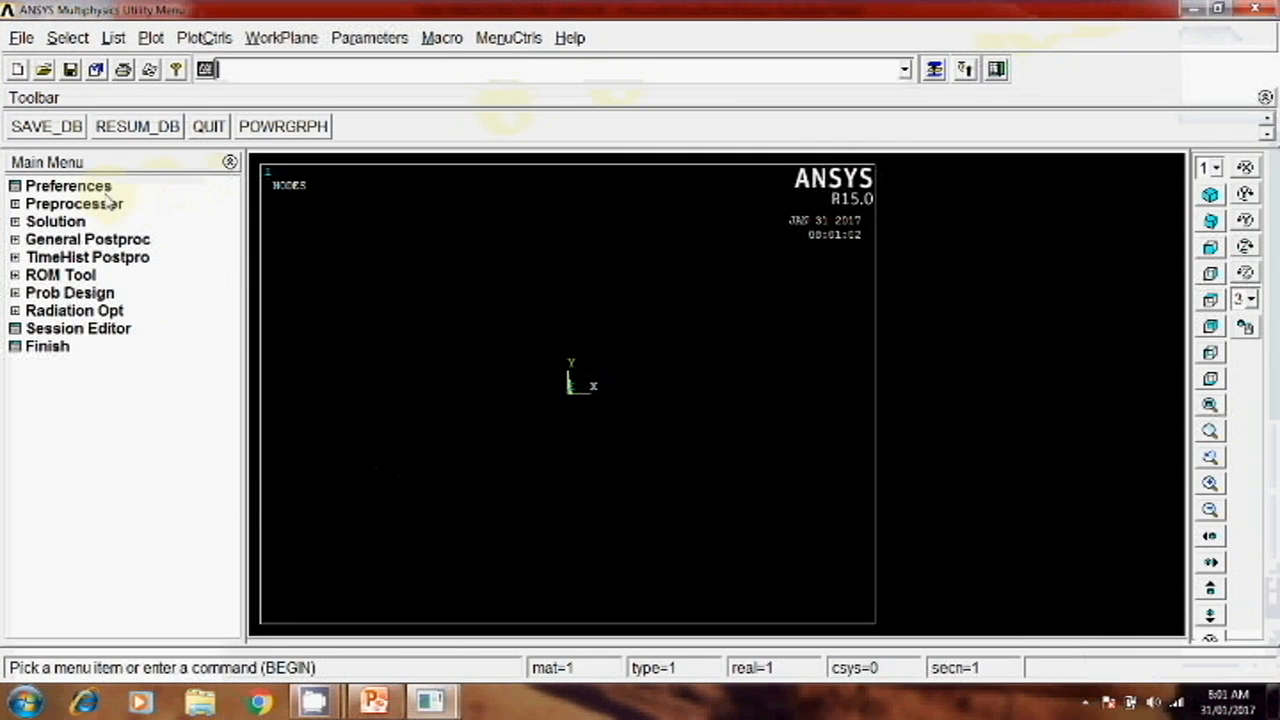
pyautogui.click(68, 186)
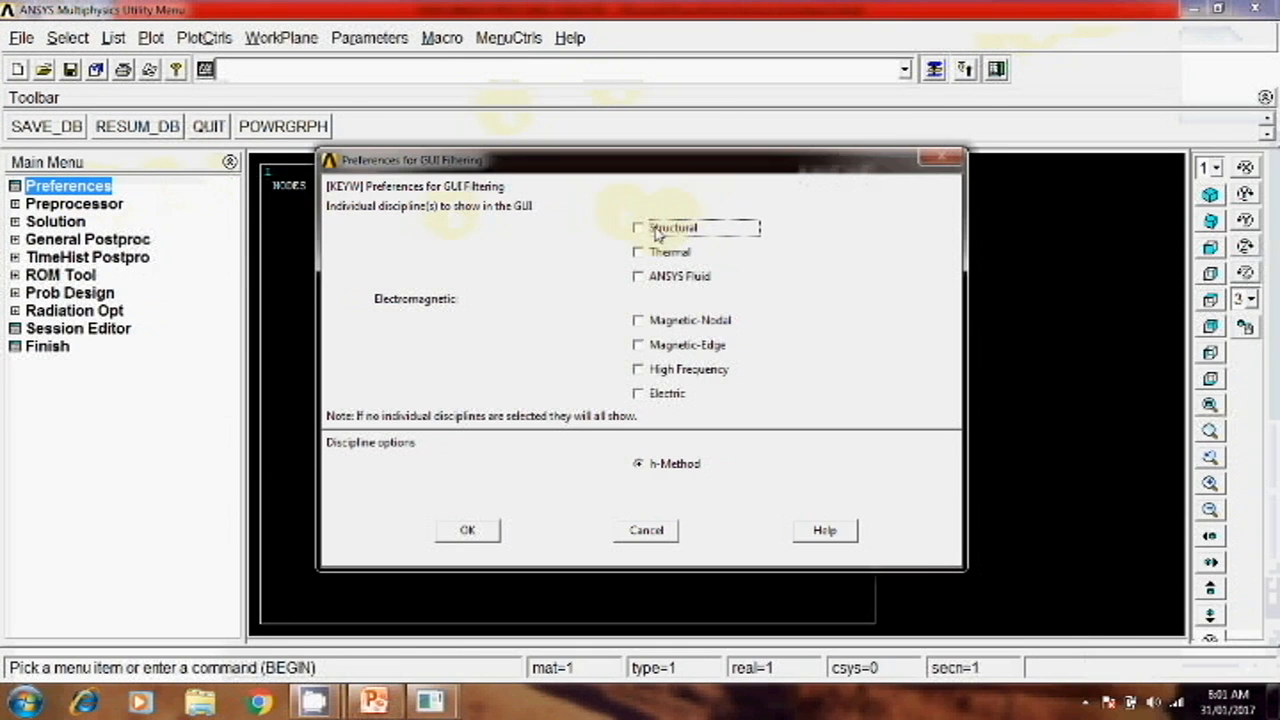
pyautogui.click(638, 228)
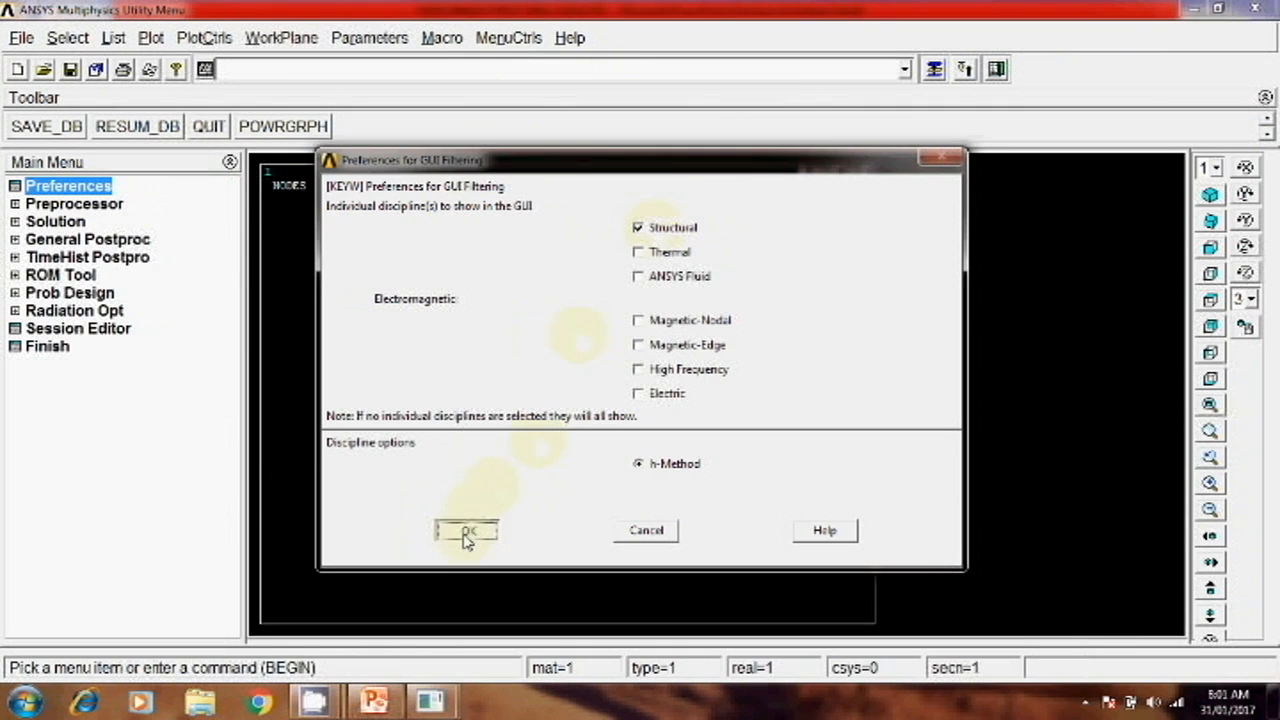
pyautogui.click(464, 530)
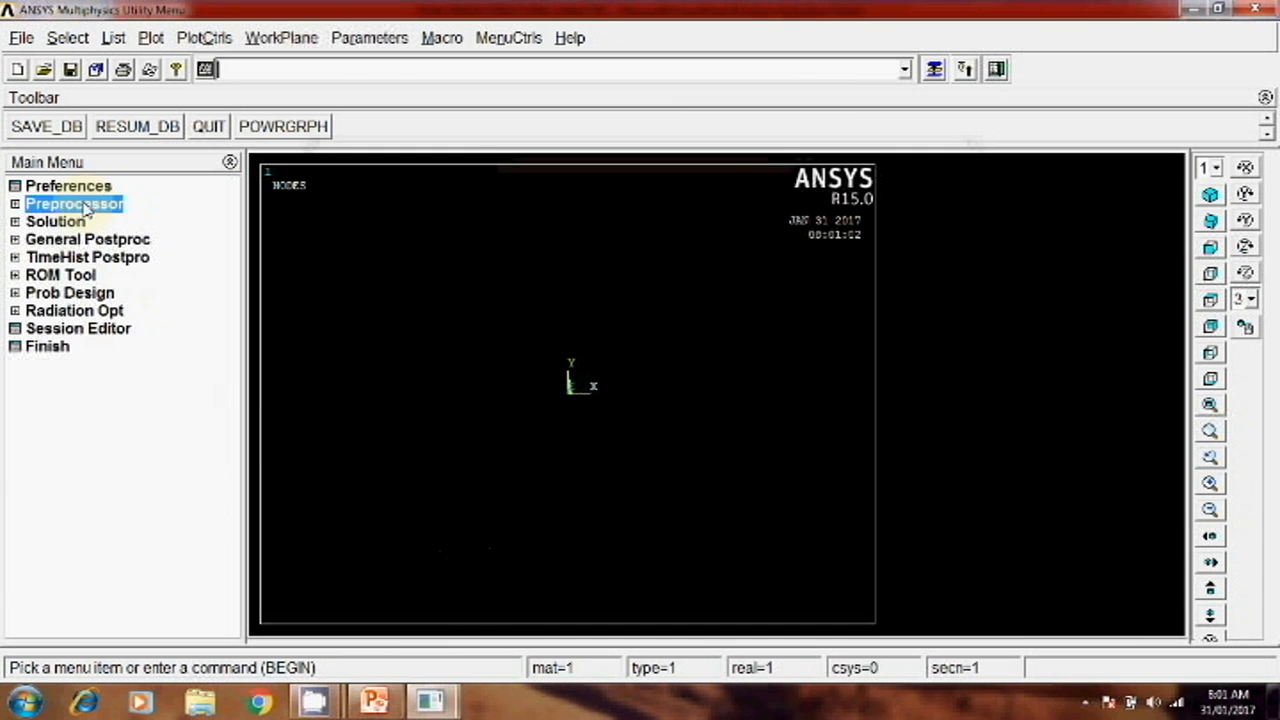
# Add element type 1 as Beam 2-node 188 (BEAM188) in the Preprocessor.
pyautogui.click(74, 204)
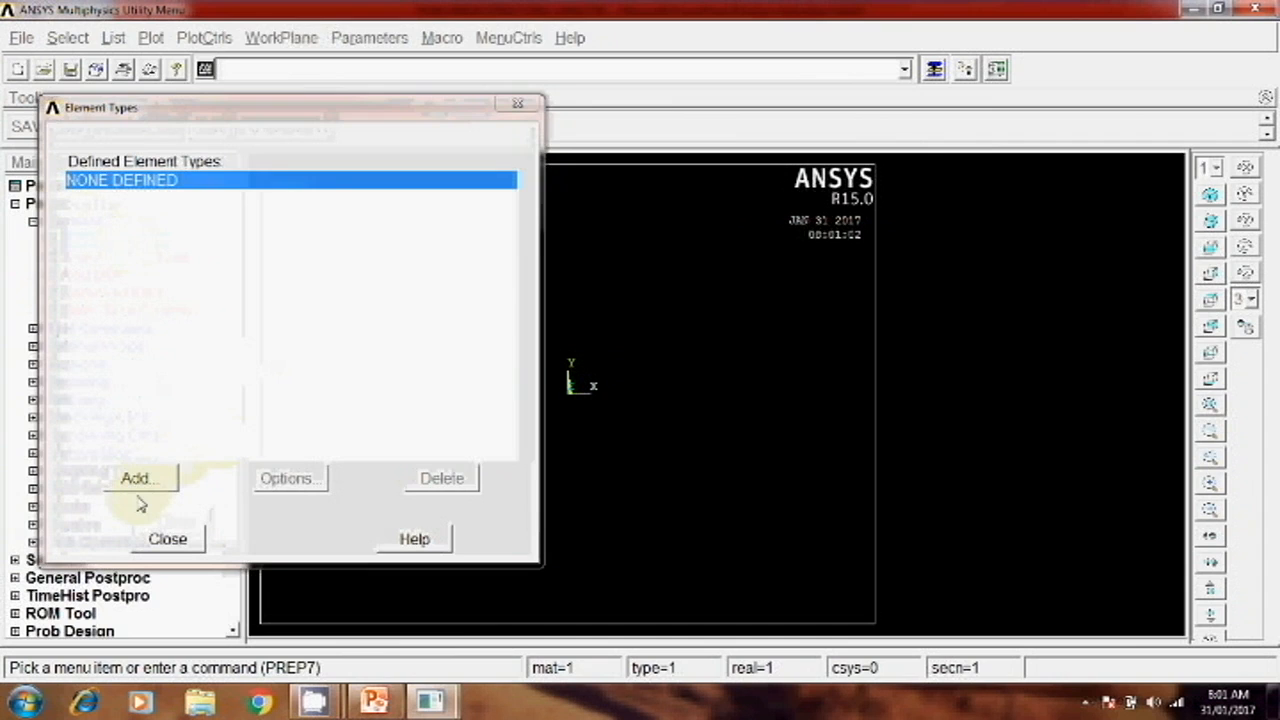
pyautogui.click(140, 478)
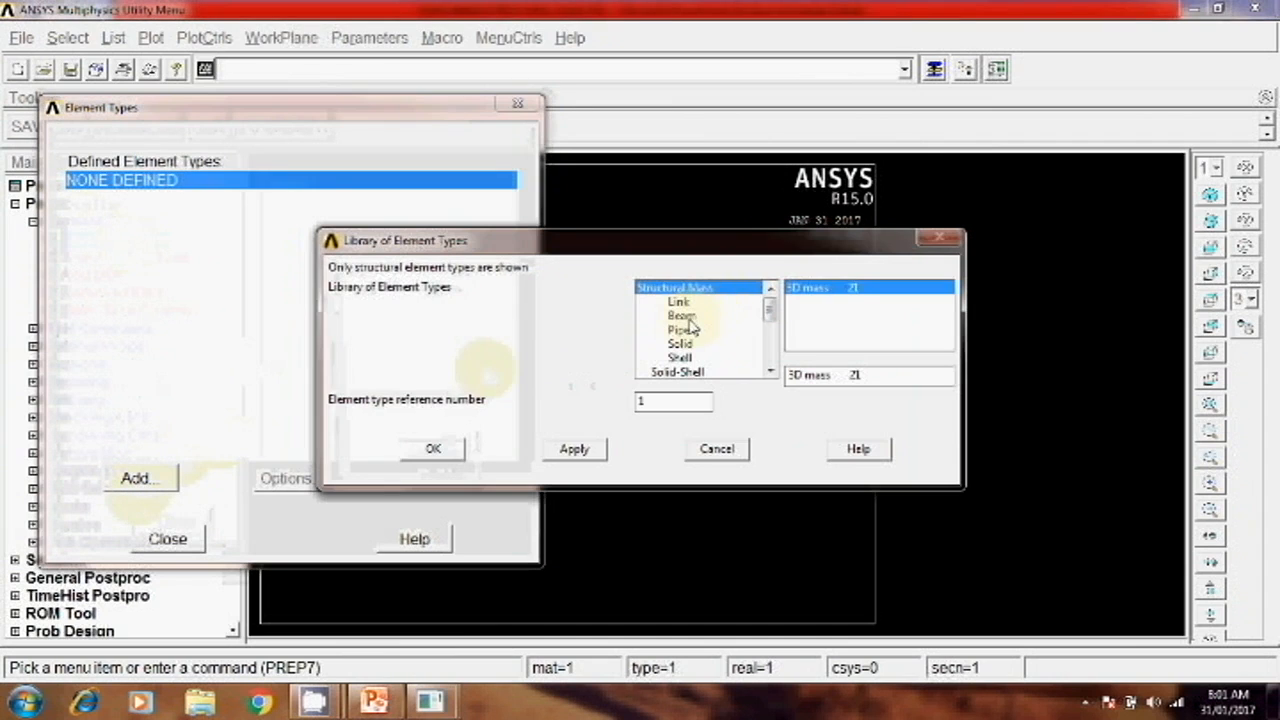
pyautogui.click(680, 316)
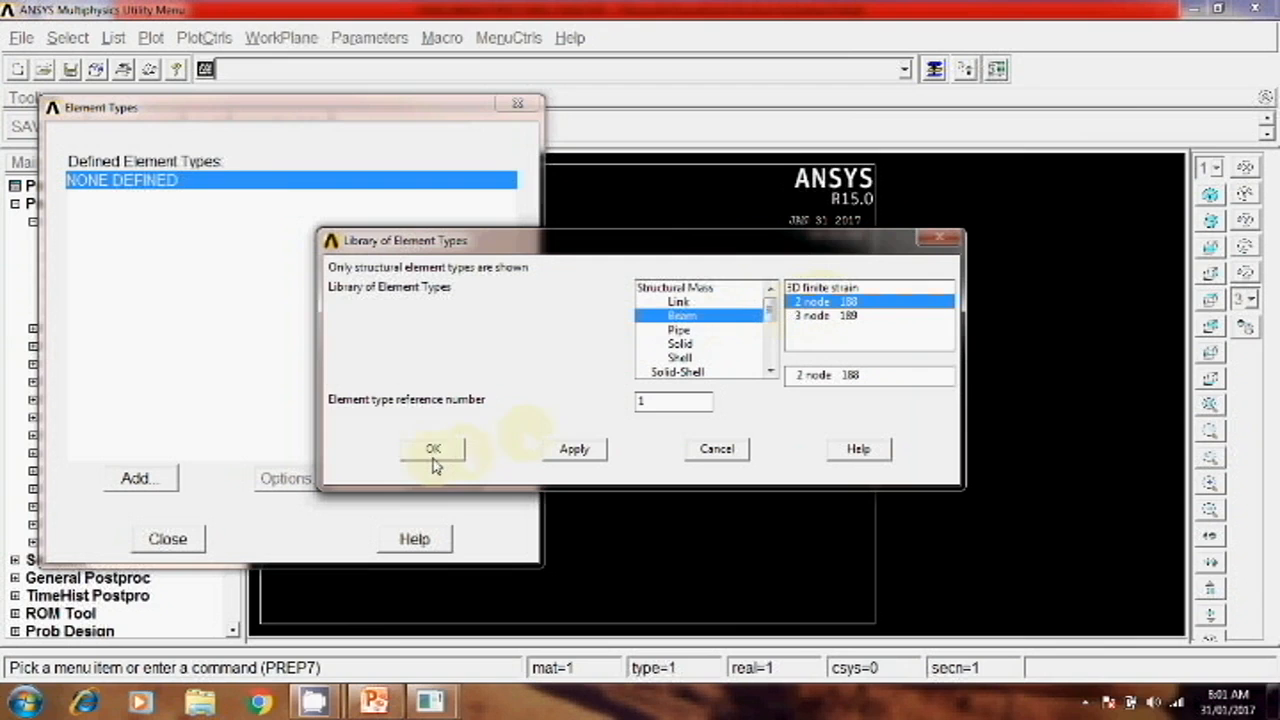
pyautogui.click(432, 448)
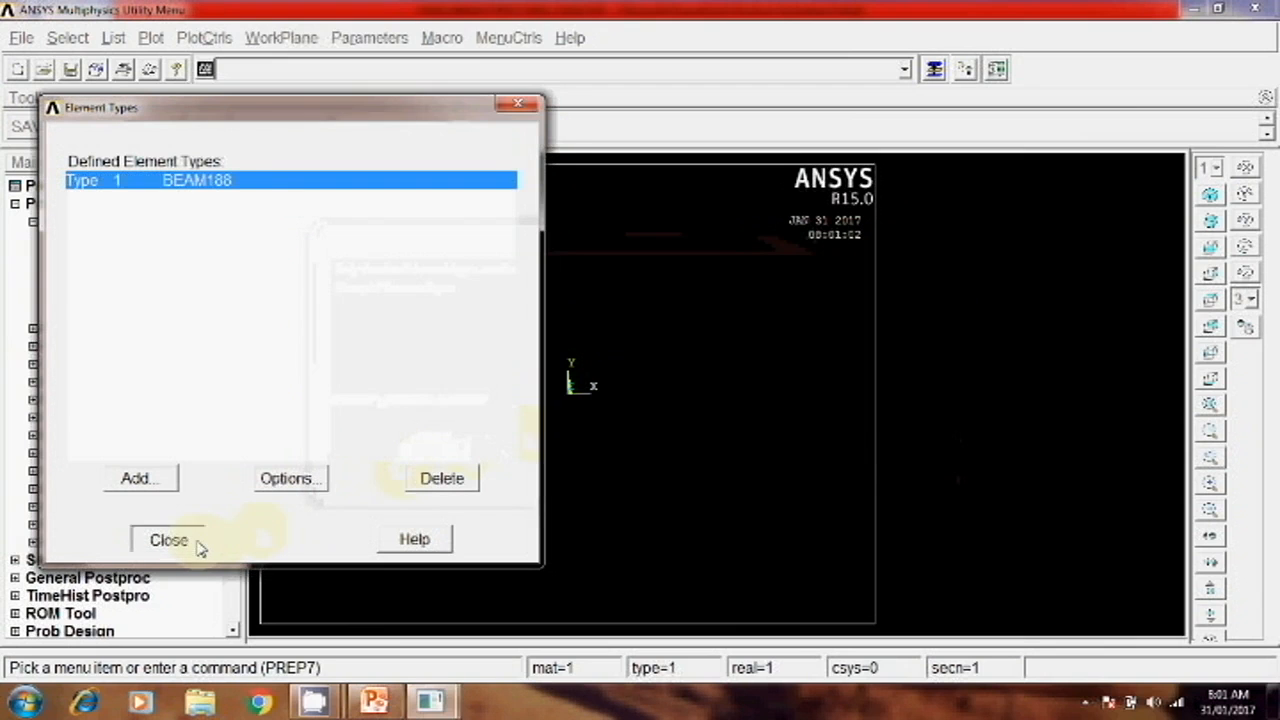
pyautogui.click(168, 540)
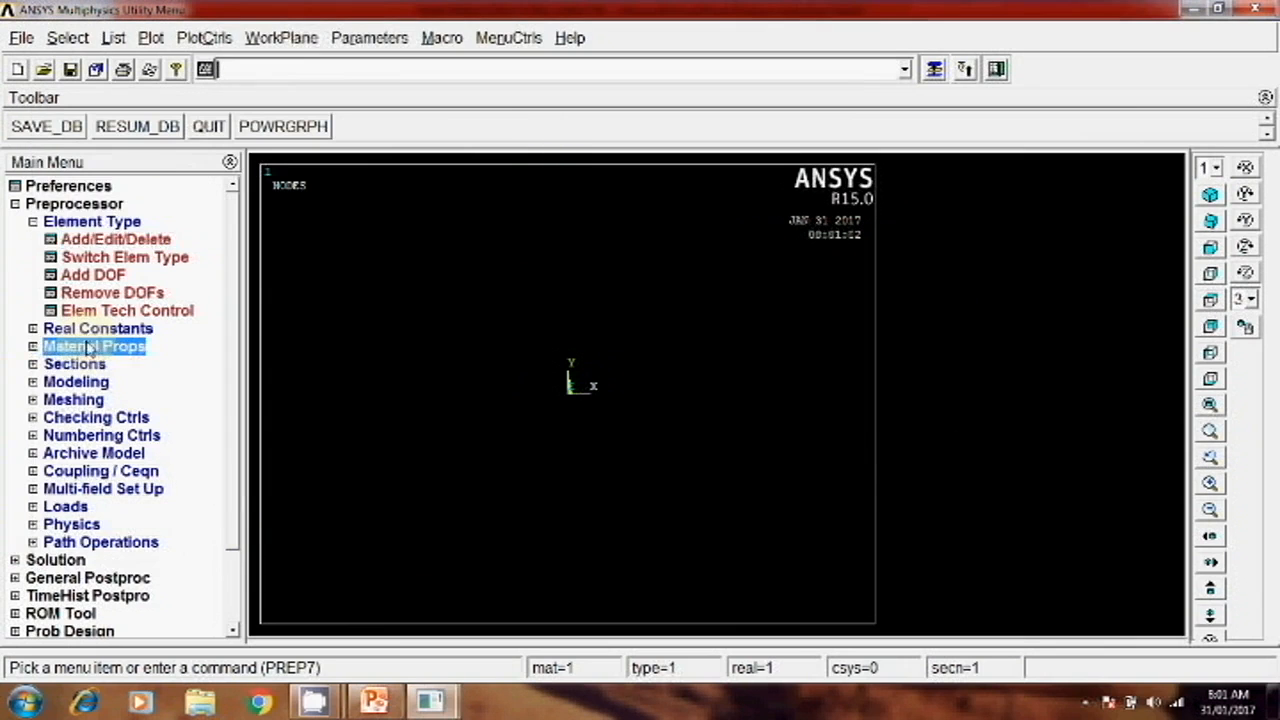
# Give material 1 linear isotropic properties EX 30e9 and PRXY 0.3.
pyautogui.click(96, 346)
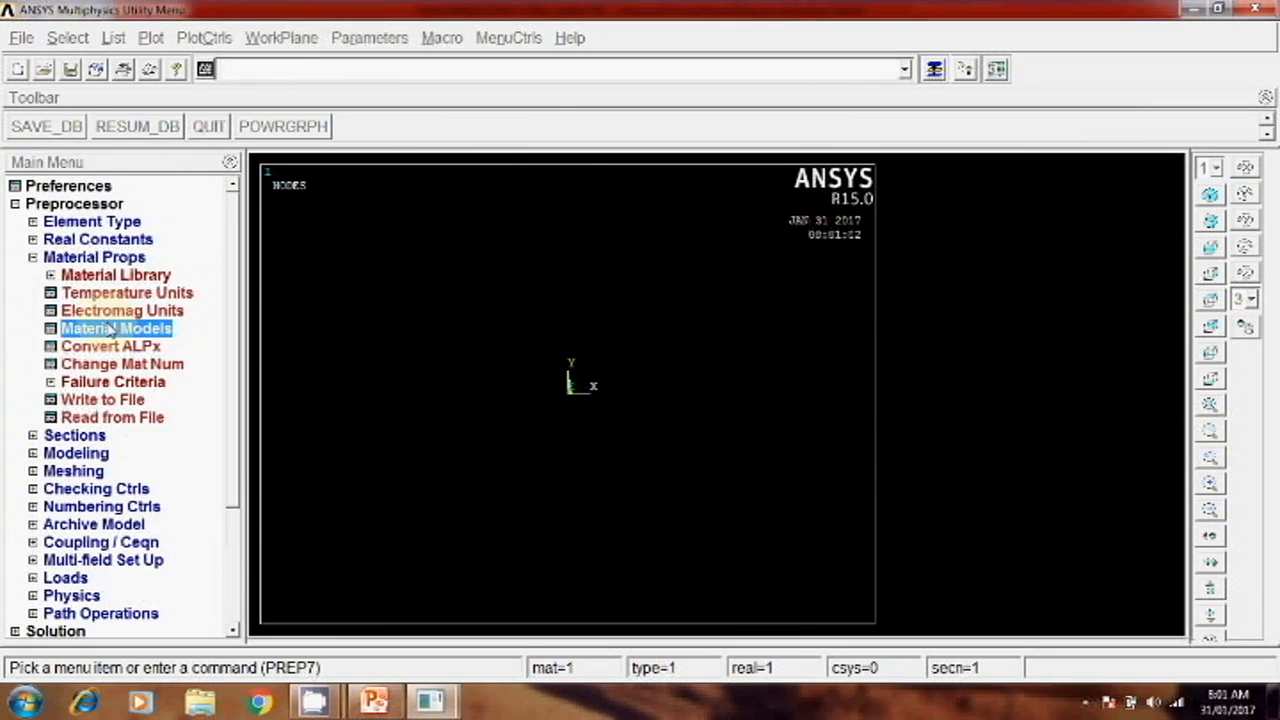
pyautogui.click(116, 328)
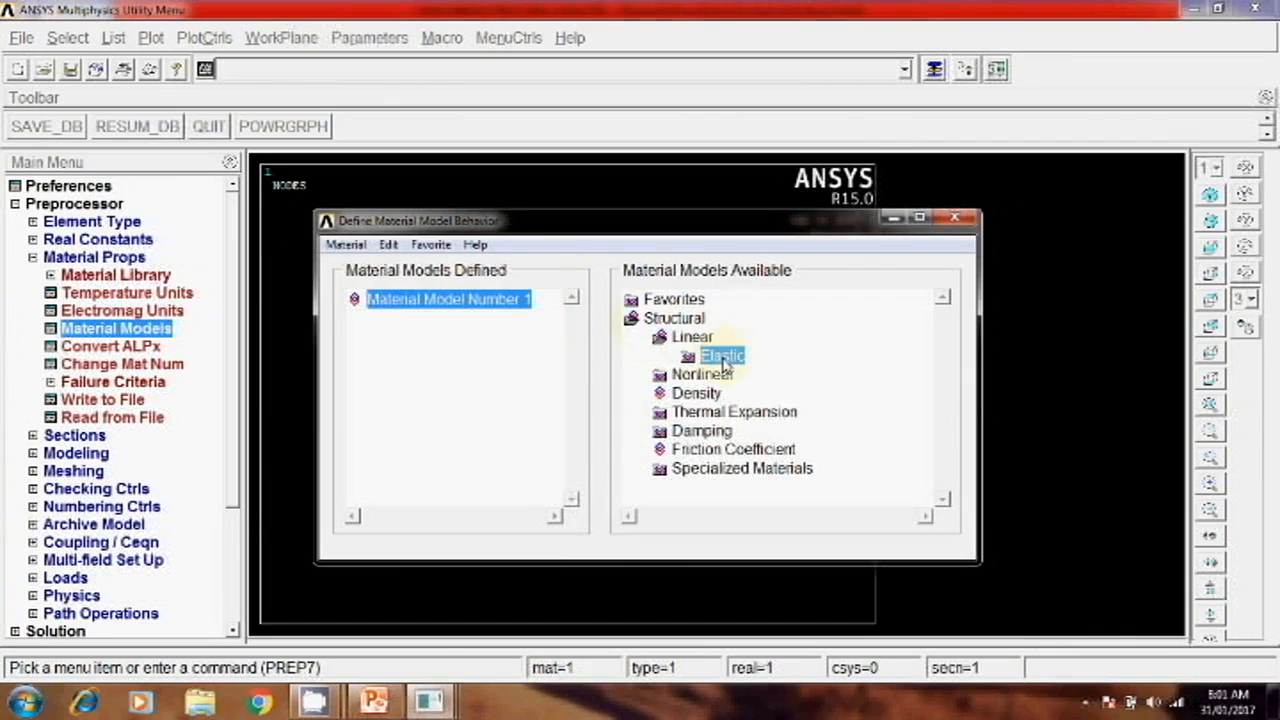
pyautogui.doubleClick(720, 356)
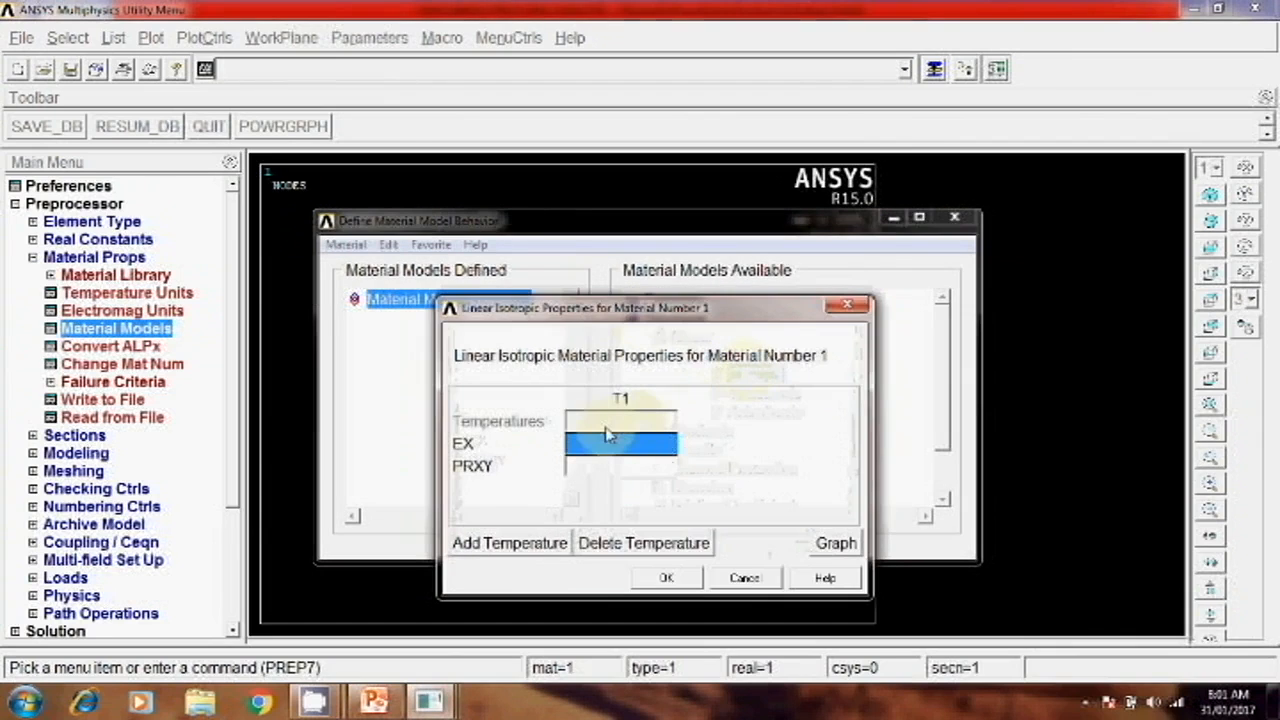
pyautogui.write('30e9')
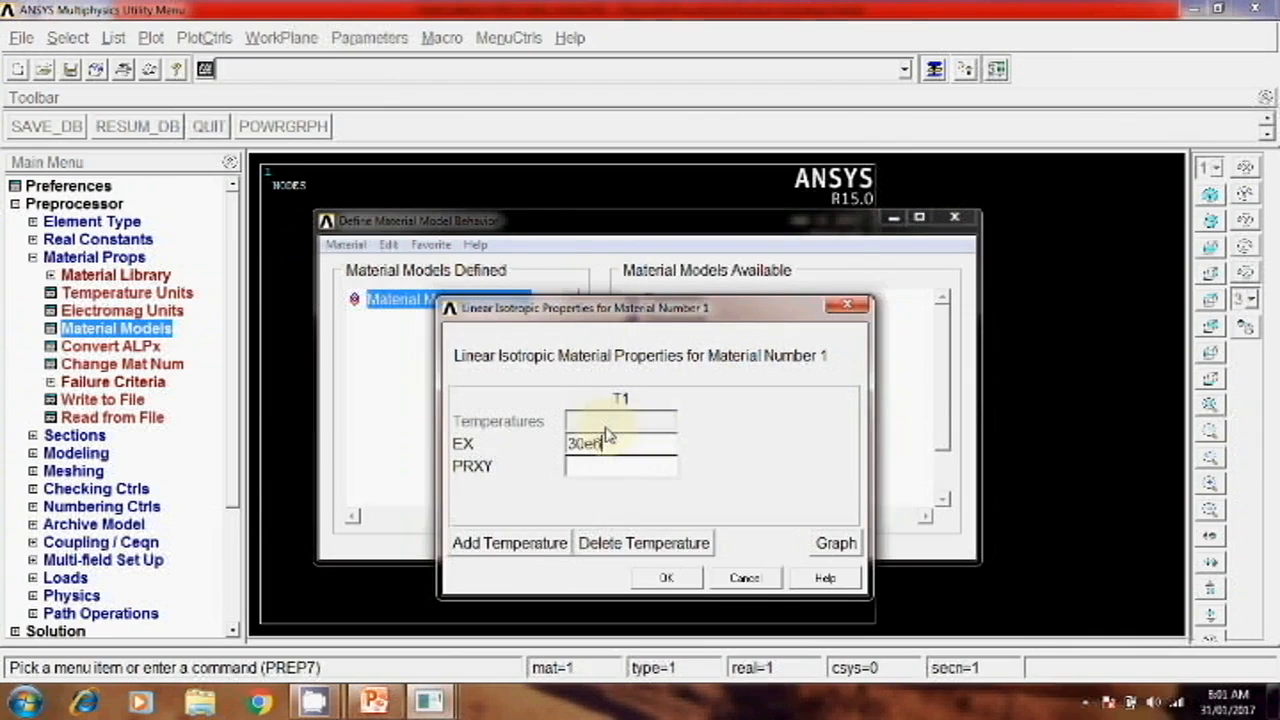
pyautogui.write('0.32')
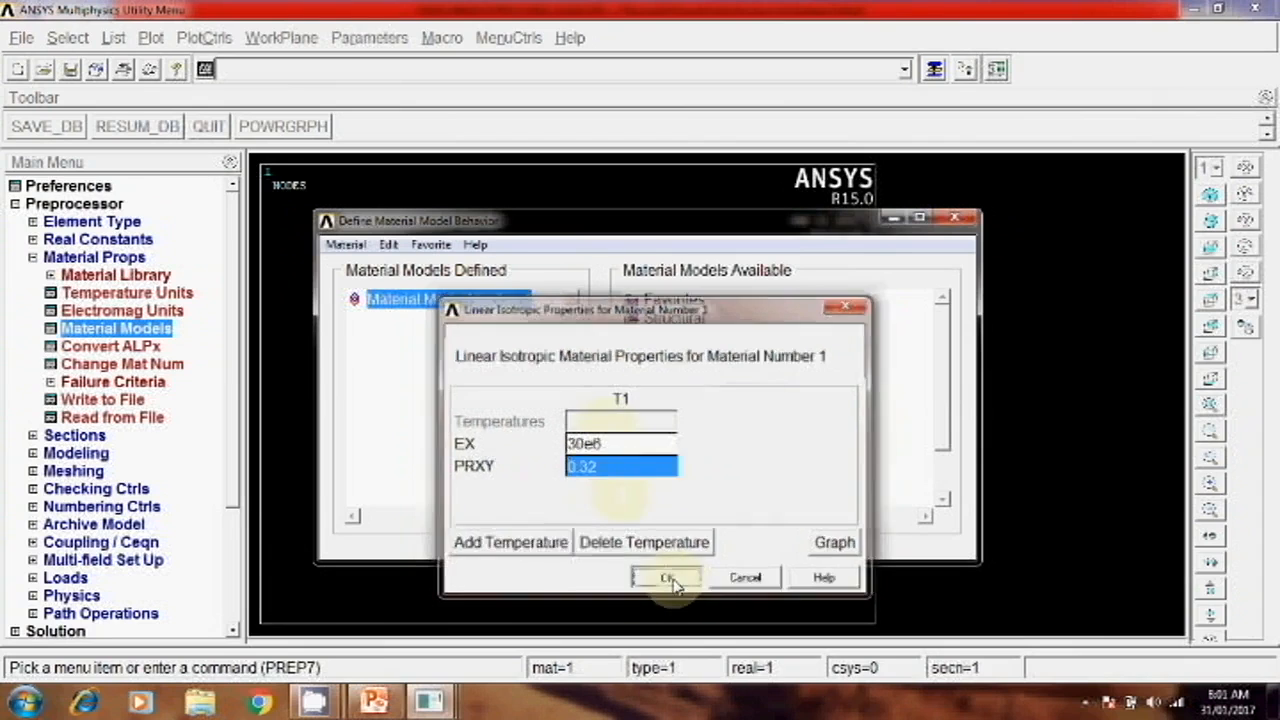
pyautogui.click(666, 578)
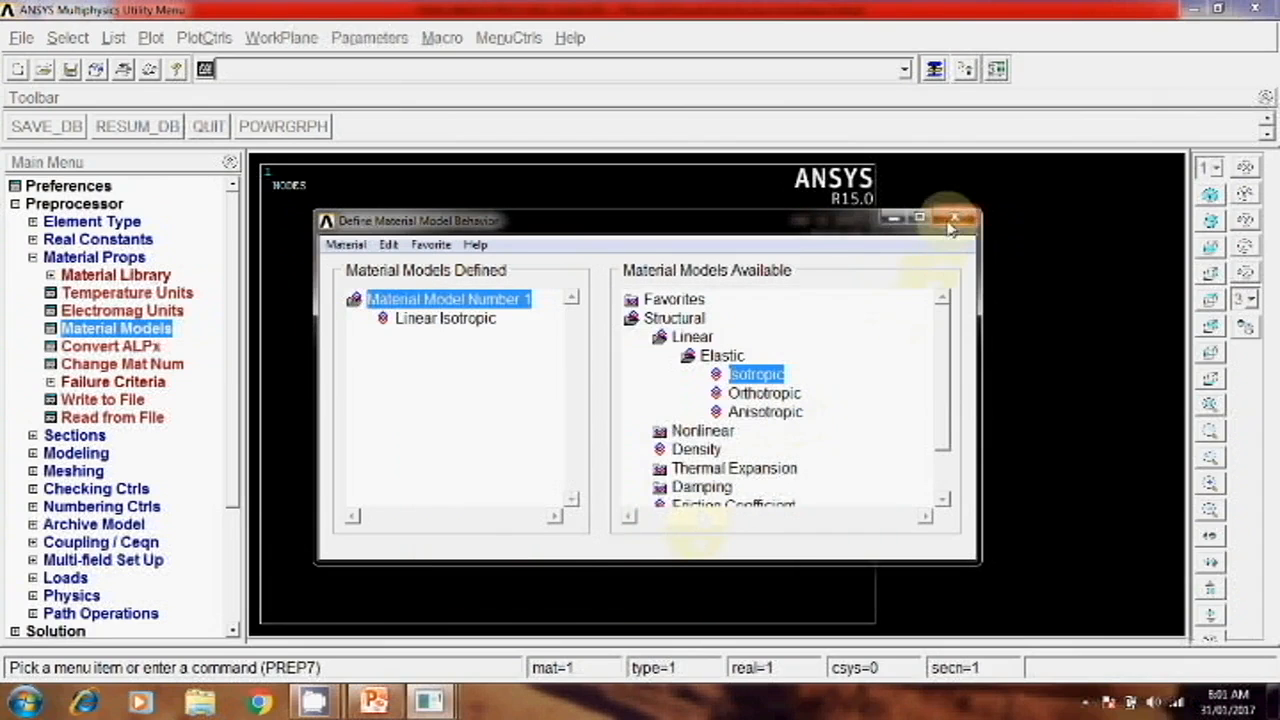
pyautogui.click(956, 218)
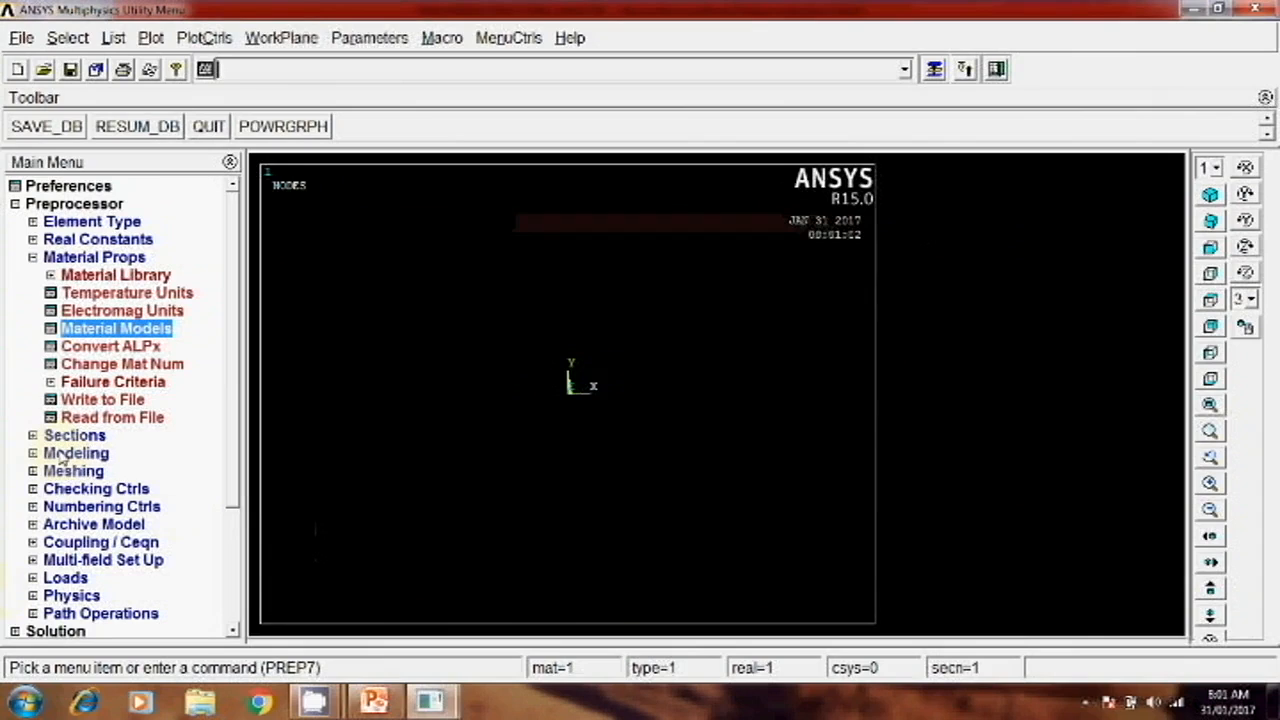
# Define a rectangular common beam section with B 0.2 and H 0.25 and preview its data summary.
pyautogui.click(76, 436)
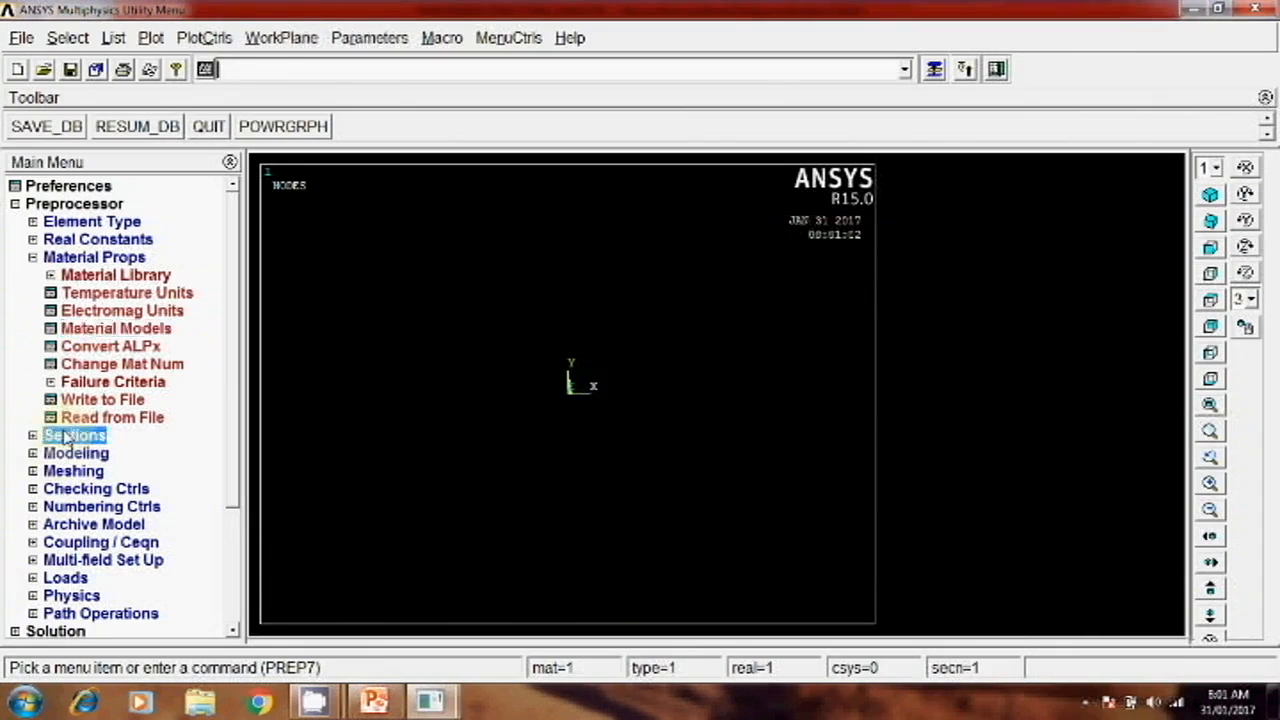
pyautogui.click(74, 434)
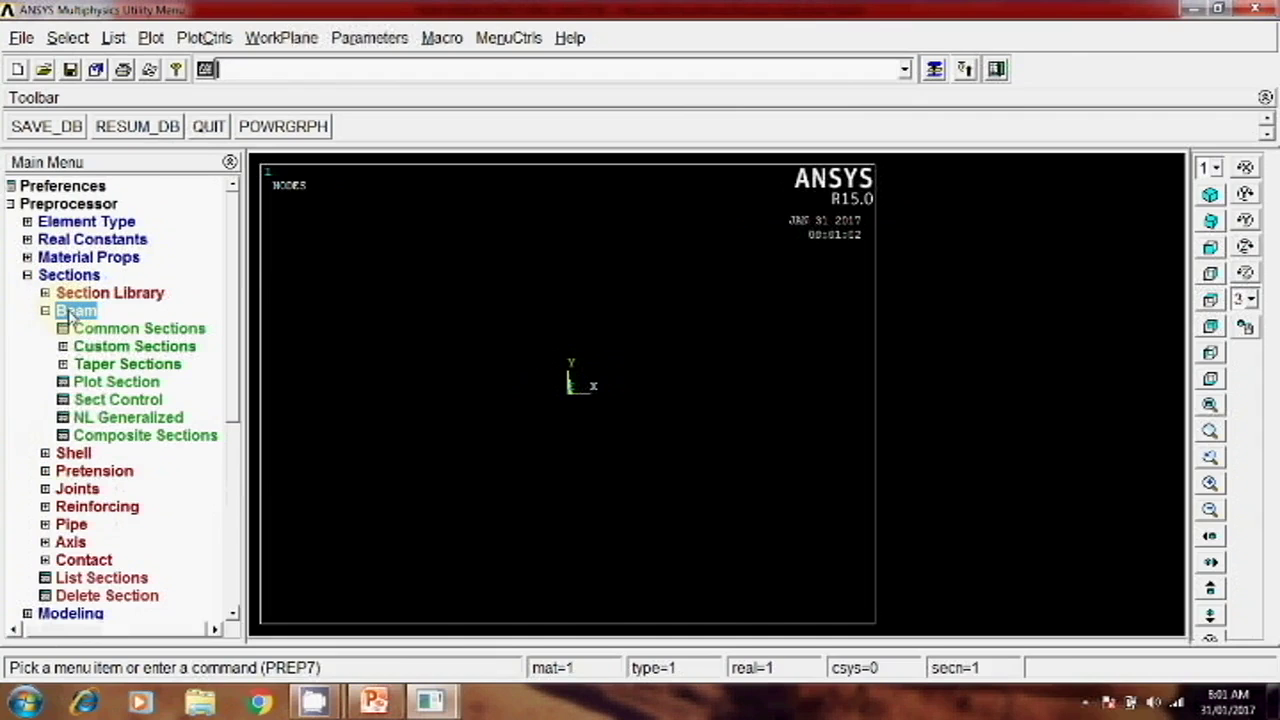
pyautogui.click(140, 328)
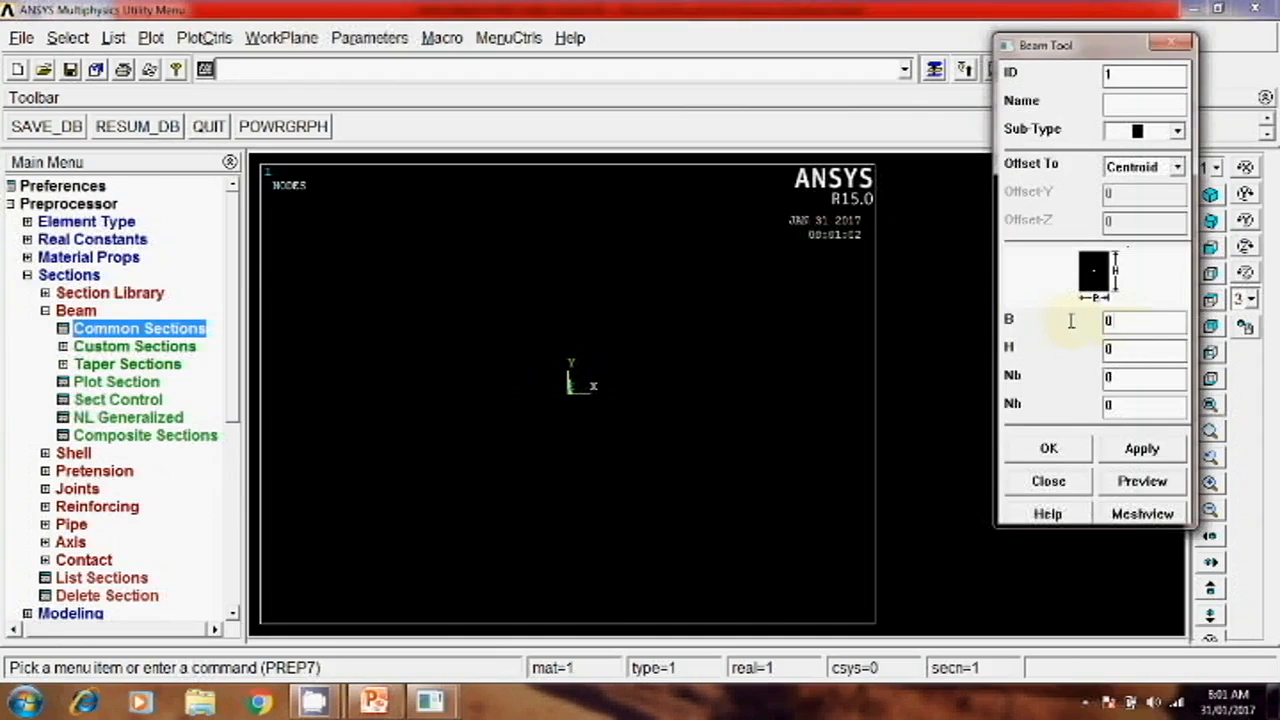
pyautogui.write('0.2')
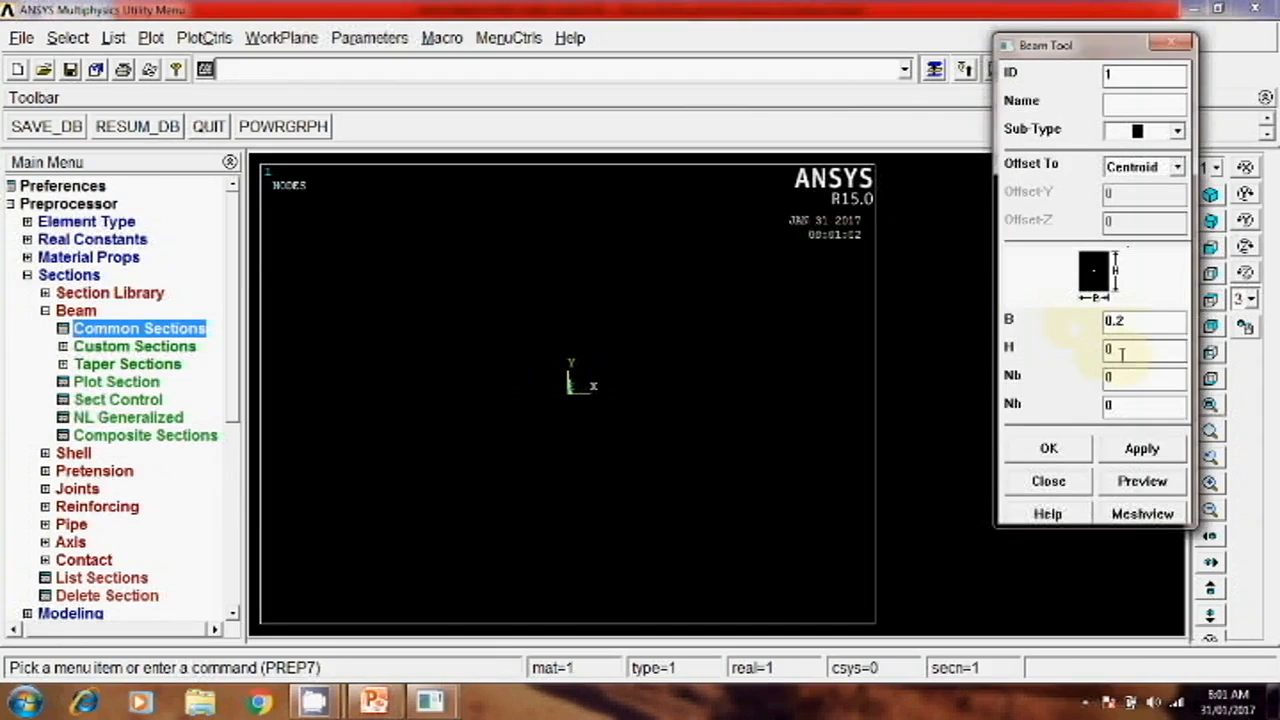
pyautogui.write('0.25')
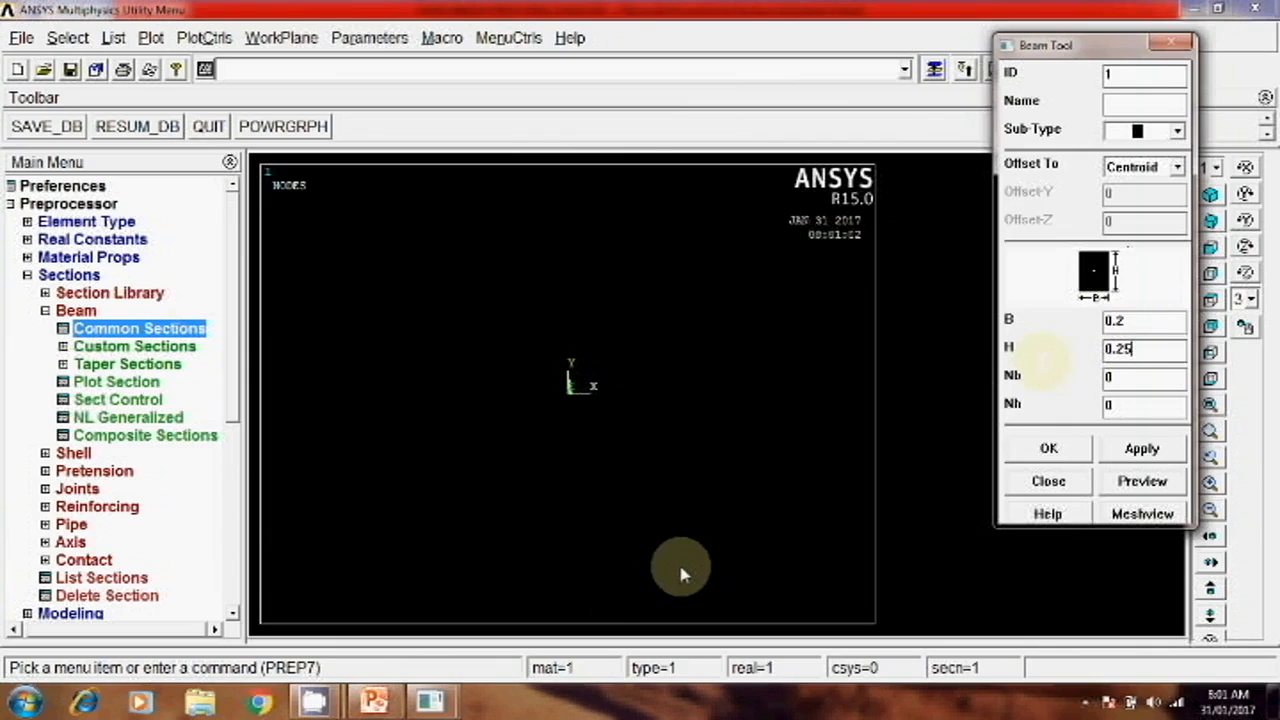
pyautogui.moveTo(760, 456)
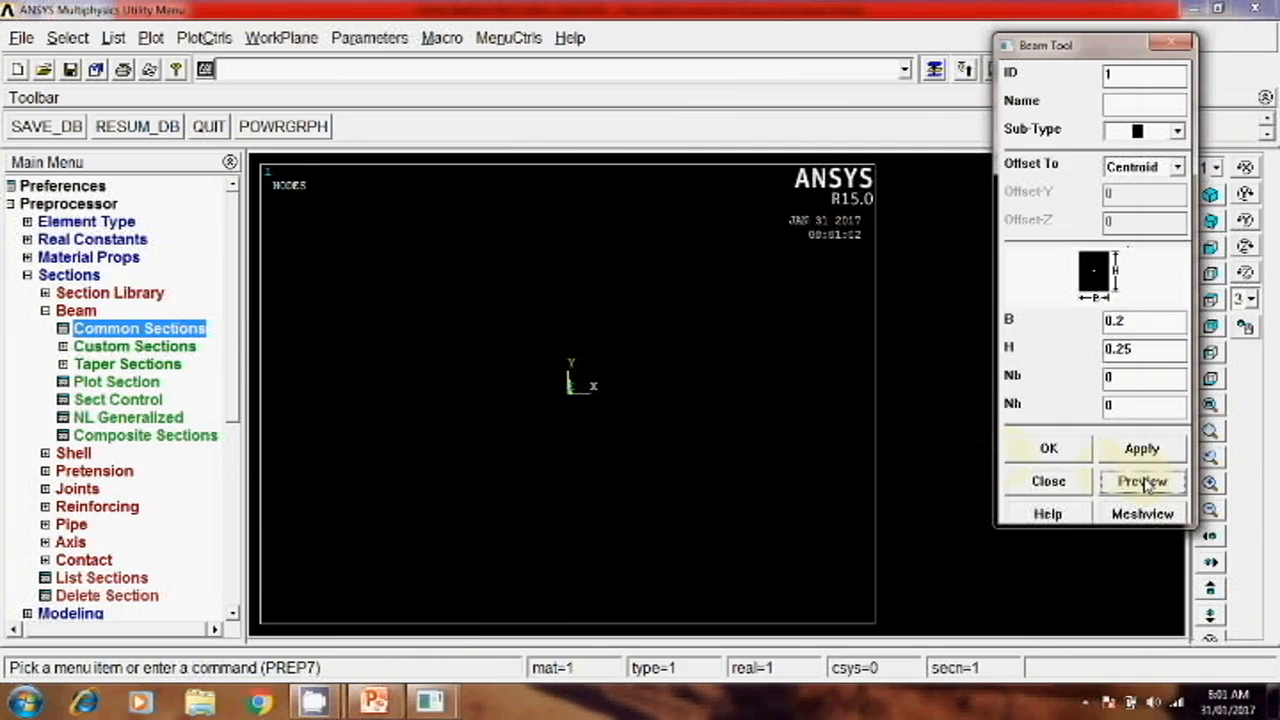
pyautogui.click(1142, 480)
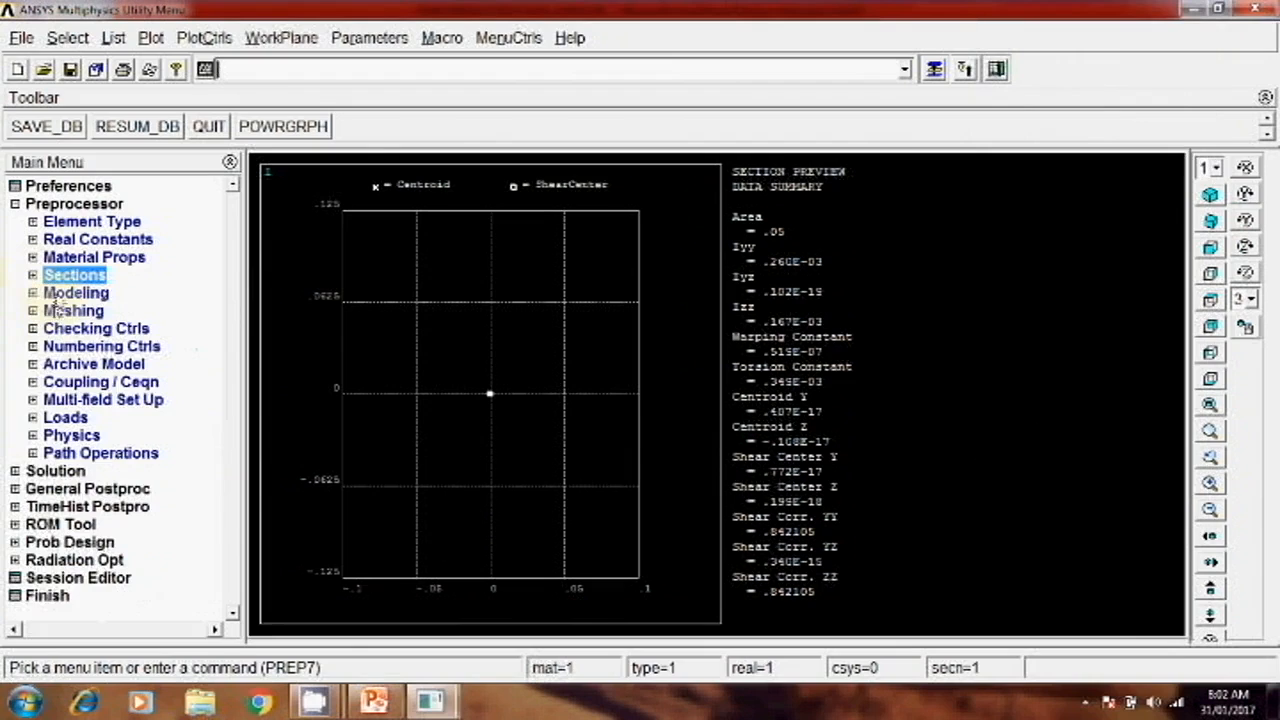
# Create keypoint 1 at the origin and keypoint 2 along the x axis in the active CS.
pyautogui.click(76, 292)
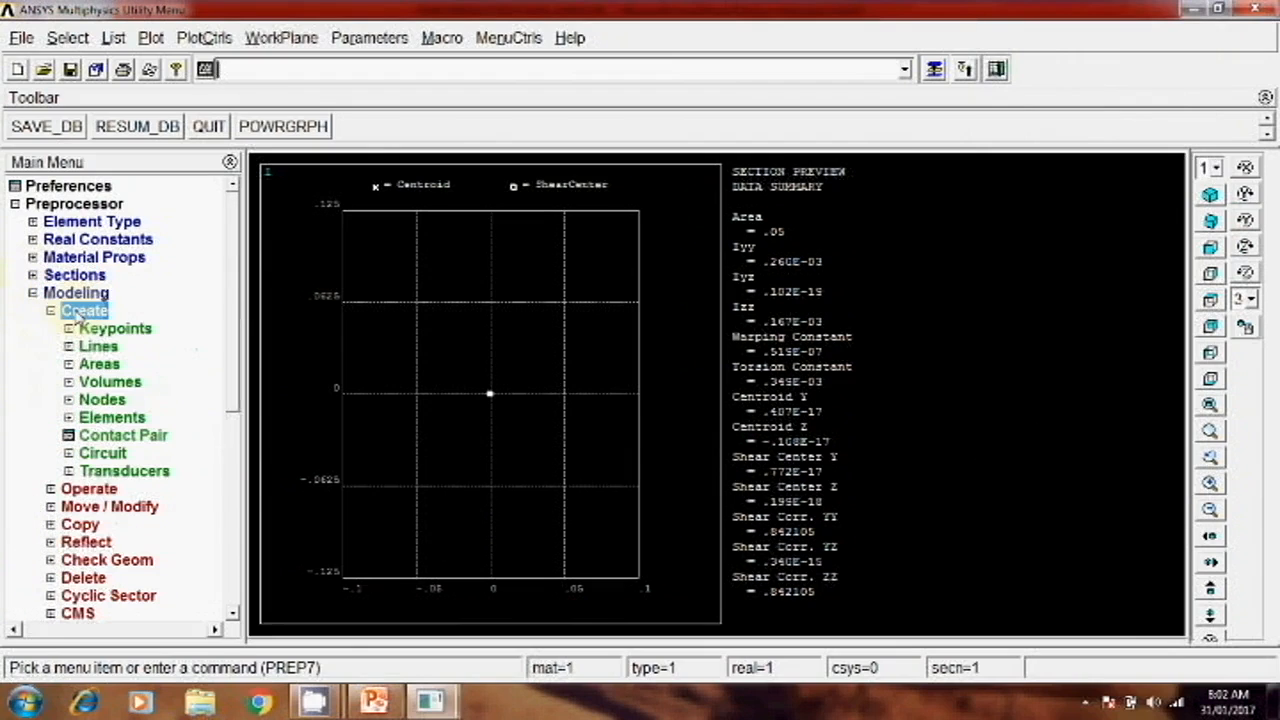
pyautogui.click(116, 328)
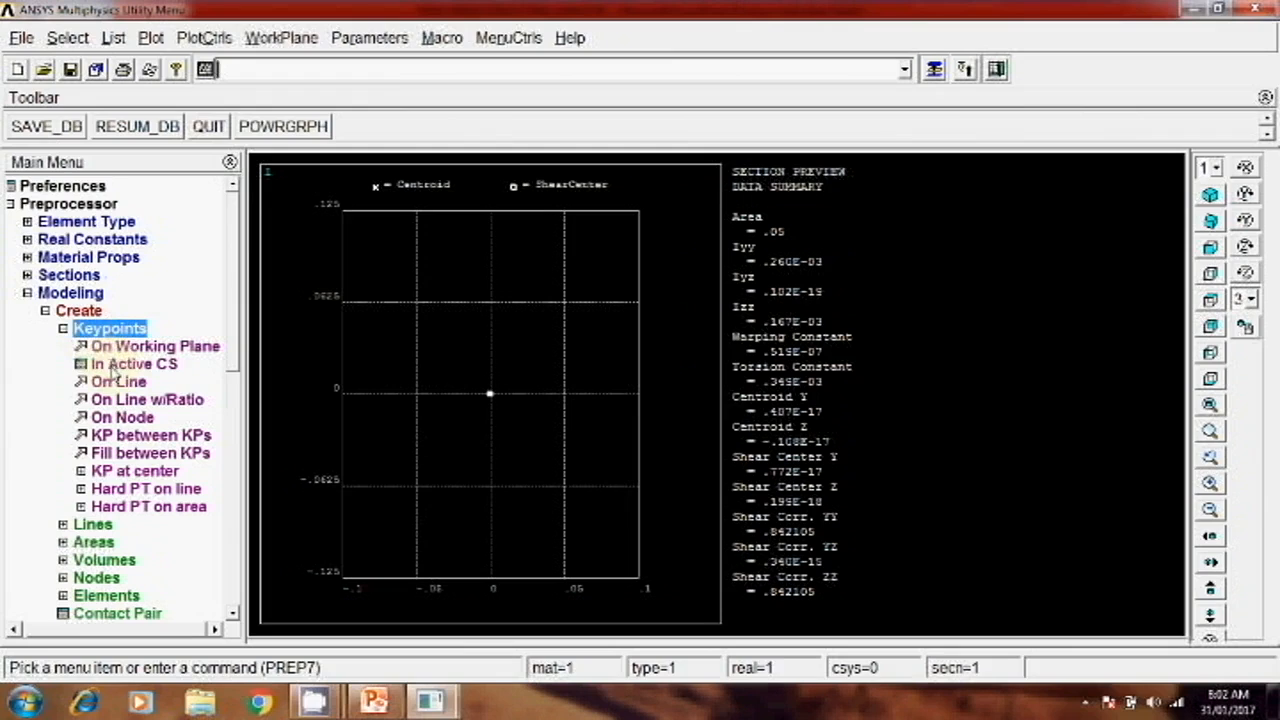
pyautogui.click(132, 364)
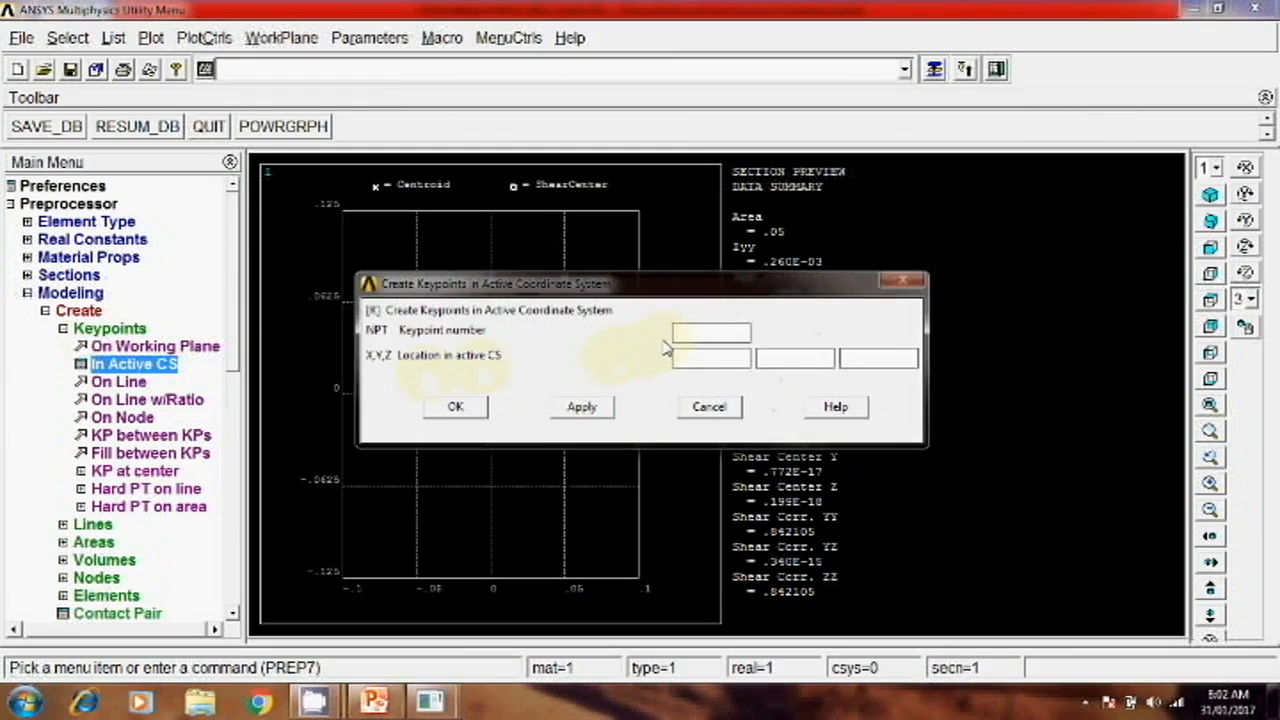
pyautogui.click(710, 332)
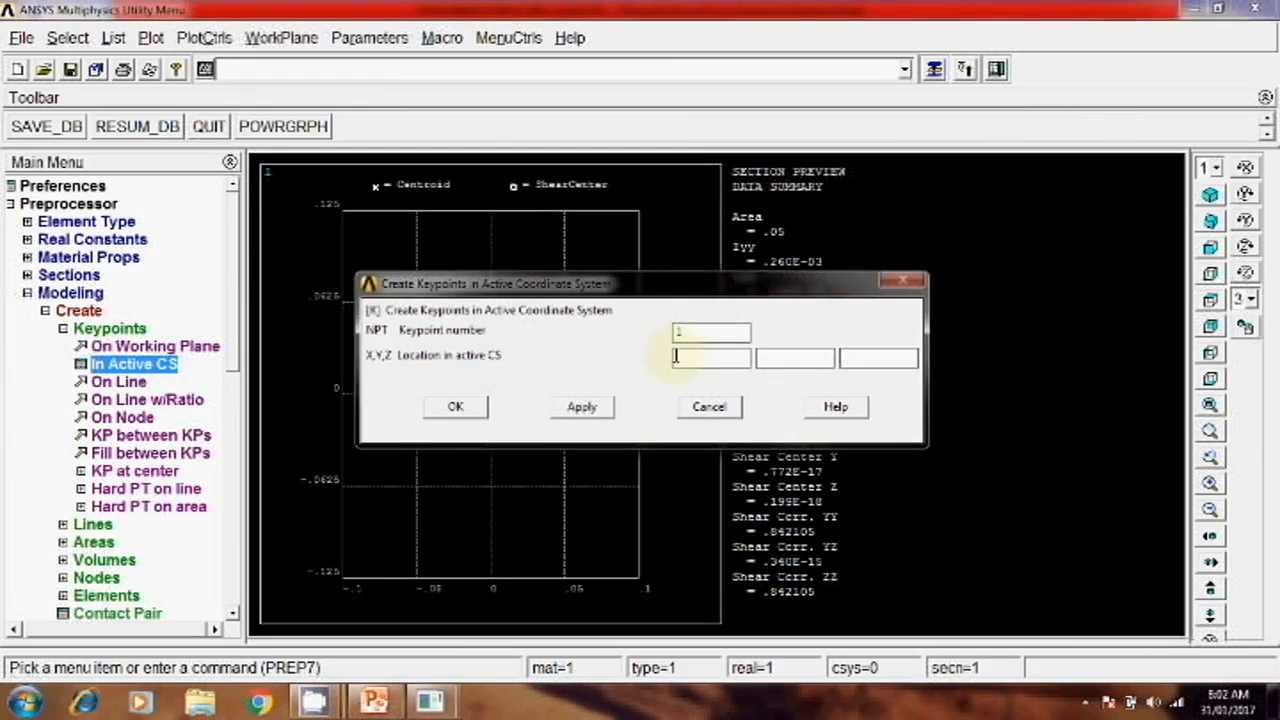
pyautogui.write('0')
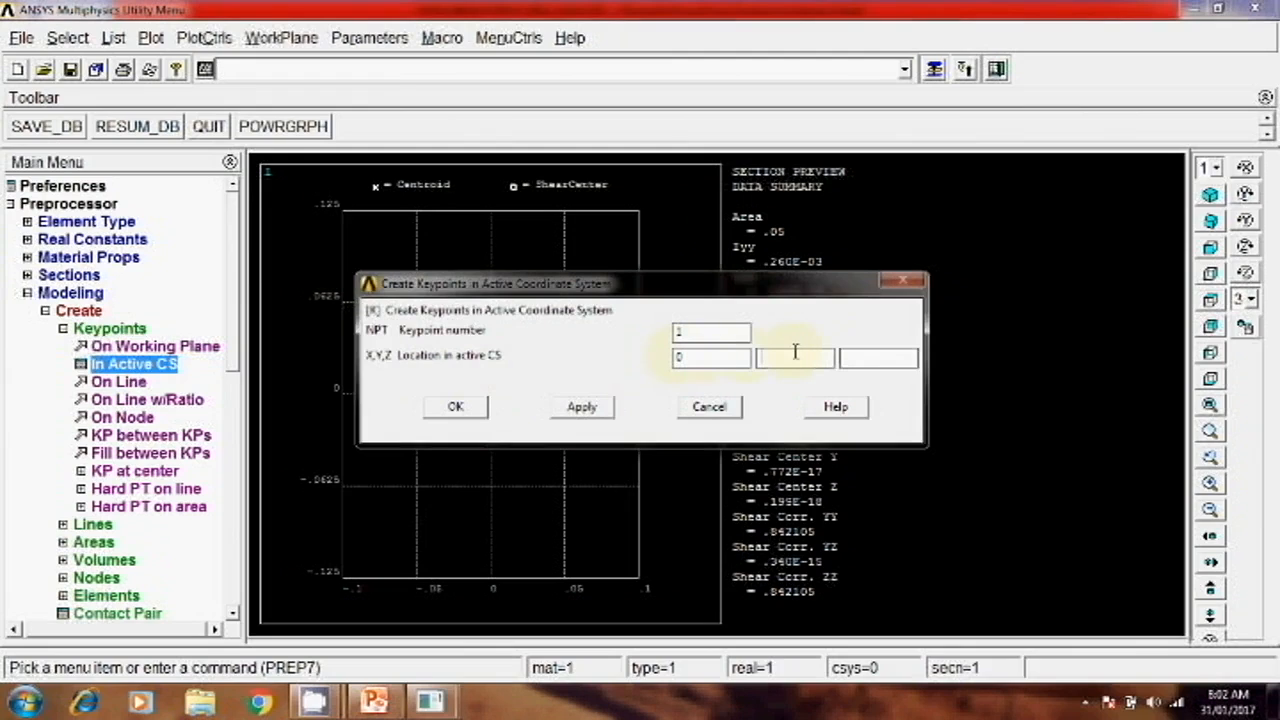
pyautogui.click(580, 408)
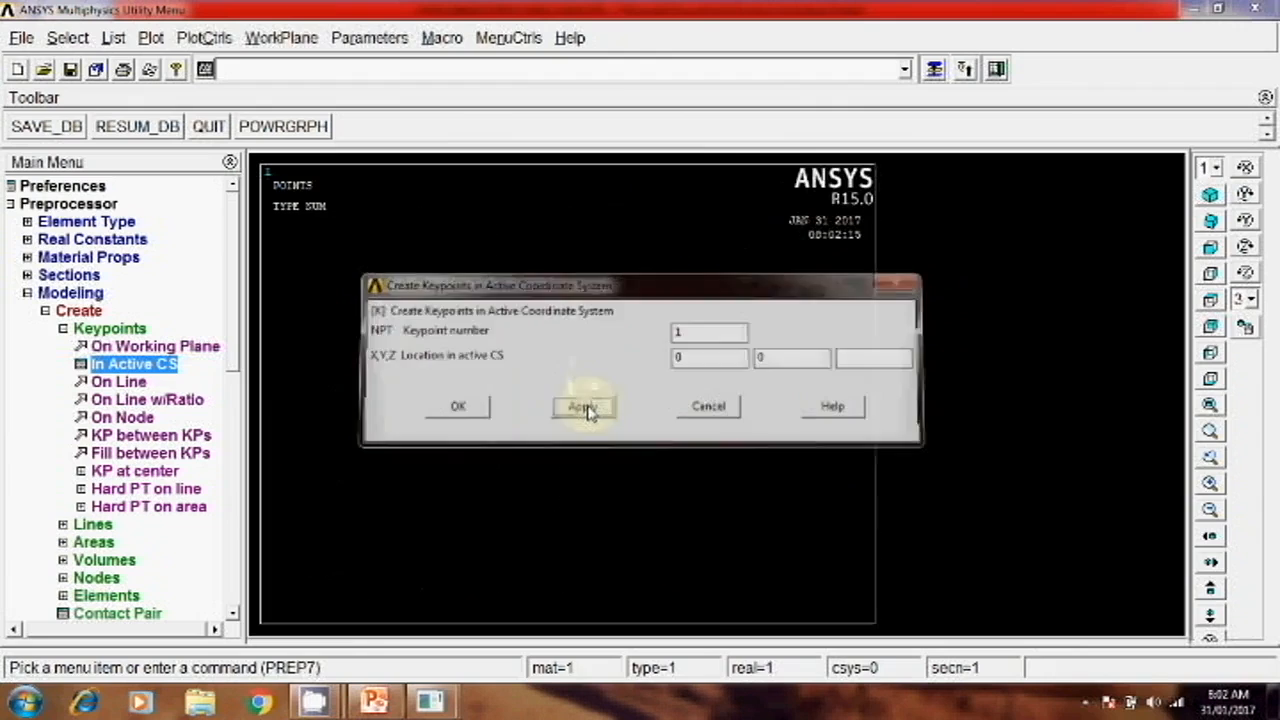
pyautogui.click(582, 406)
pyautogui.write('6')
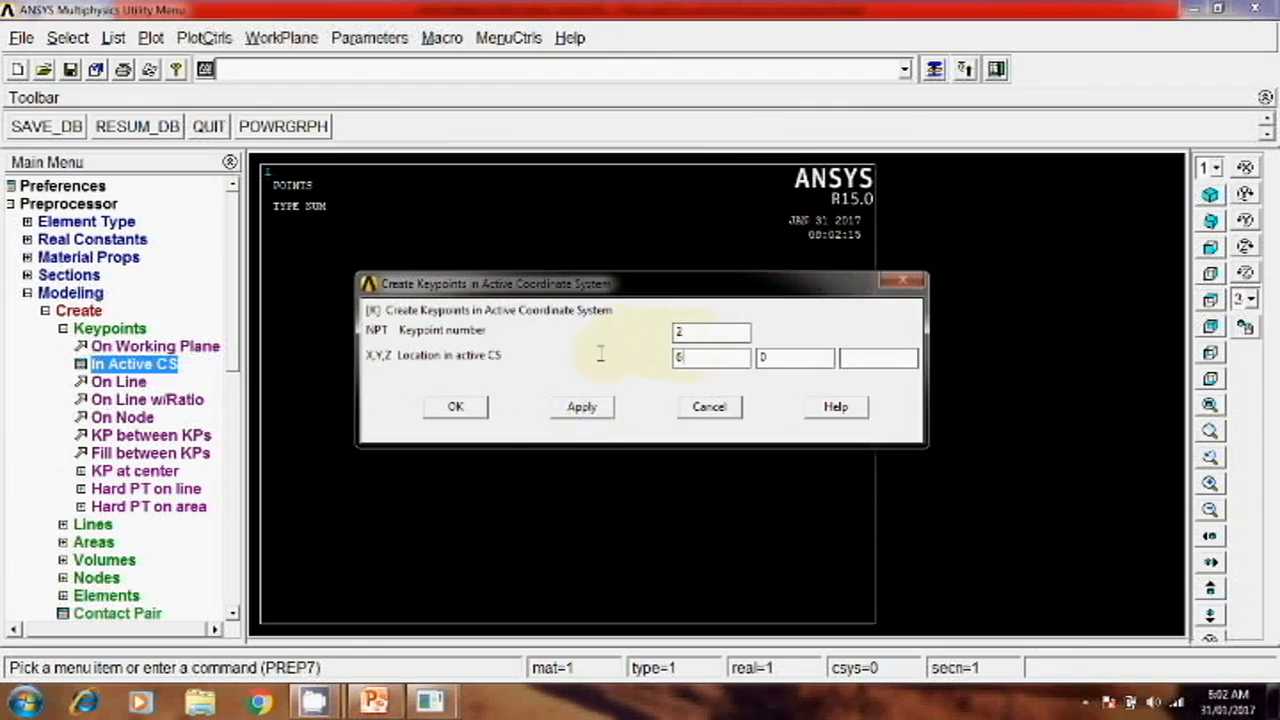
pyautogui.click(456, 406)
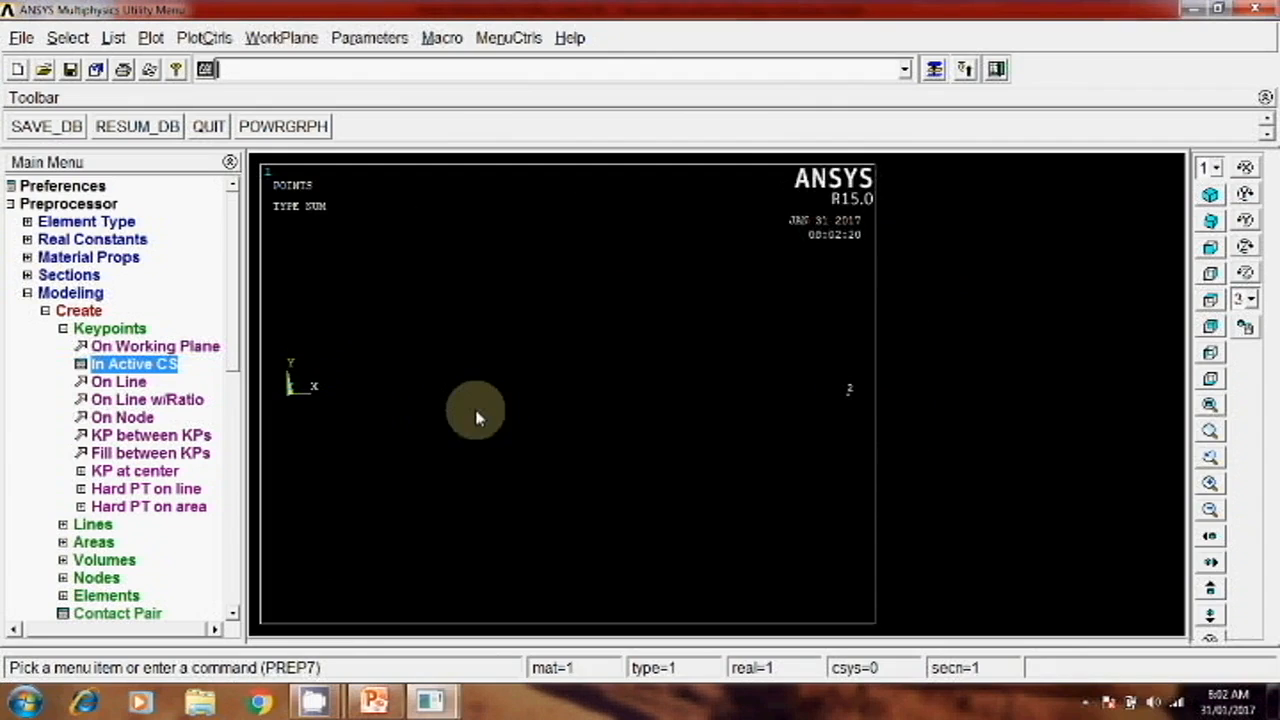
pyautogui.click(46, 310)
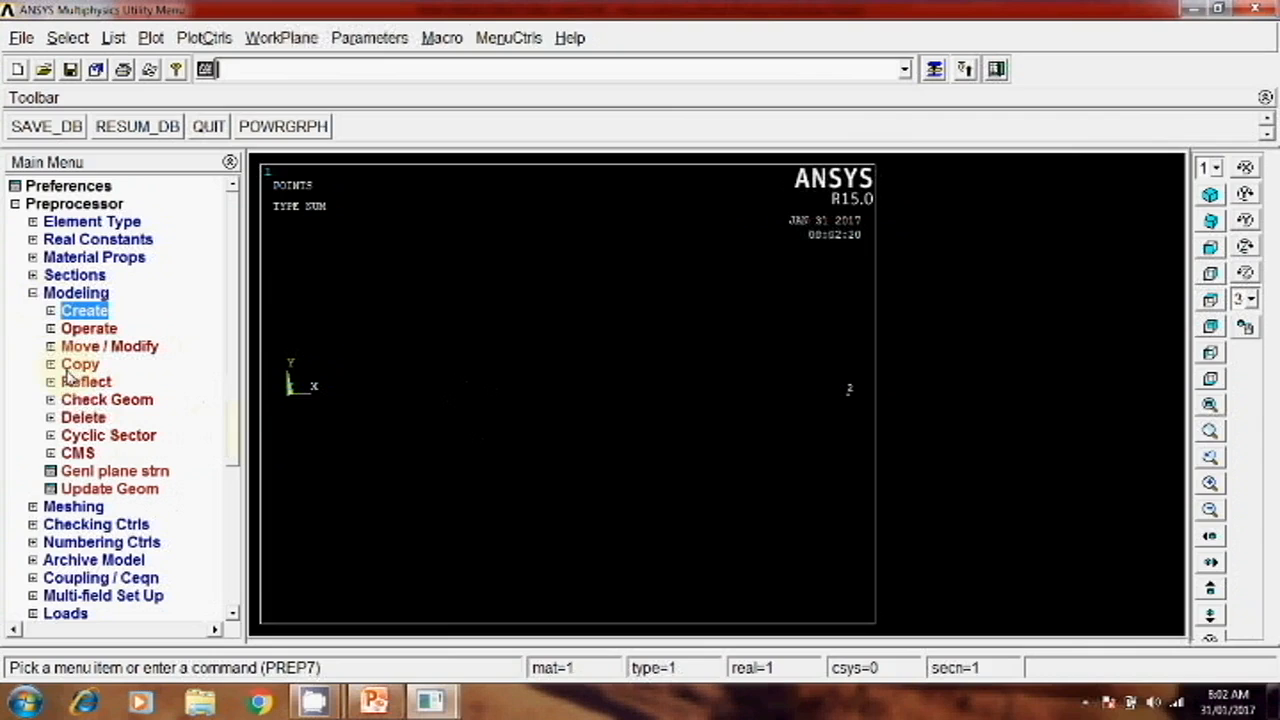
# Draw a straight line joining keypoints 1 and 2 as the beam axis.
pyautogui.click(84, 310)
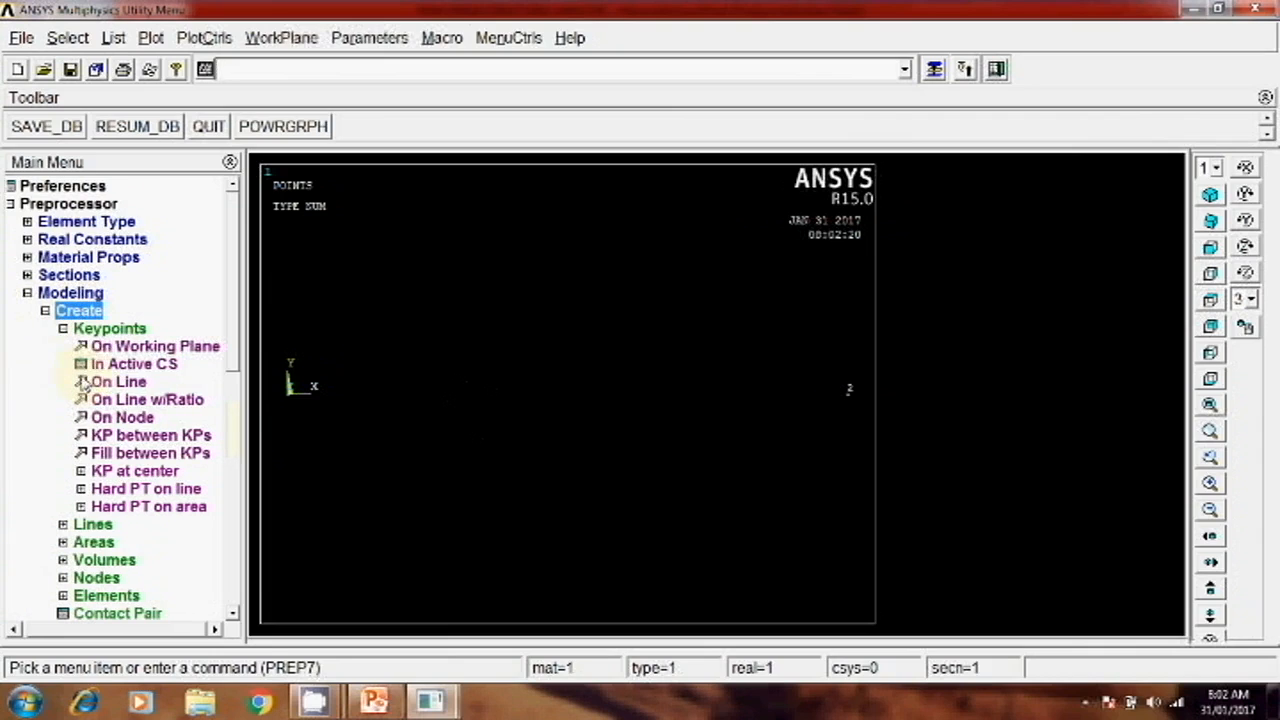
pyautogui.click(92, 524)
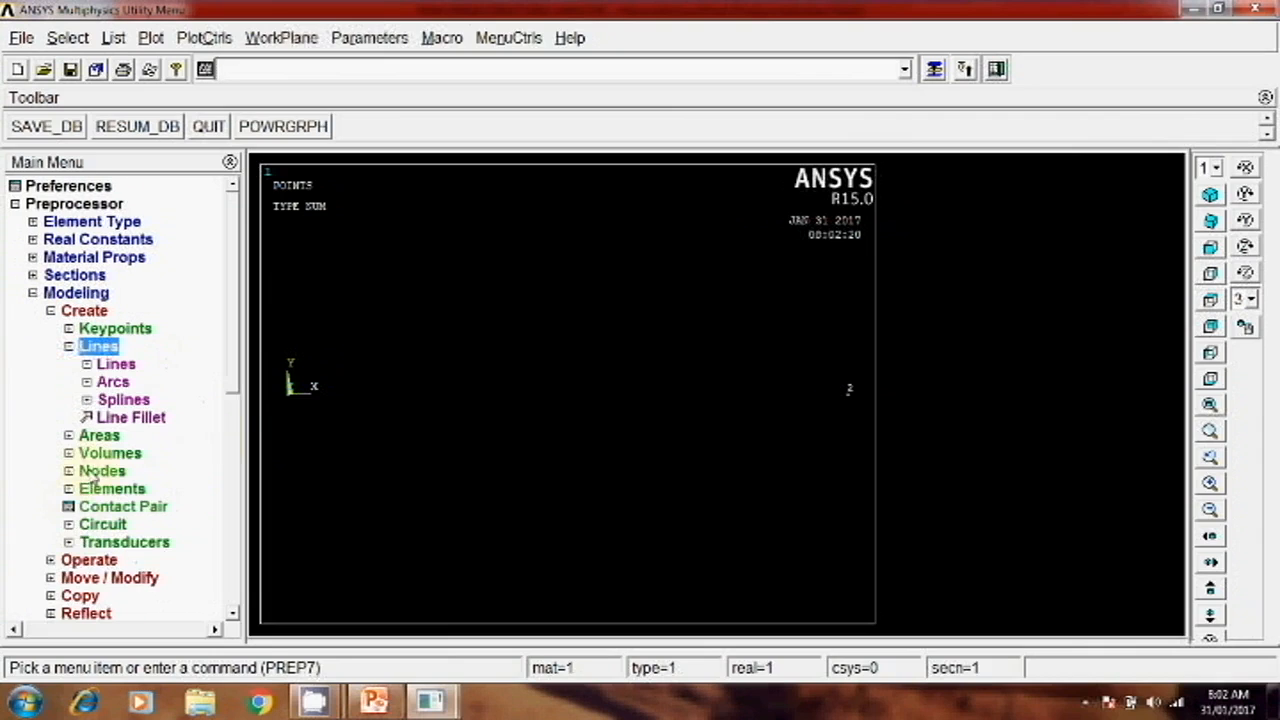
pyautogui.click(116, 364)
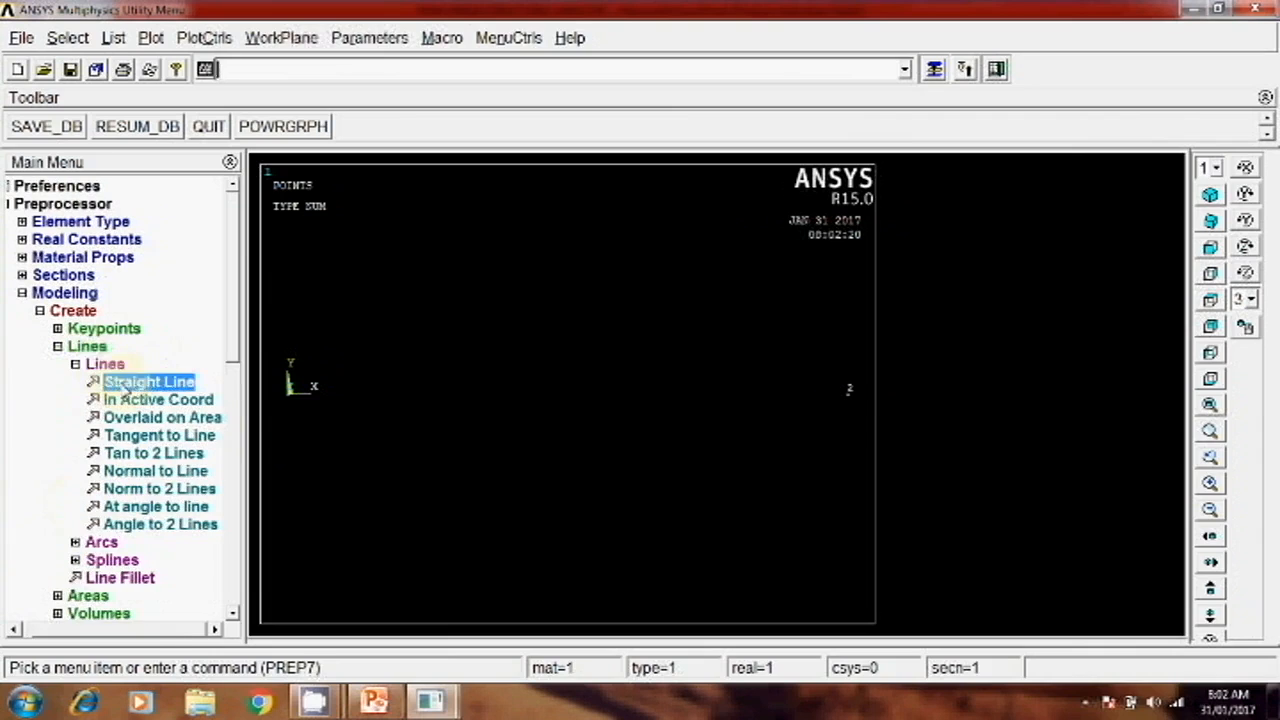
pyautogui.click(148, 382)
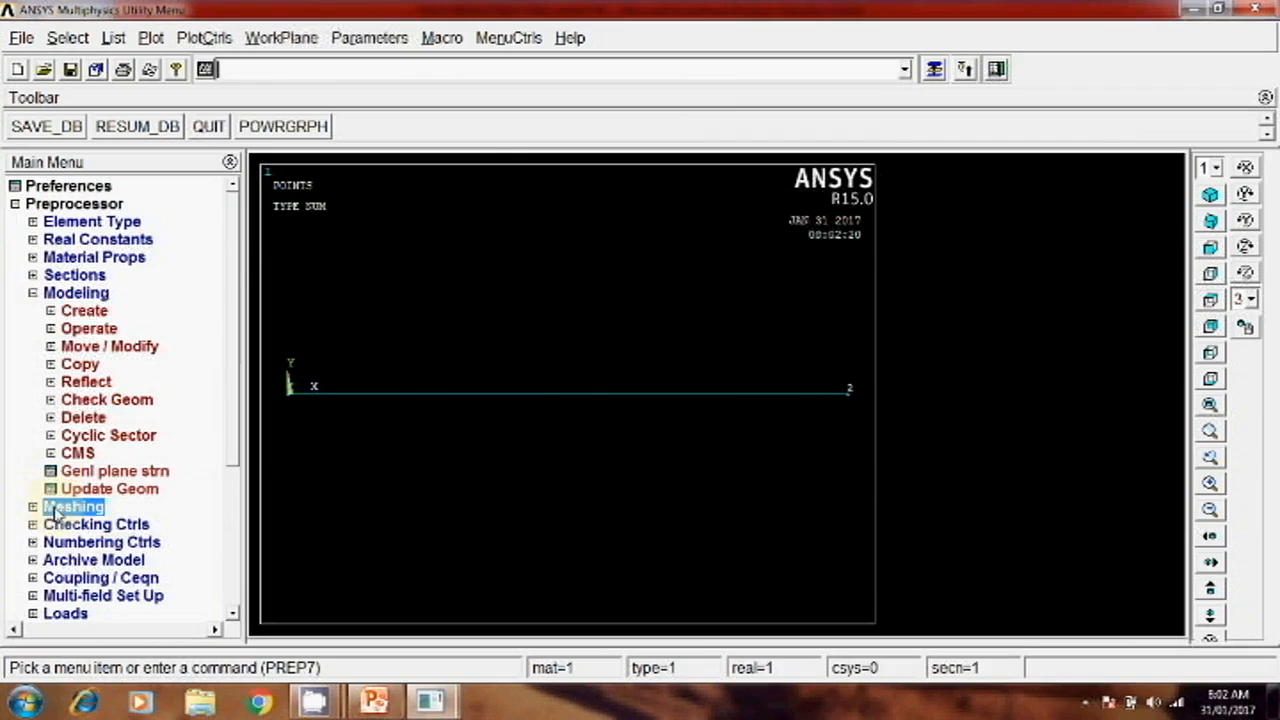
# Set a manual element edge length of 6 on all lines.
pyautogui.click(72, 506)
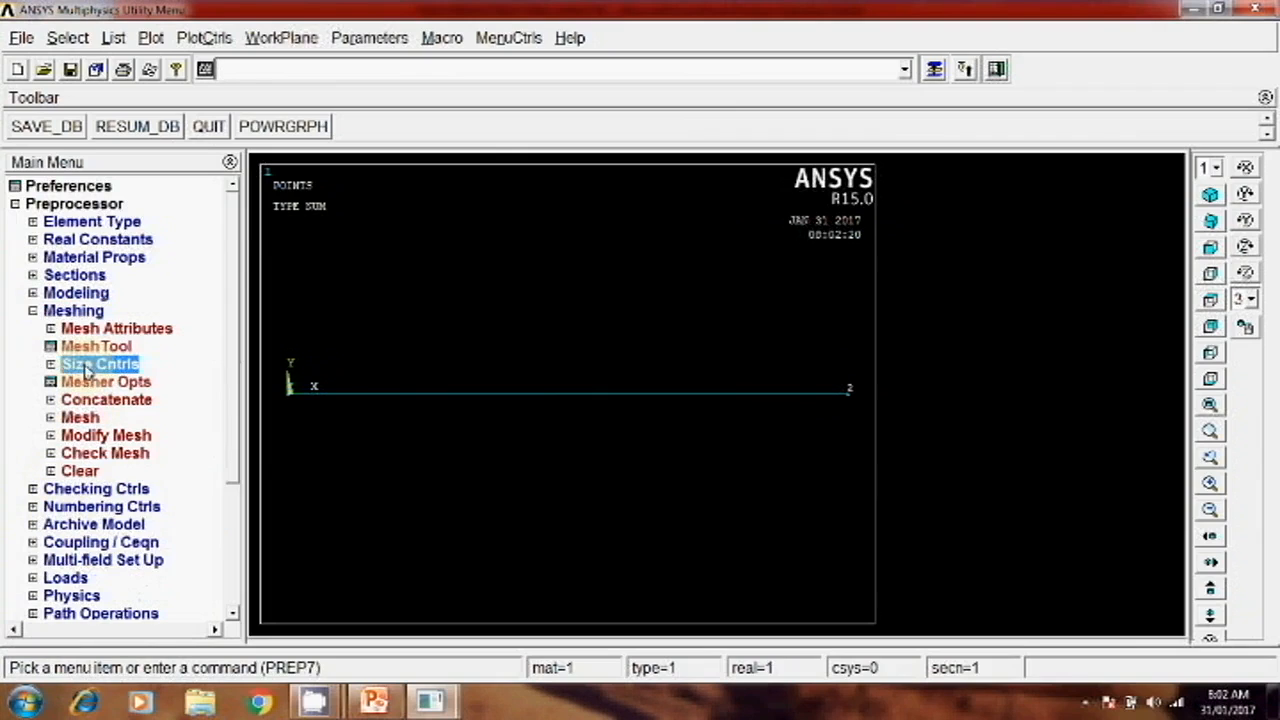
pyautogui.click(100, 364)
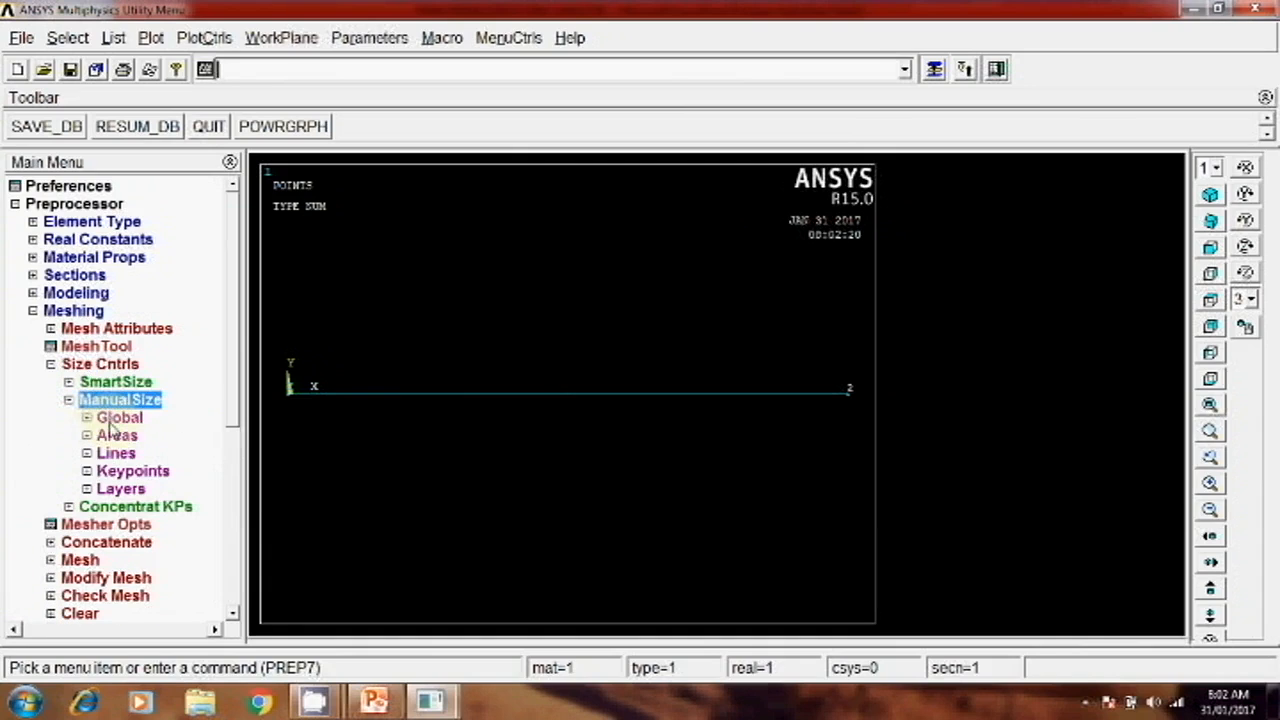
pyautogui.click(116, 436)
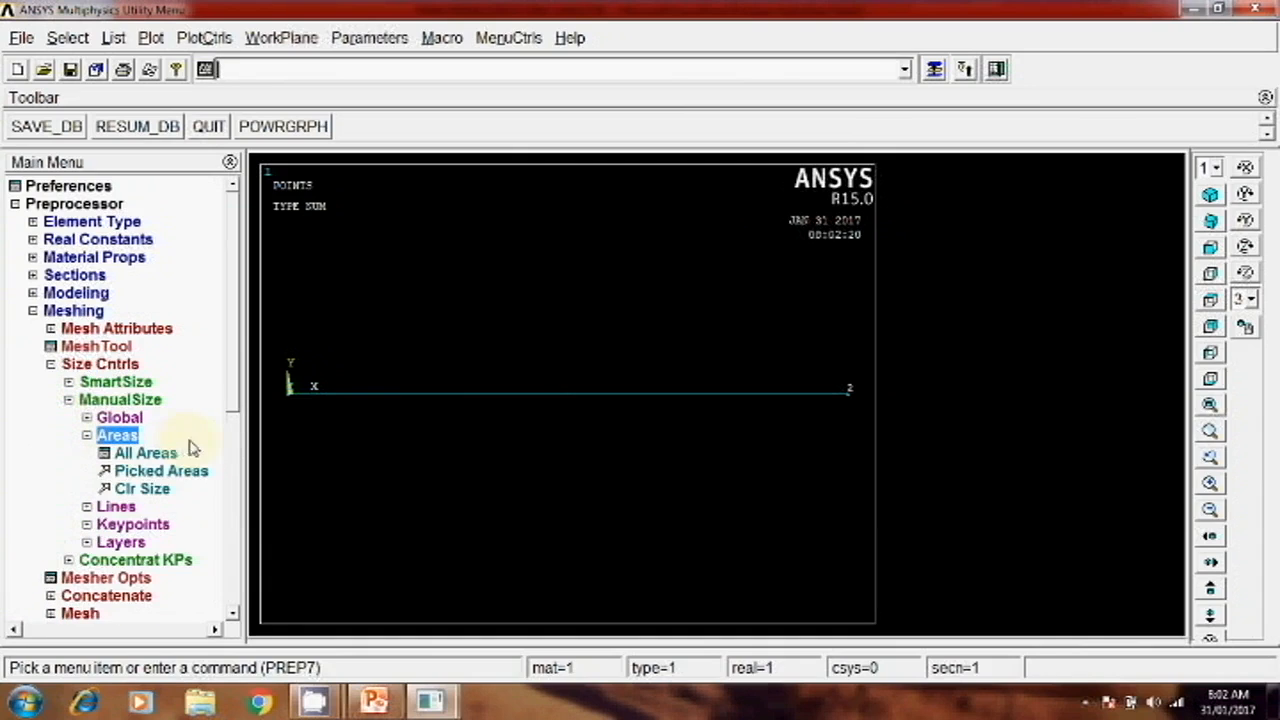
pyautogui.click(116, 506)
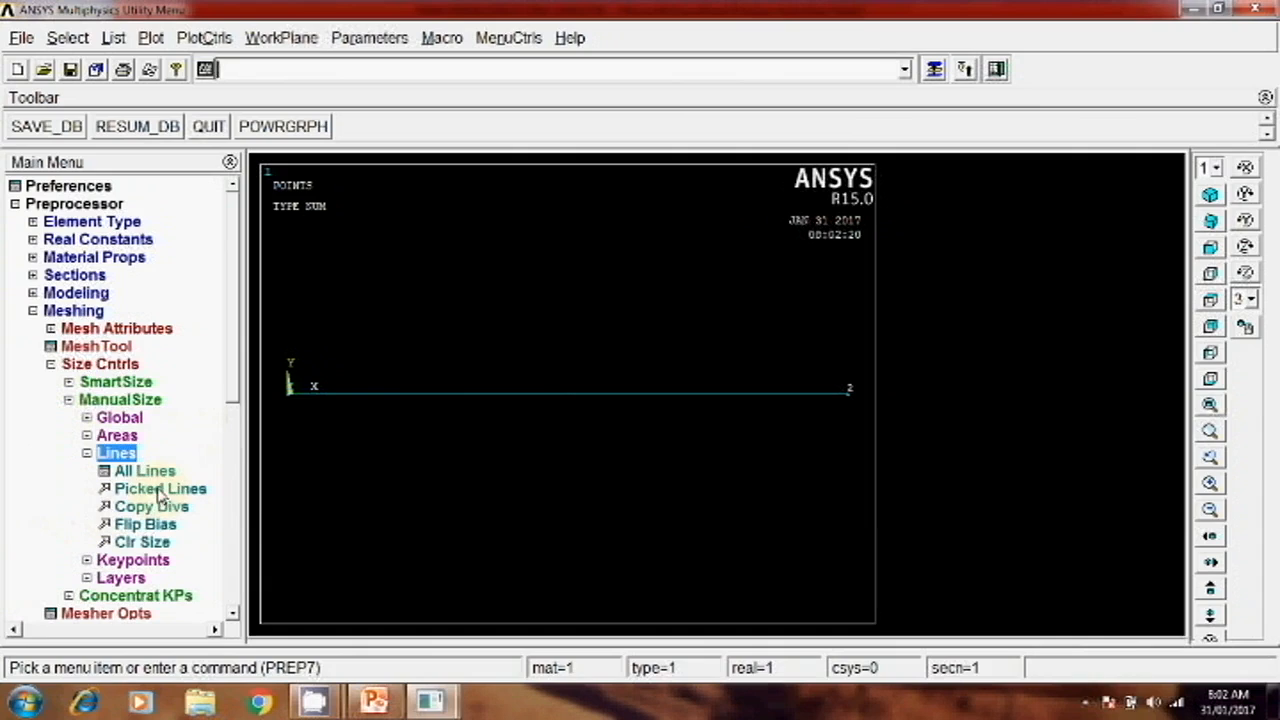
pyautogui.moveTo(390, 396)
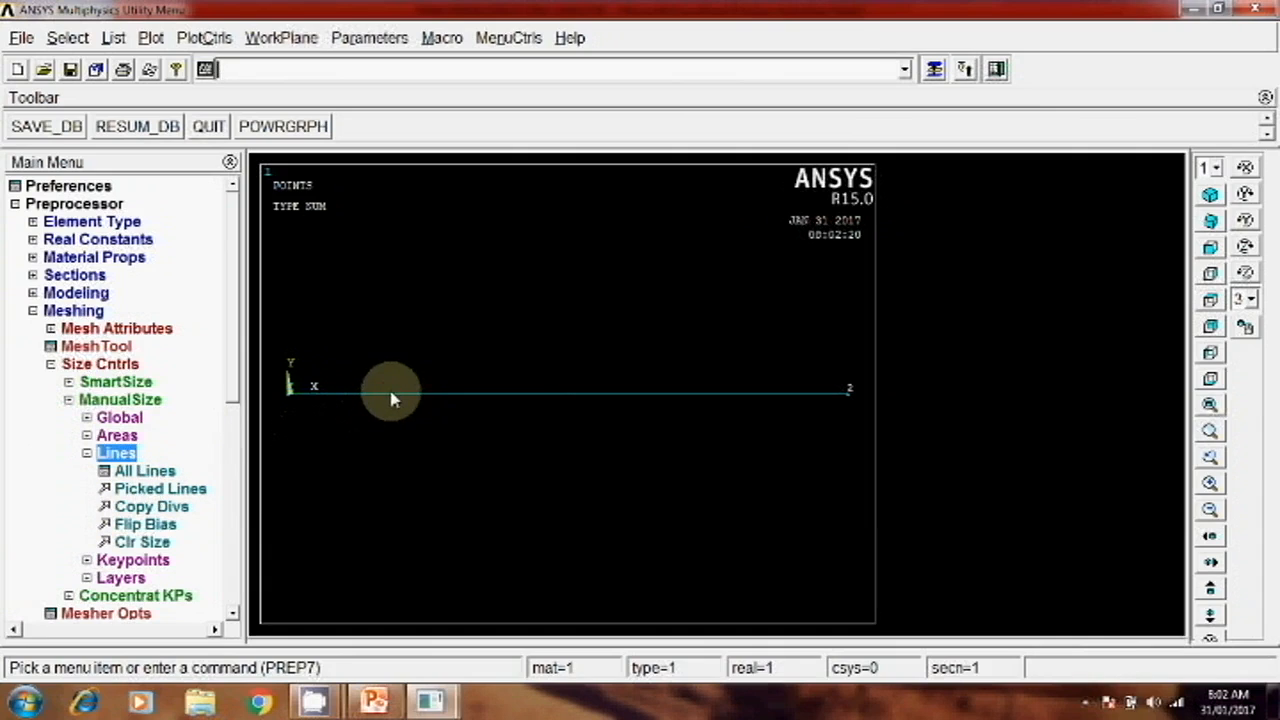
pyautogui.click(144, 470)
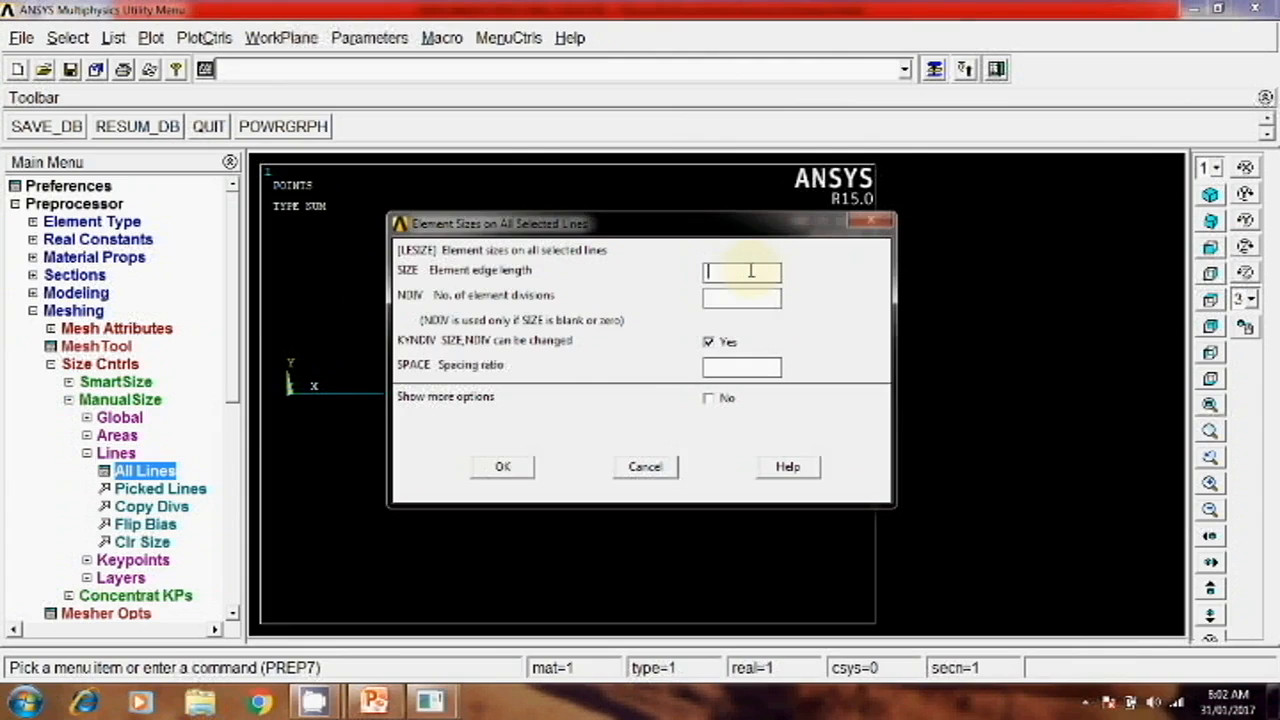
pyautogui.write('6')
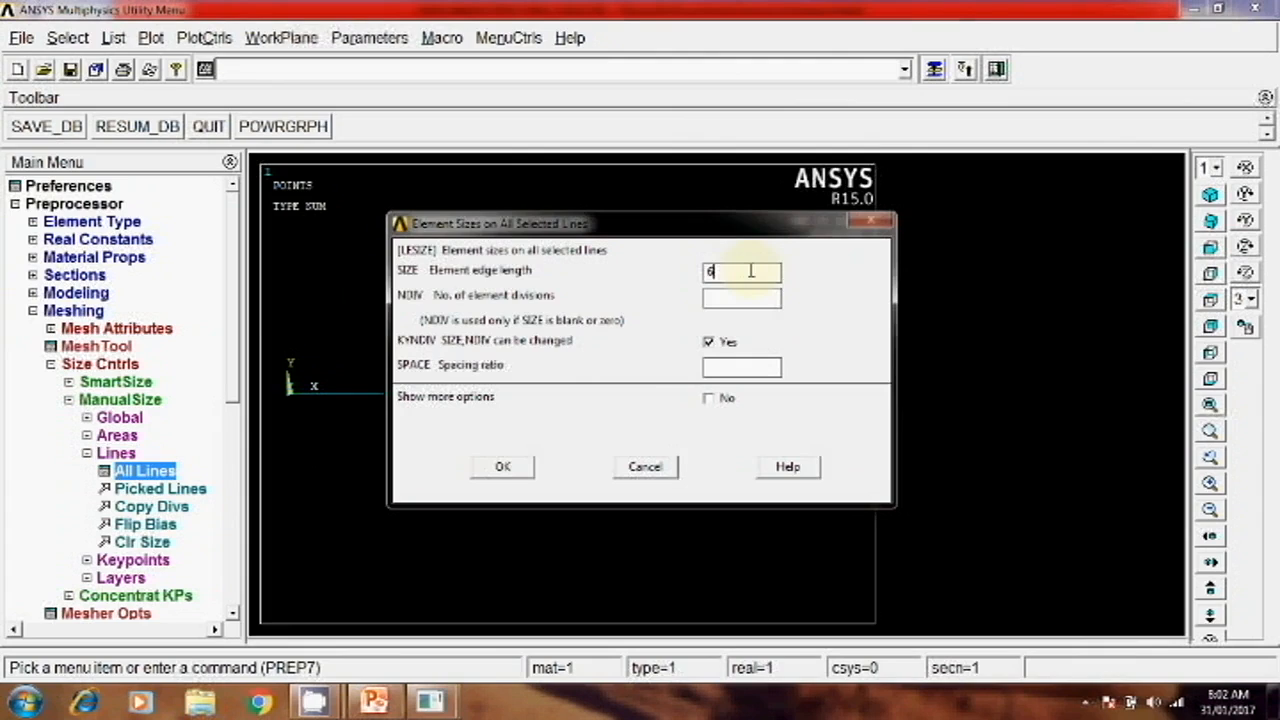
pyautogui.click(502, 466)
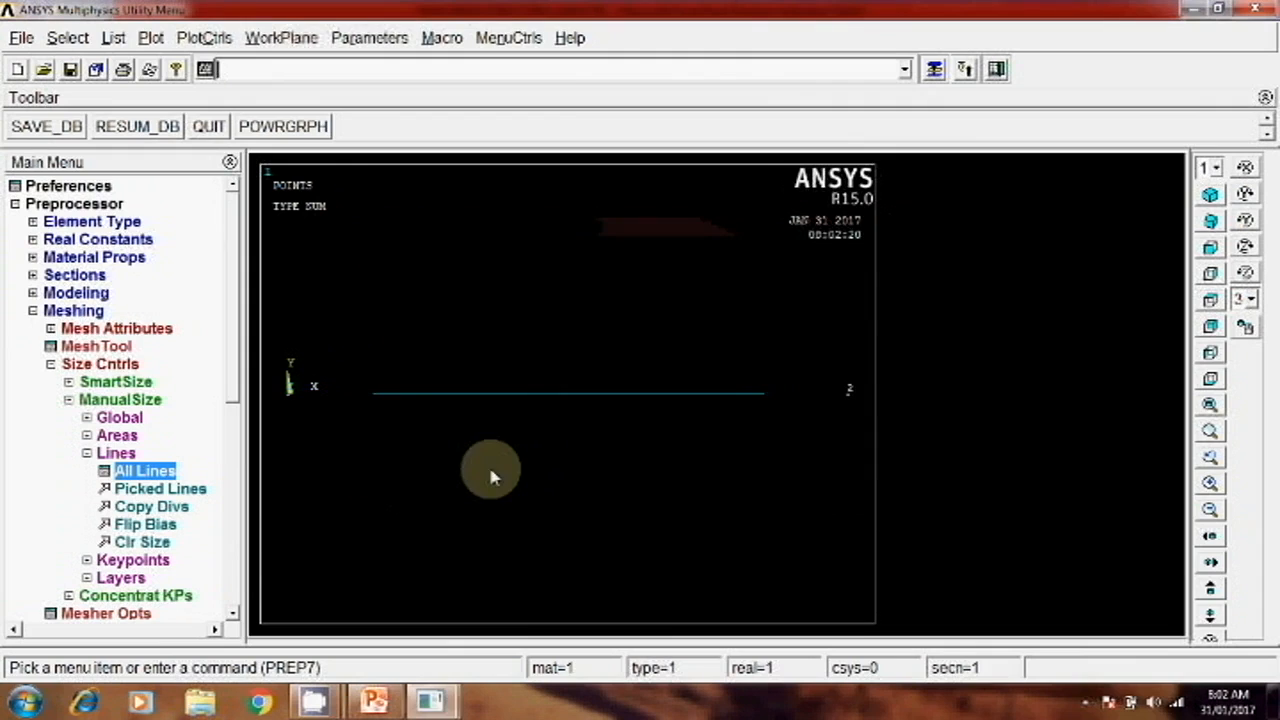
pyautogui.moveTo(100, 472)
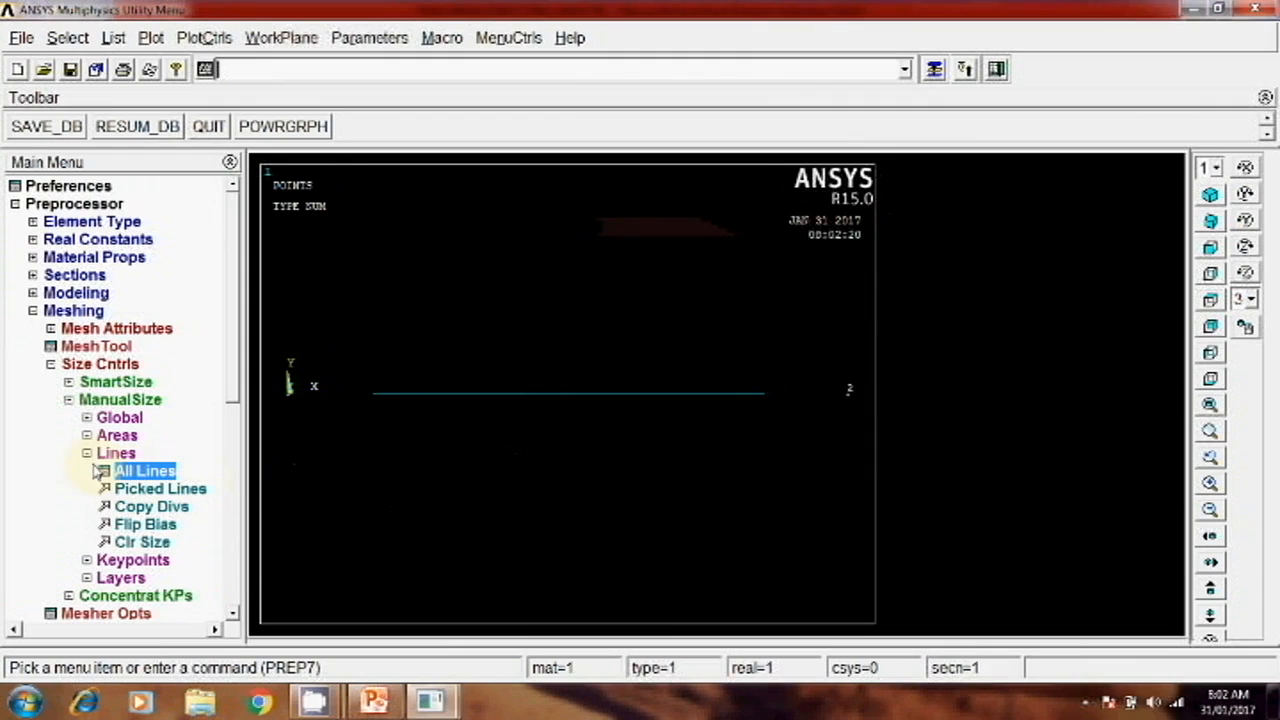
# Correct the element edge length on all lines to 0.1.
pyautogui.click(144, 470)
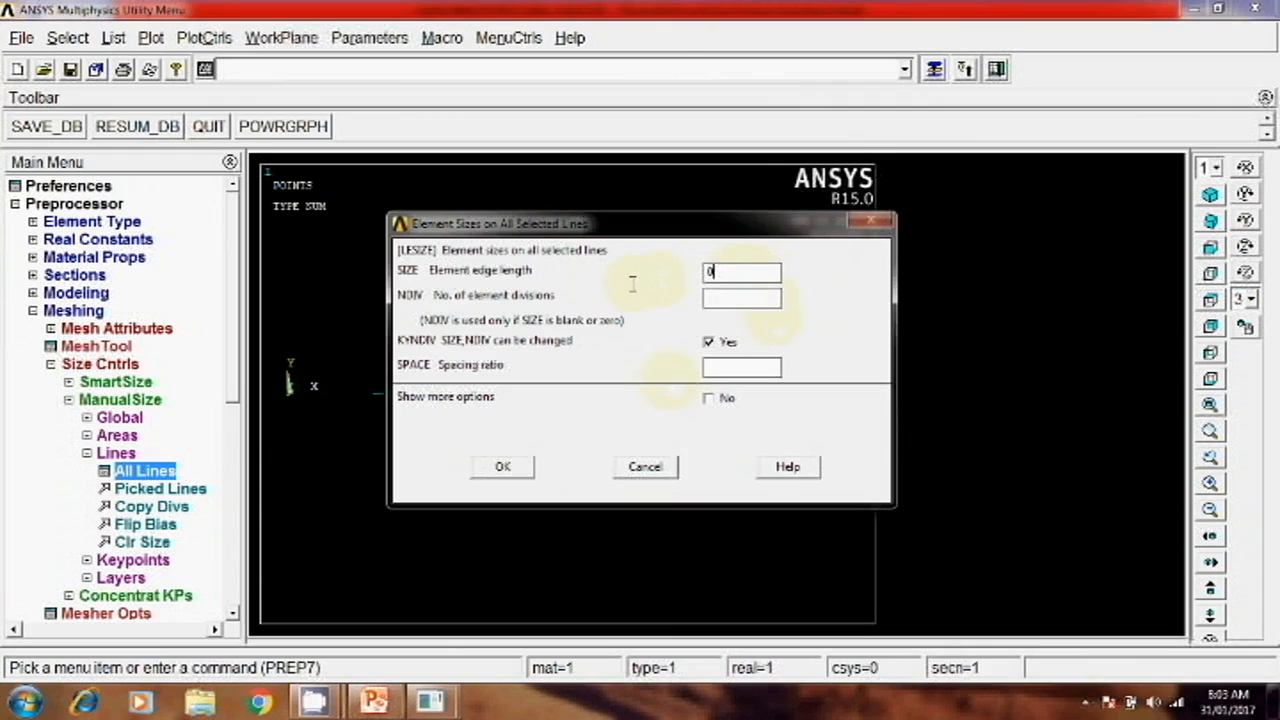
pyautogui.write('0.1')
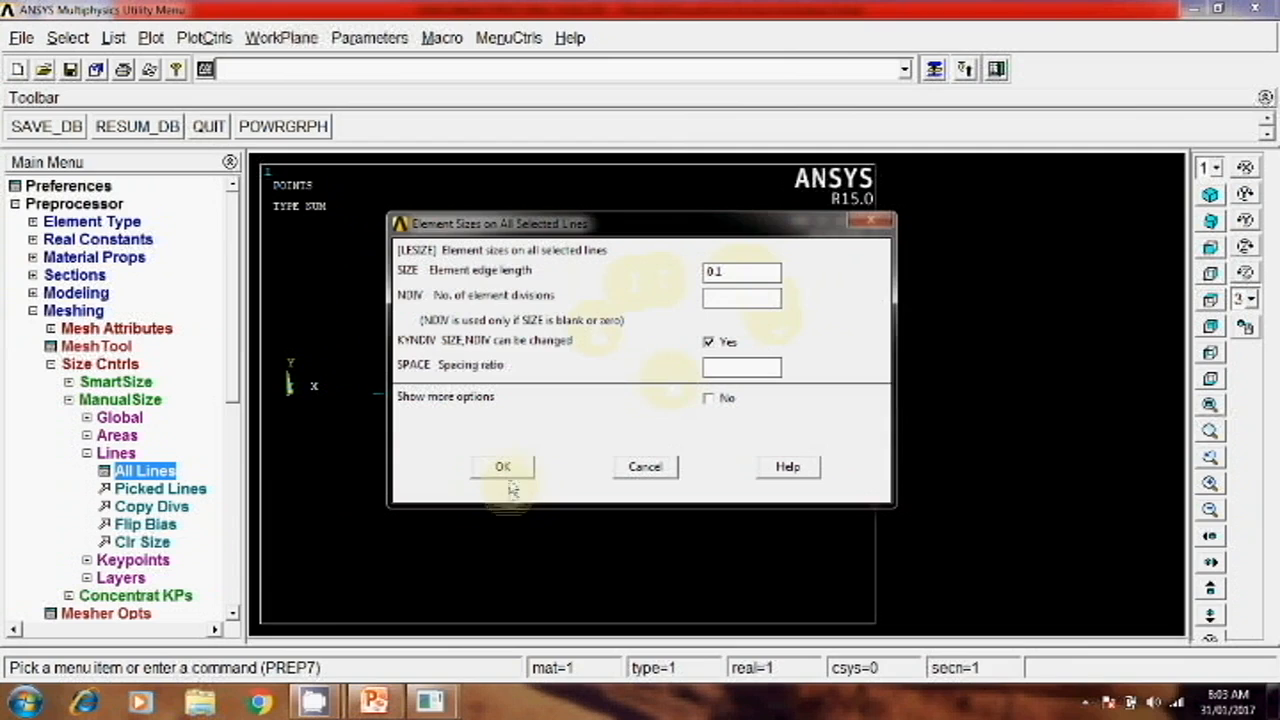
pyautogui.click(504, 468)
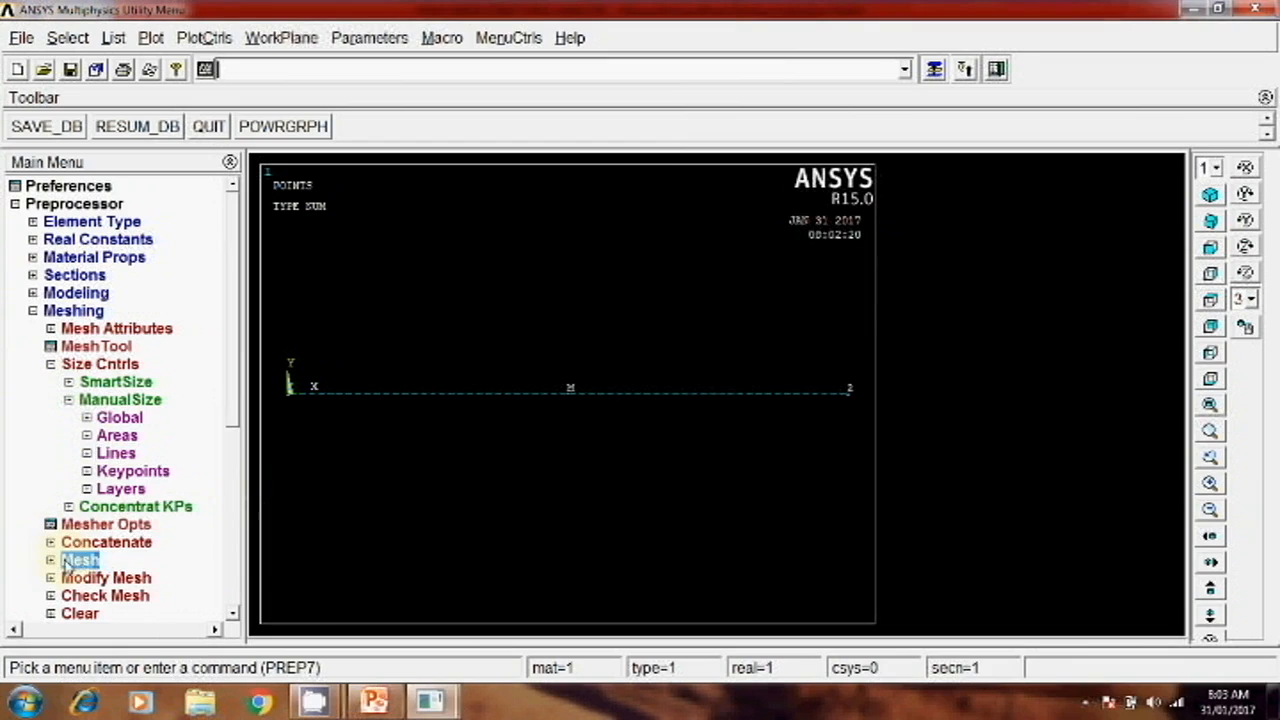
# Mesh the beam line into elements and collapse the Meshing branch.
pyautogui.click(80, 560)
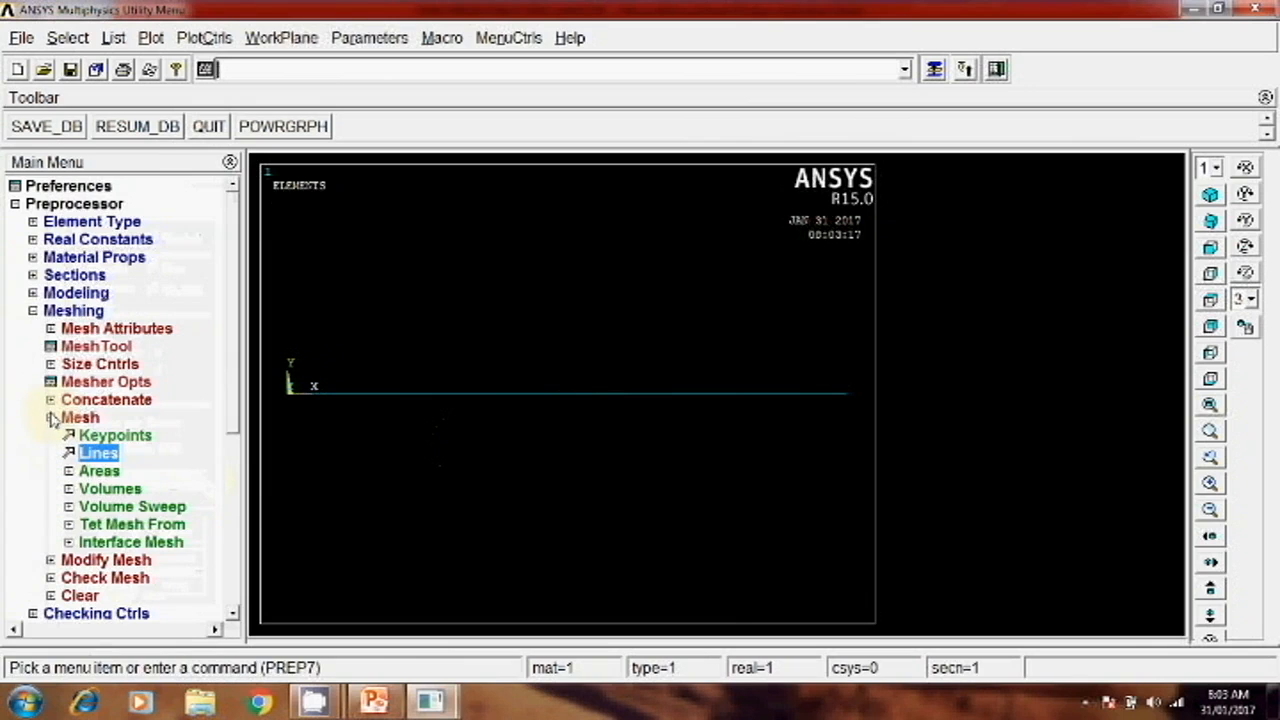
pyautogui.click(16, 310)
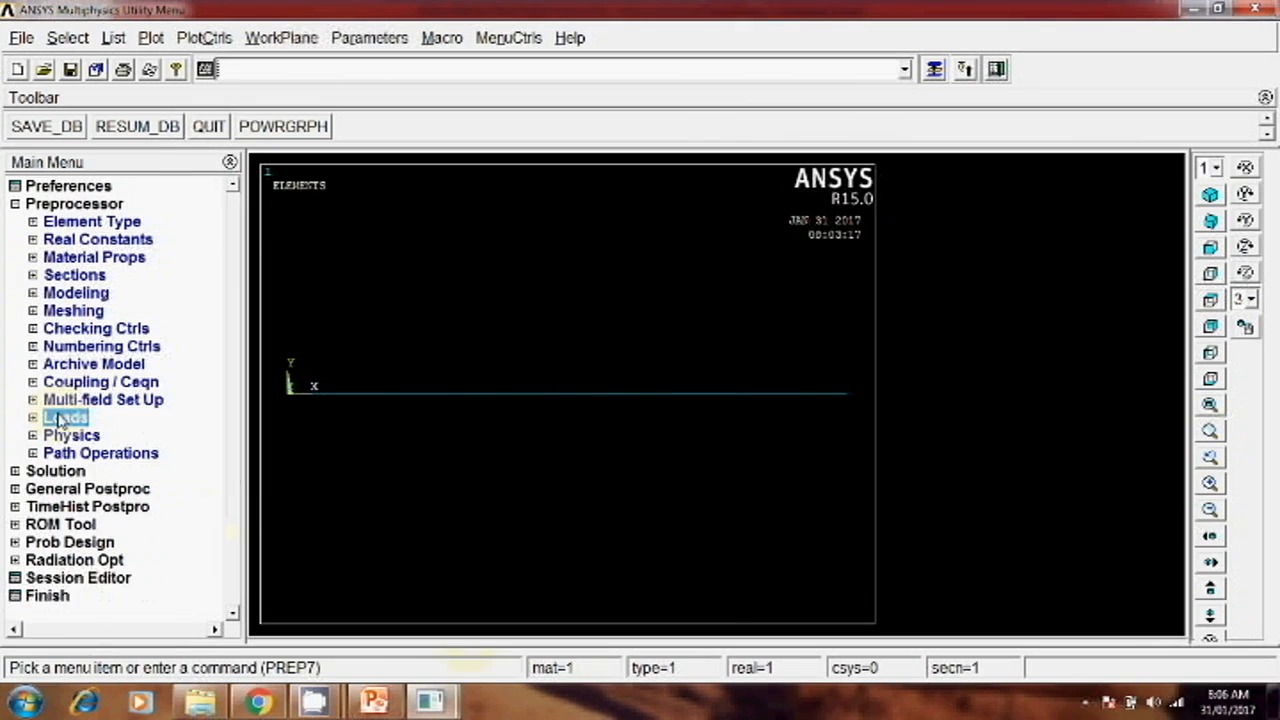
# Constrain the beam's left-end node to zero displacement in all DOF.
pyautogui.click(66, 418)
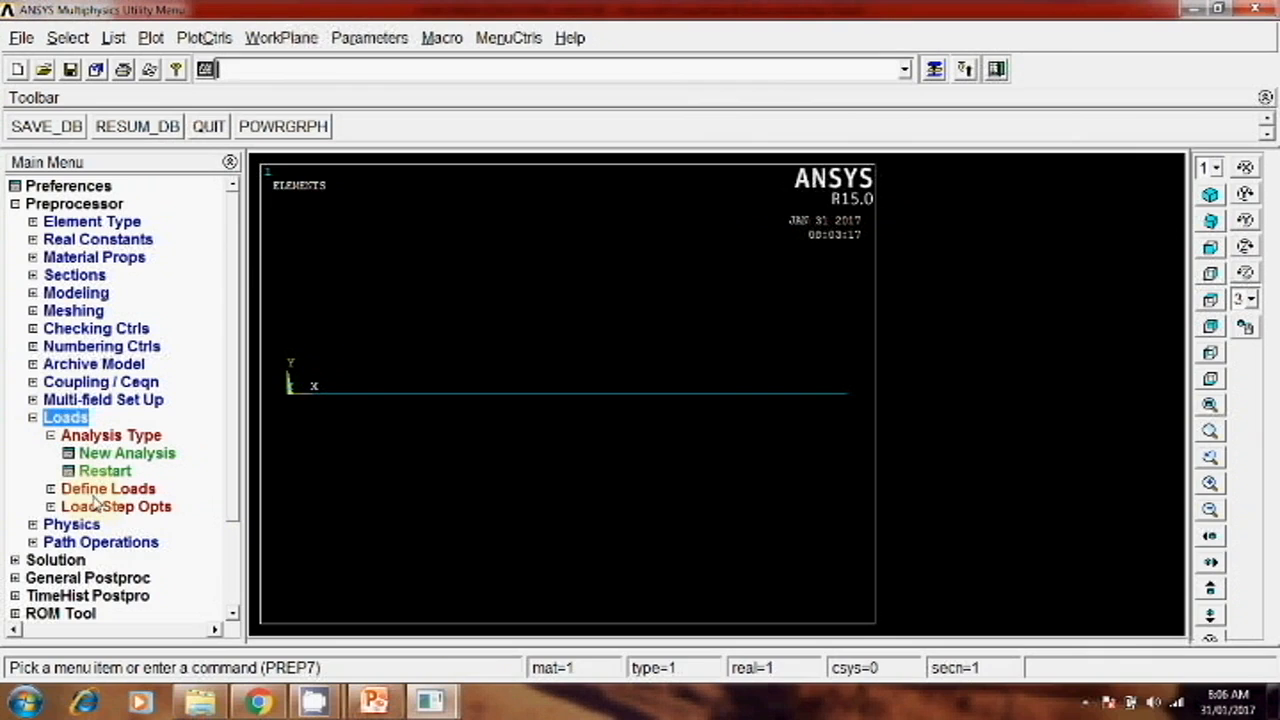
pyautogui.click(108, 488)
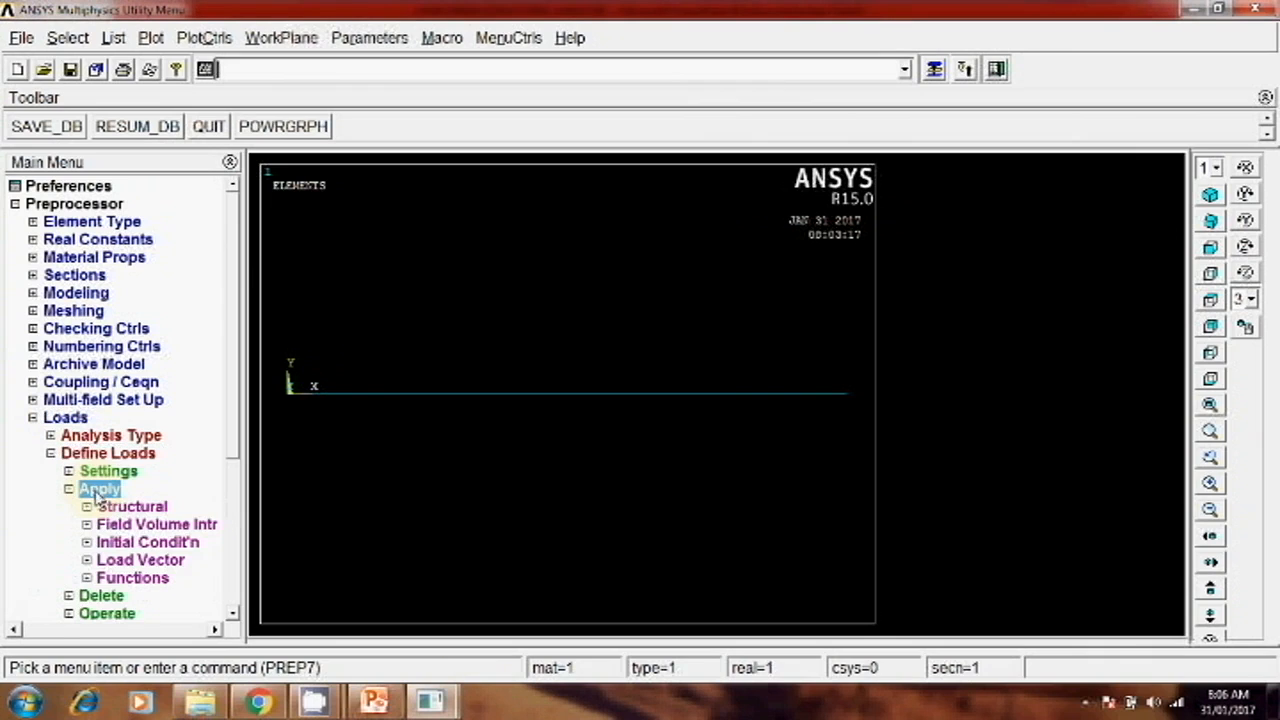
pyautogui.click(132, 506)
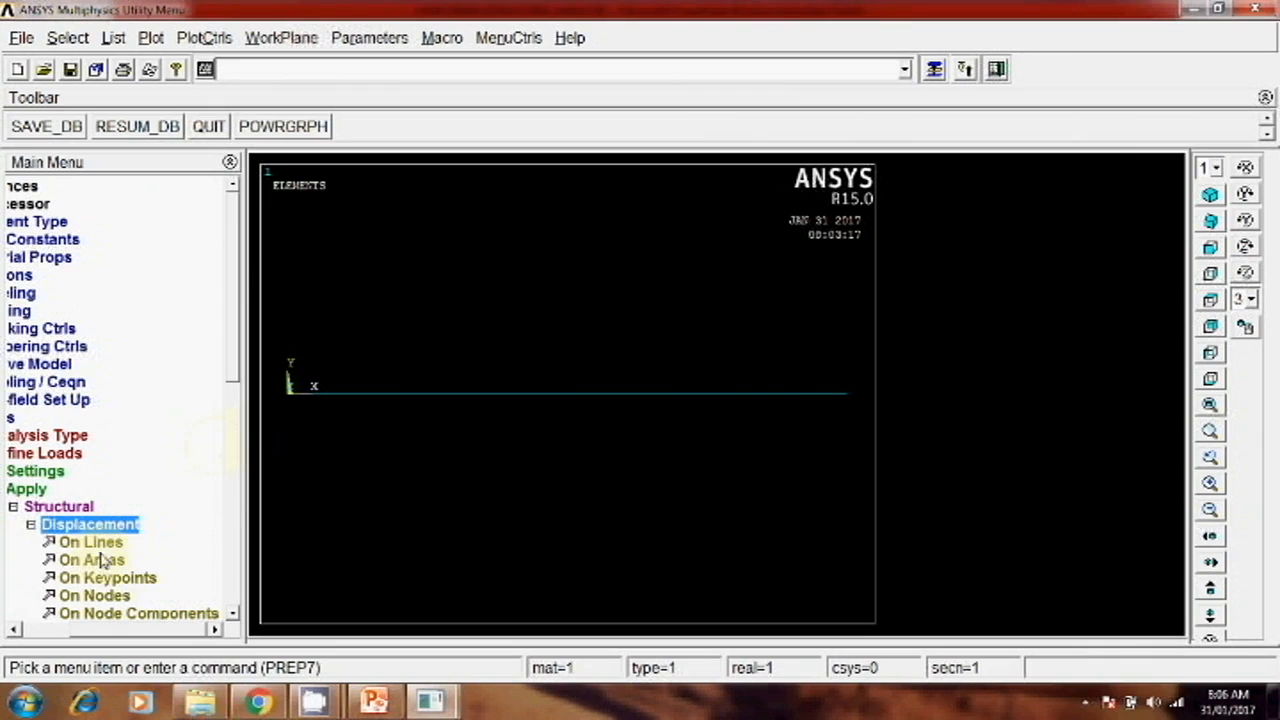
pyautogui.click(94, 596)
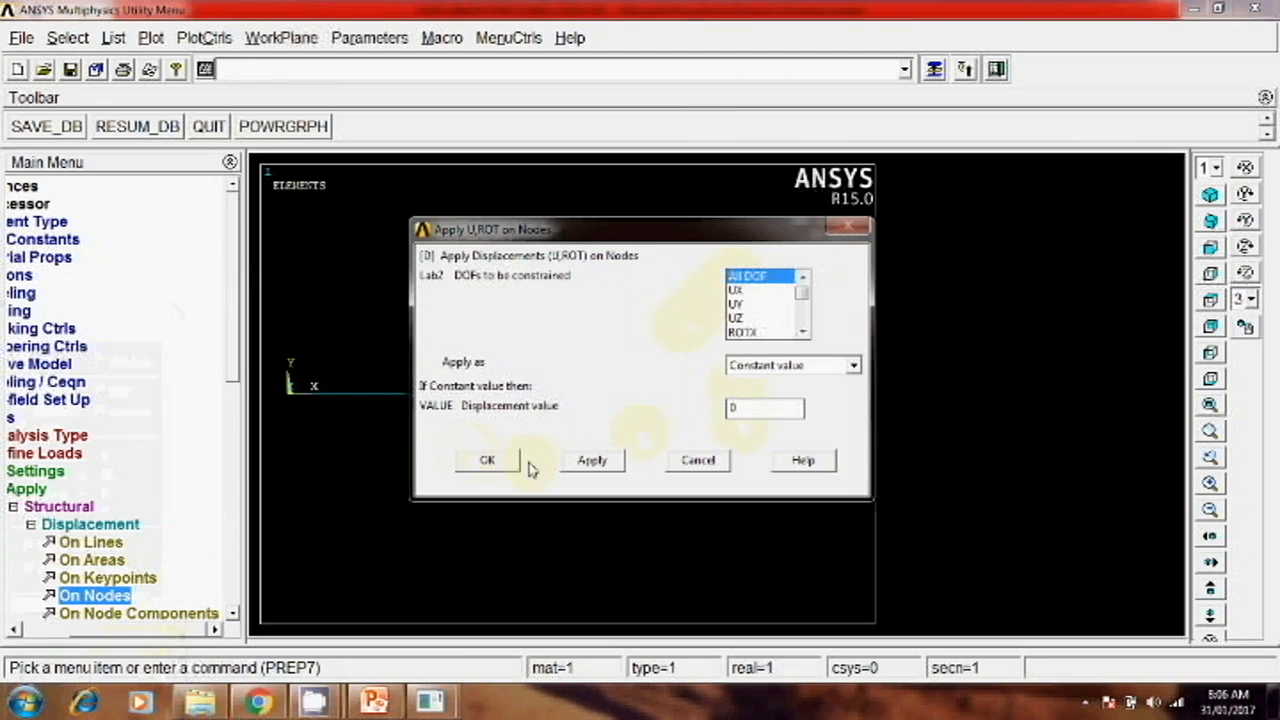
pyautogui.click(488, 460)
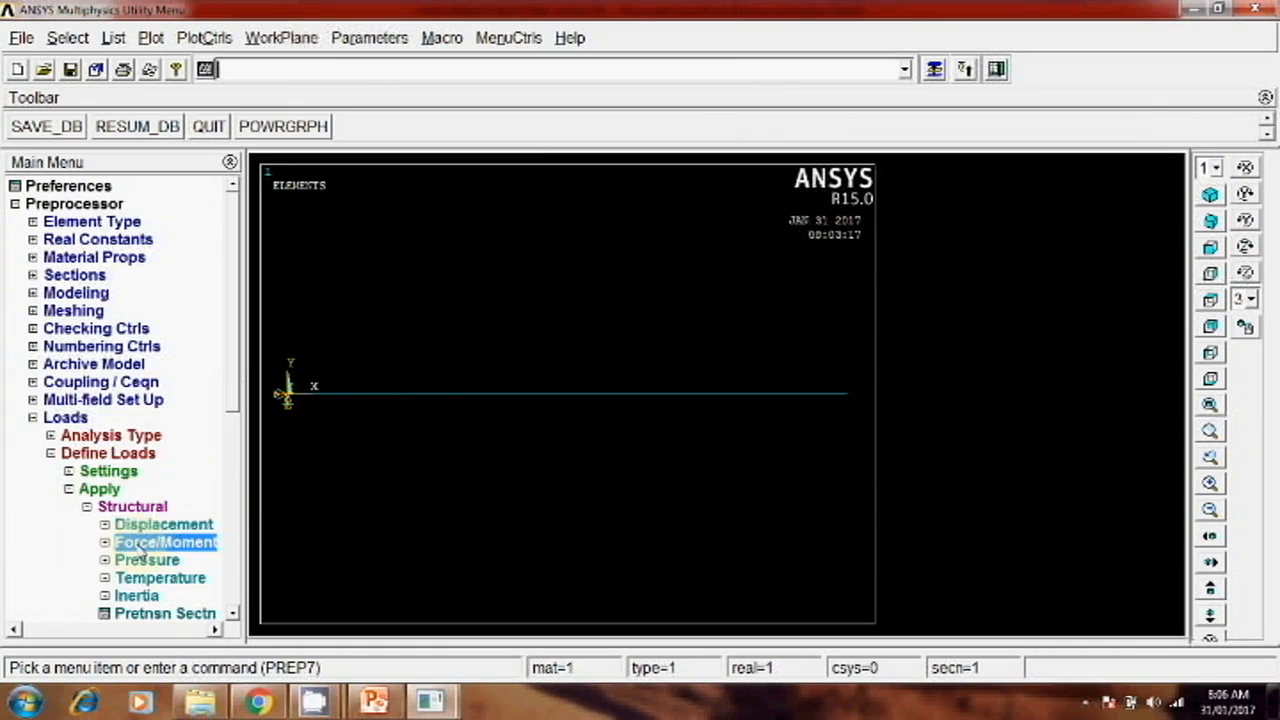
# Apply an FY force of 1000 on the node at the beam's free end.
pyautogui.click(166, 542)
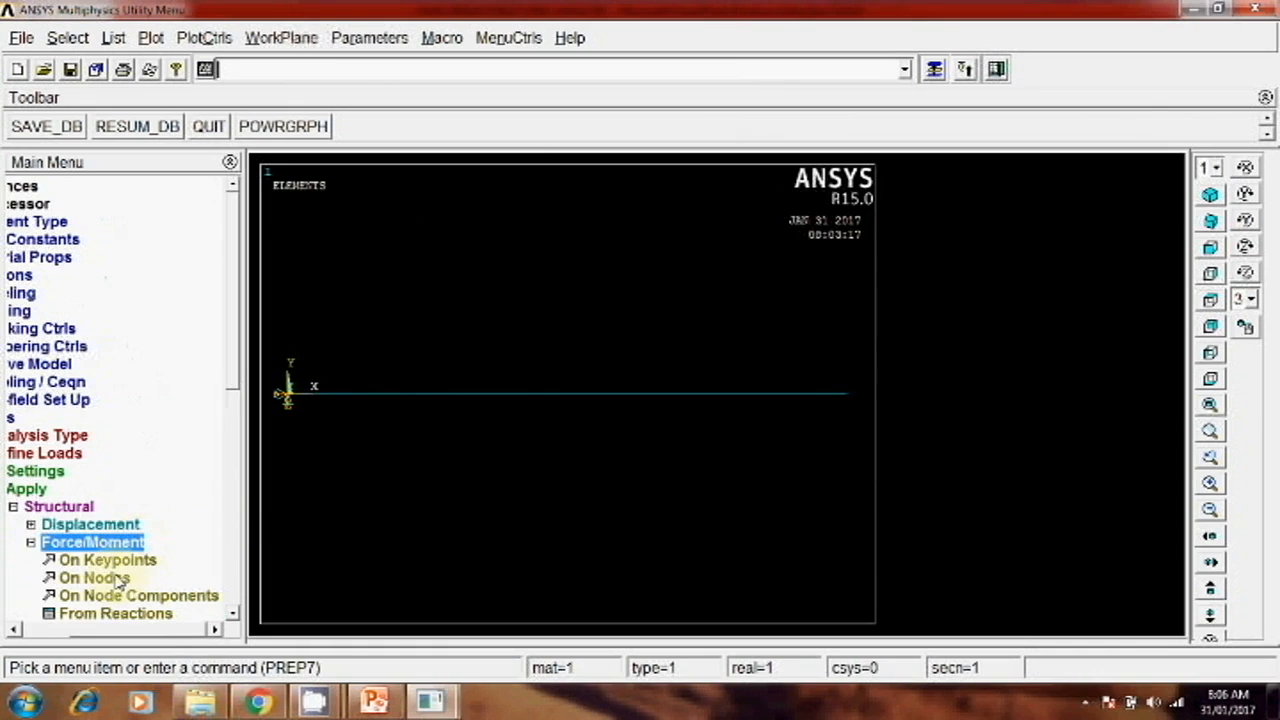
pyautogui.click(96, 578)
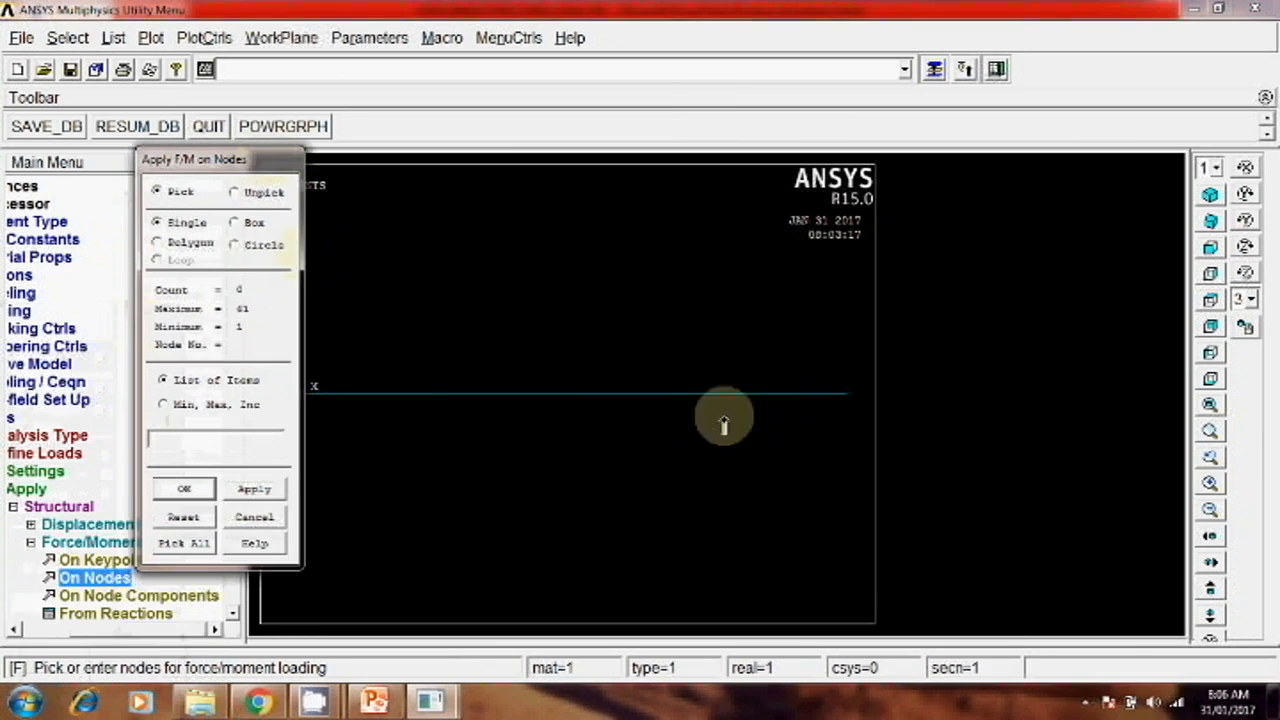
pyautogui.click(848, 392)
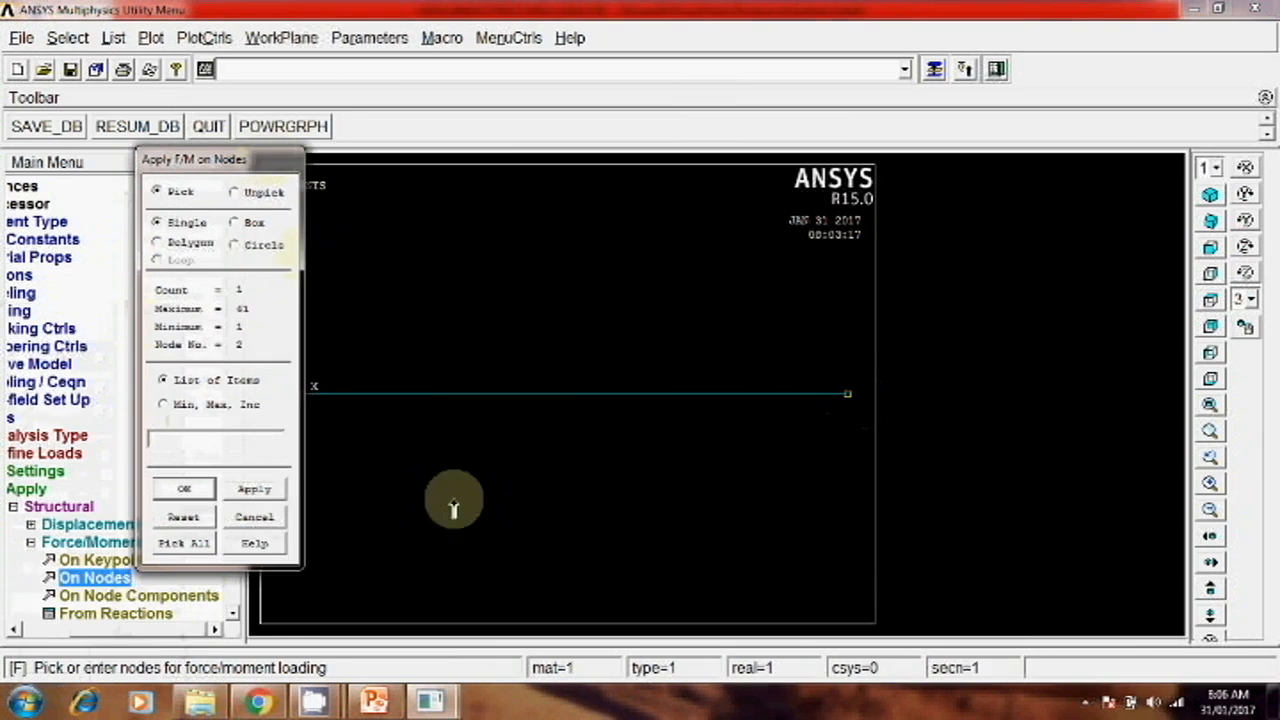
pyautogui.click(184, 488)
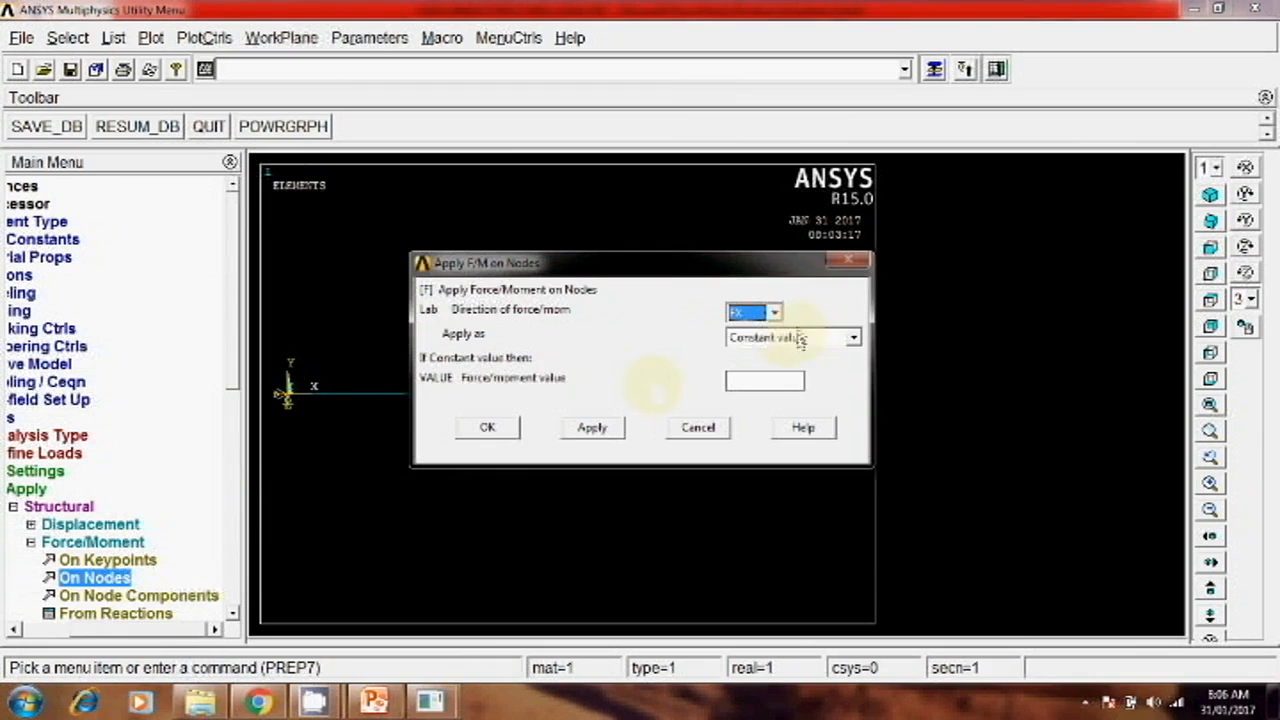
pyautogui.click(756, 312)
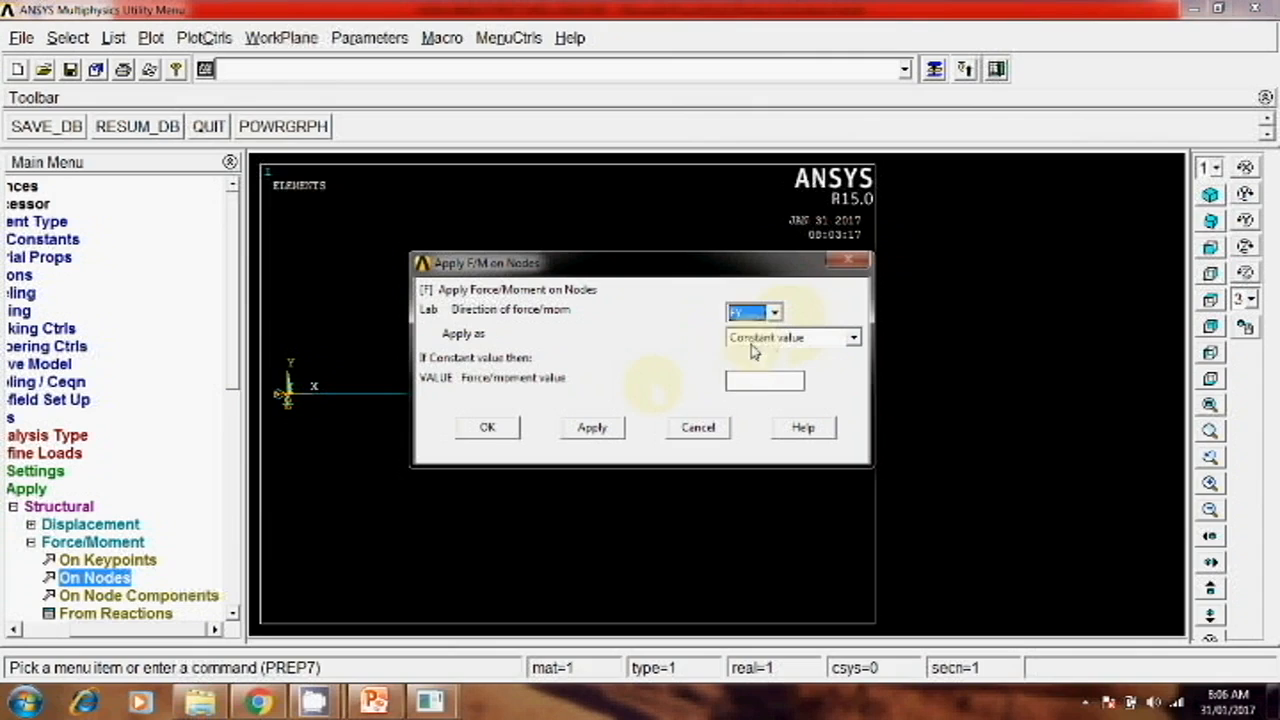
pyautogui.write('1000')
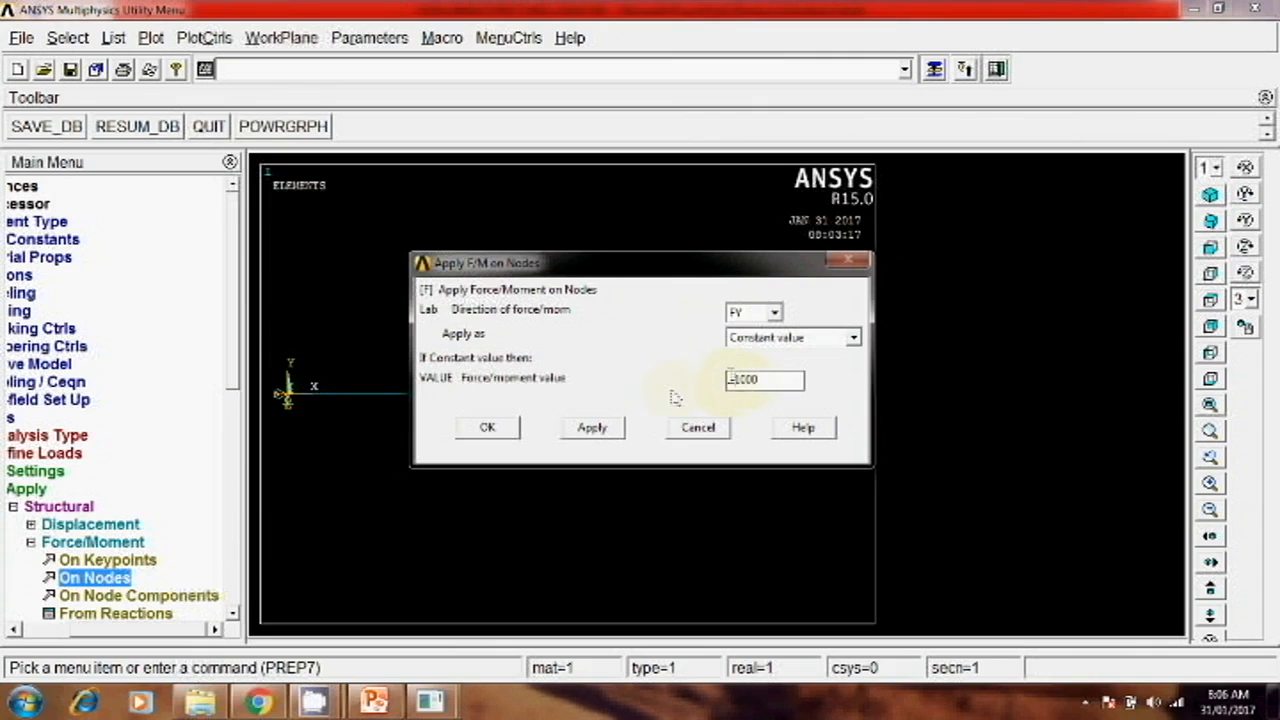
pyautogui.click(488, 428)
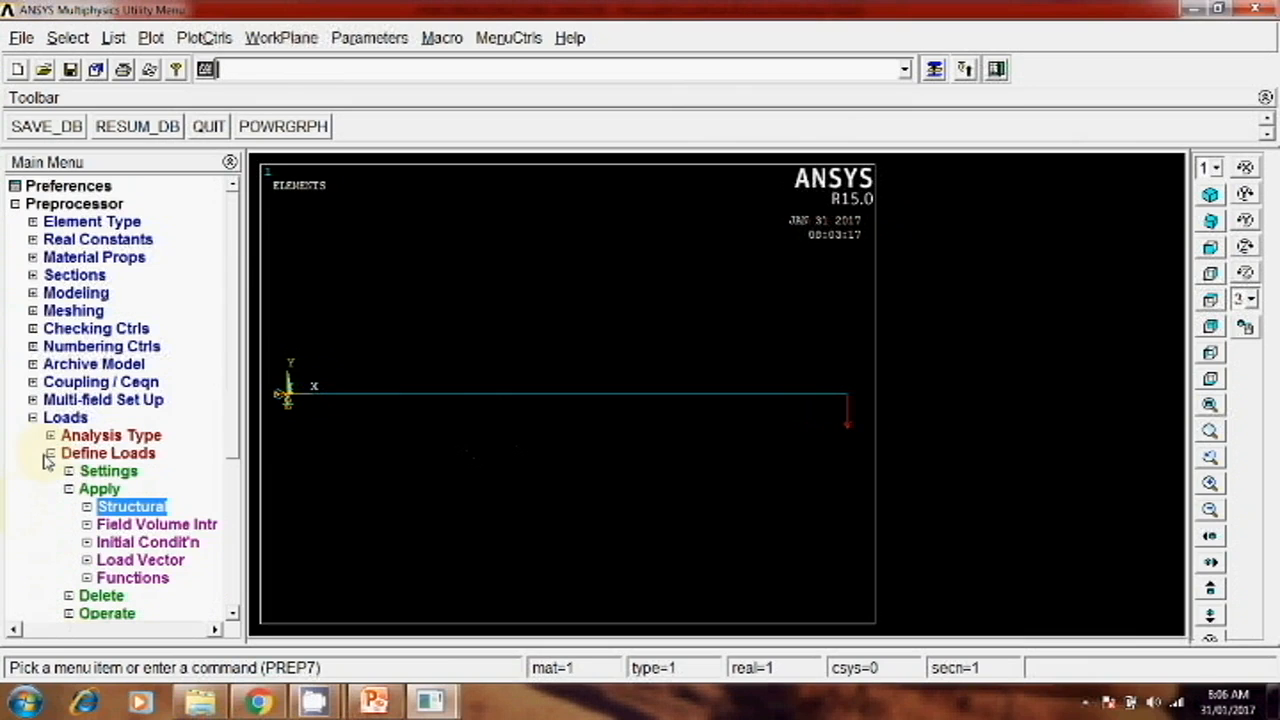
# Set the new analysis type to Static under Solution.
pyautogui.click(34, 418)
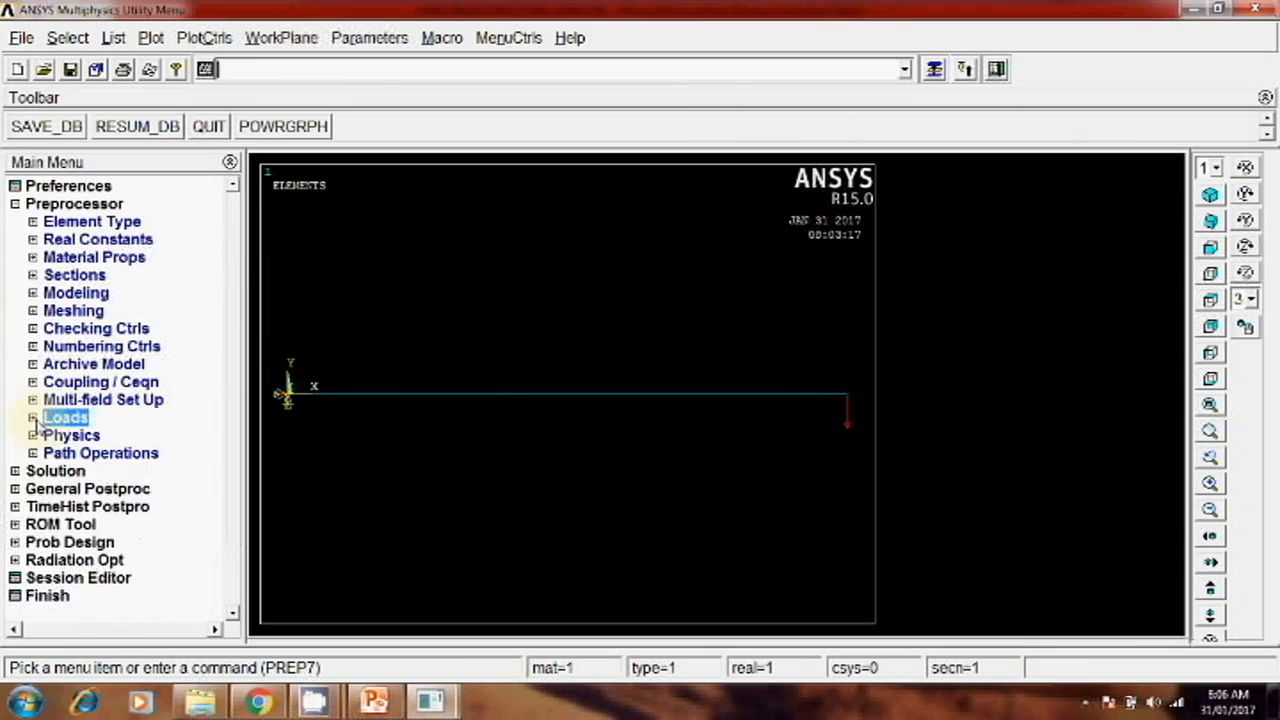
pyautogui.click(56, 470)
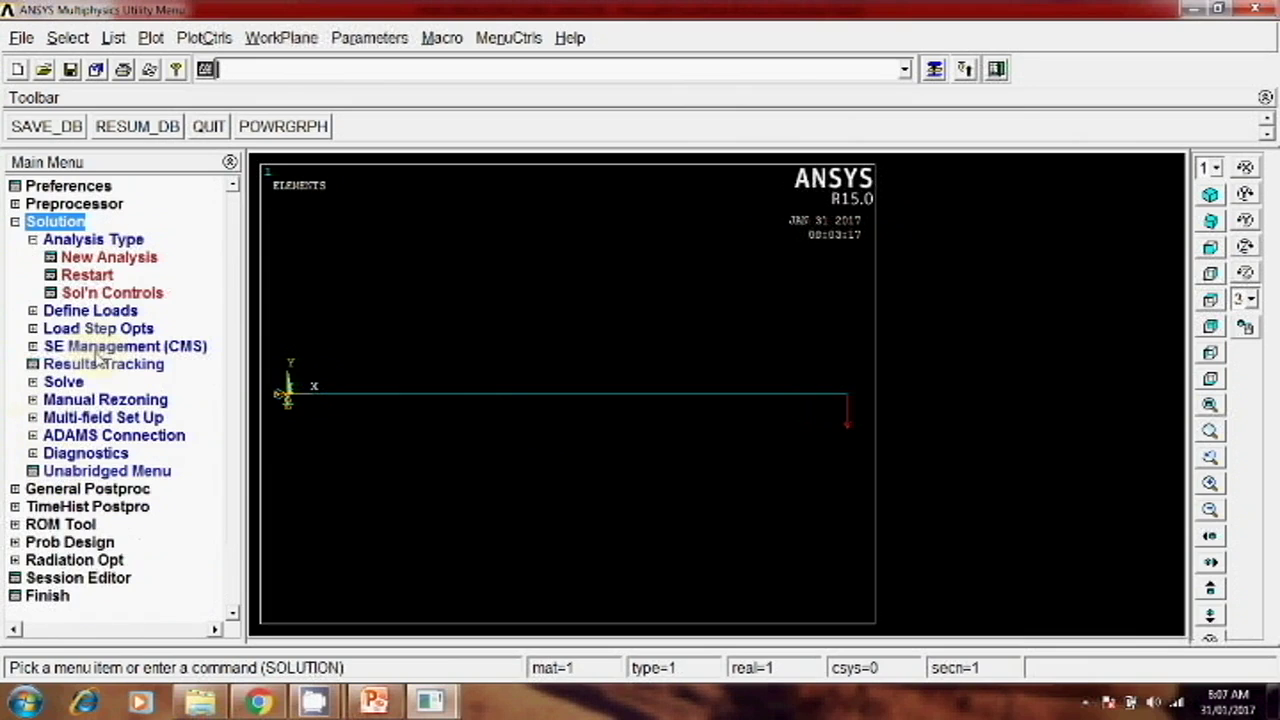
pyautogui.click(108, 256)
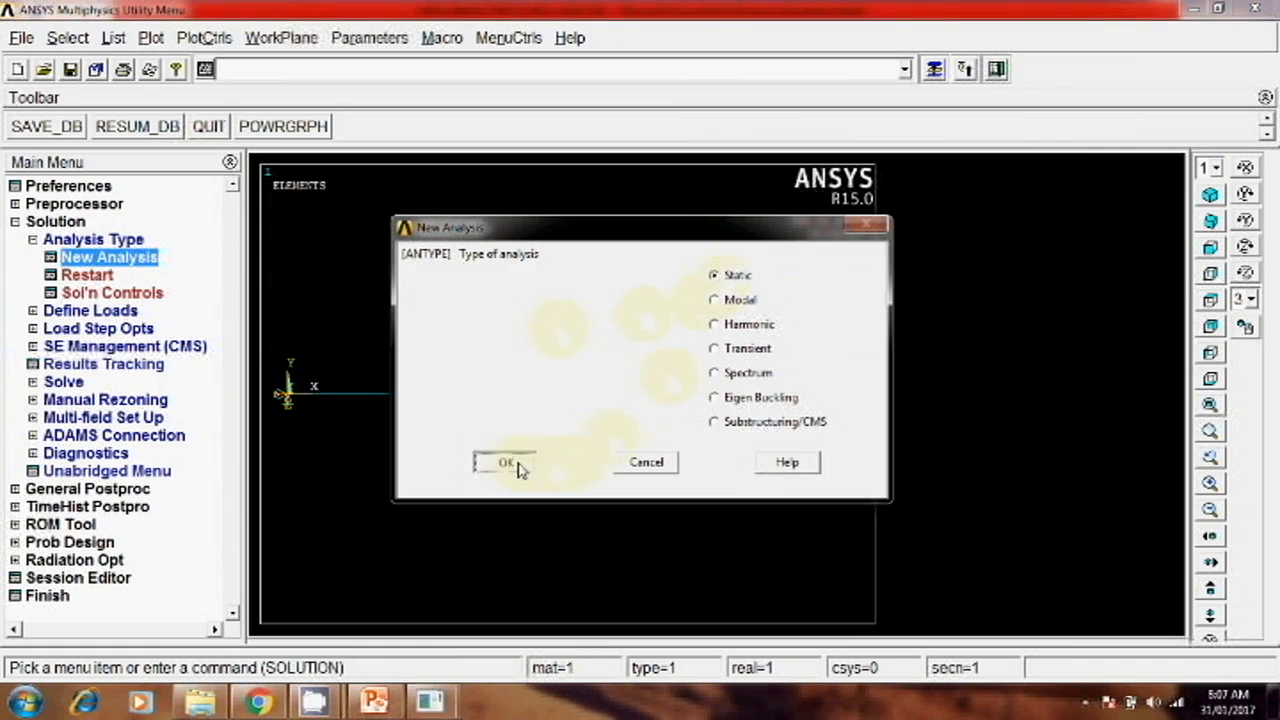
pyautogui.click(504, 462)
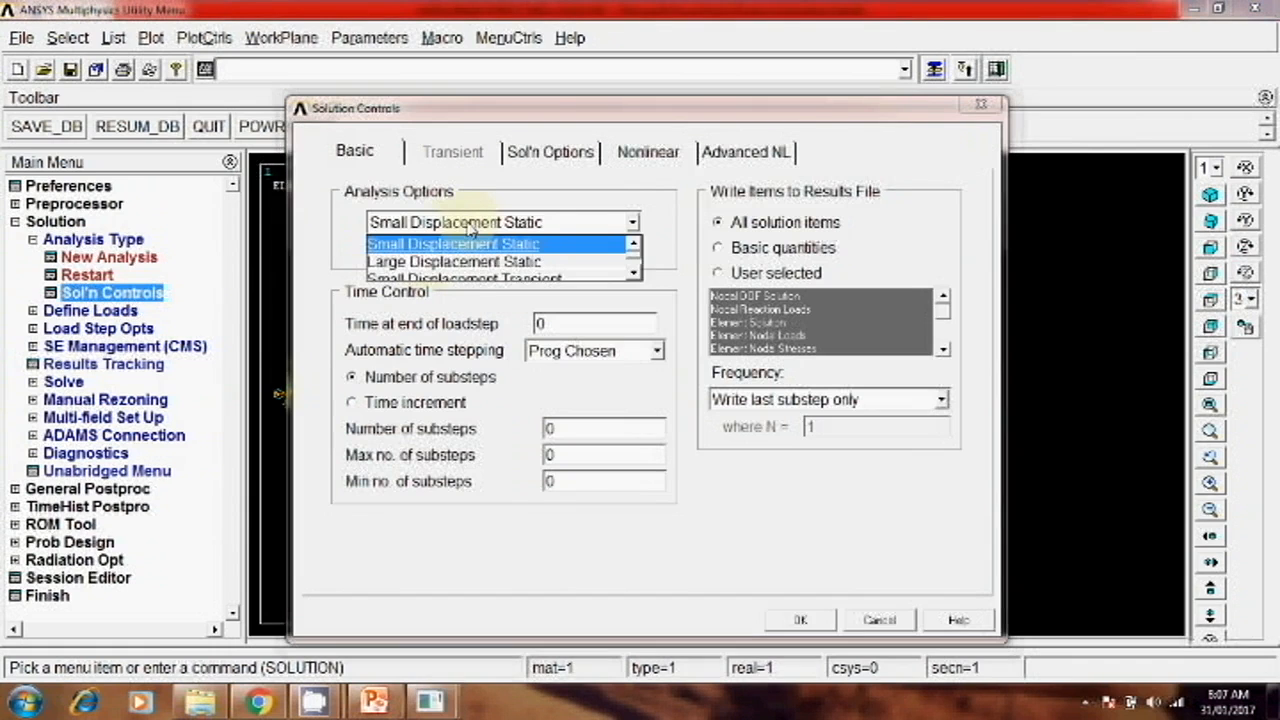
# Choose Large Displacement Static with automatic time stepping on, 10 substeps and write-every-Nth-substep output.
pyautogui.click(452, 260)
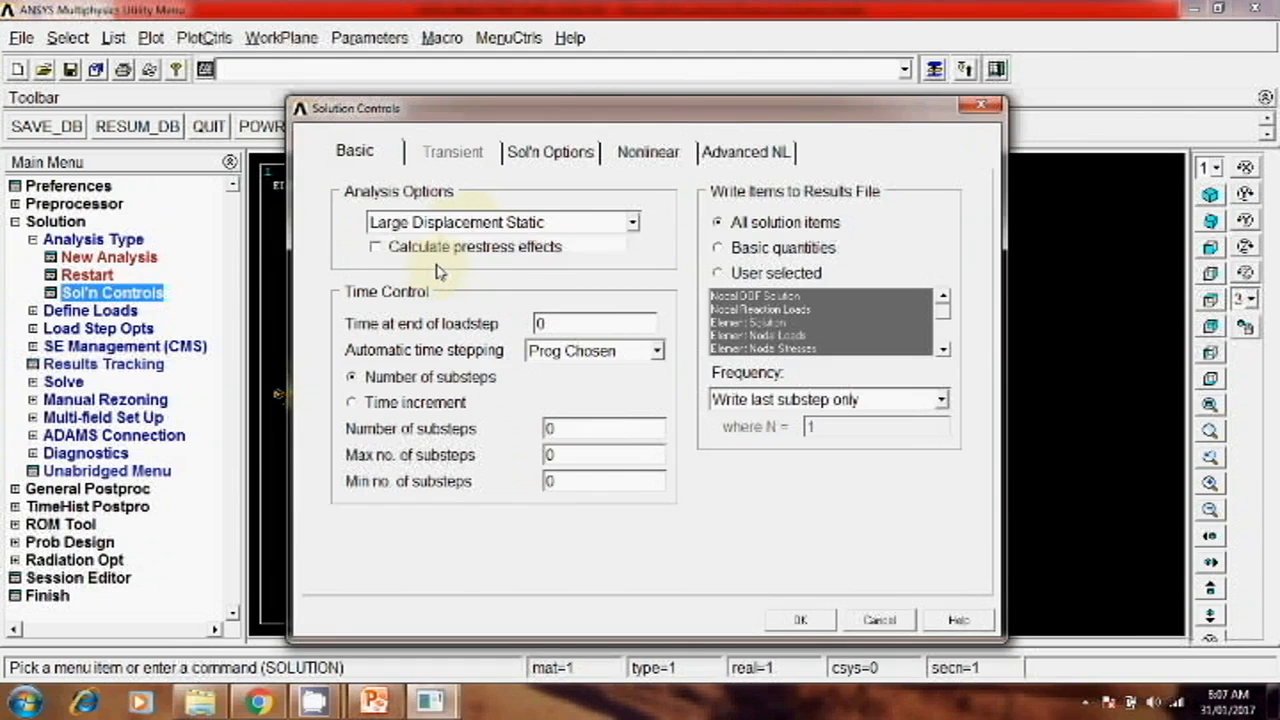
pyautogui.moveTo(488, 288)
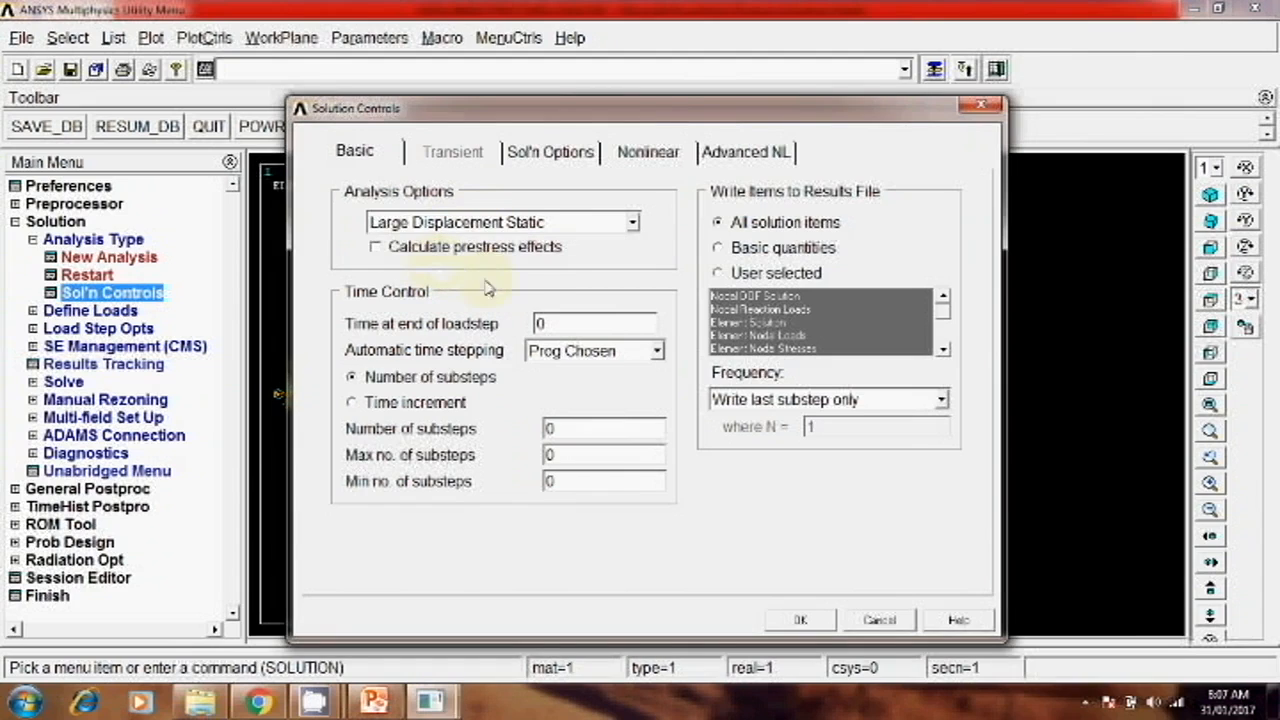
pyautogui.click(656, 350)
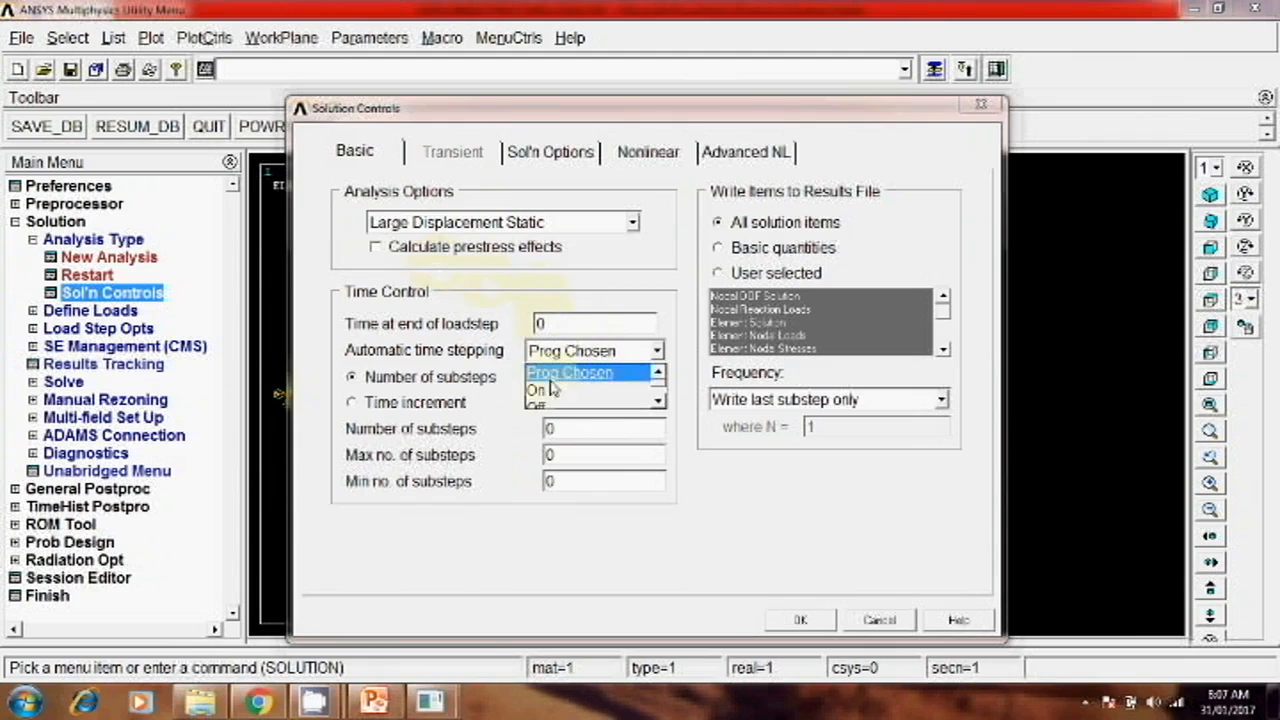
pyautogui.click(538, 390)
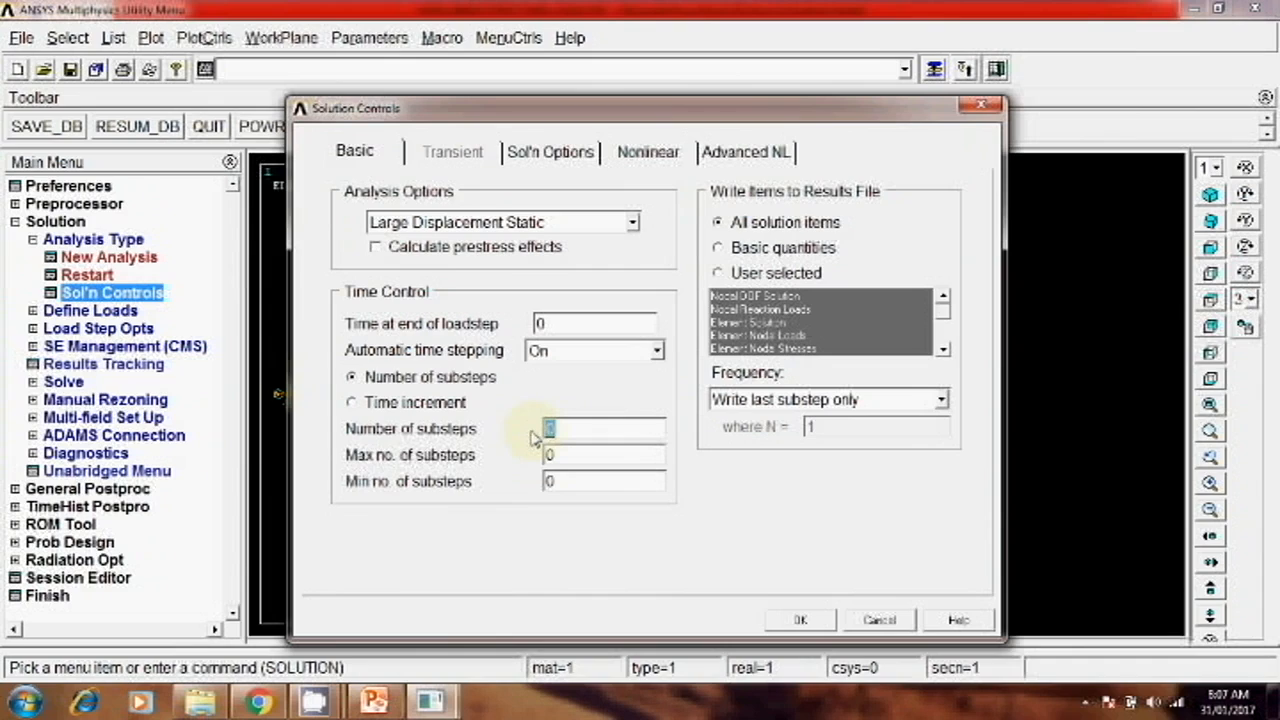
pyautogui.write('10')
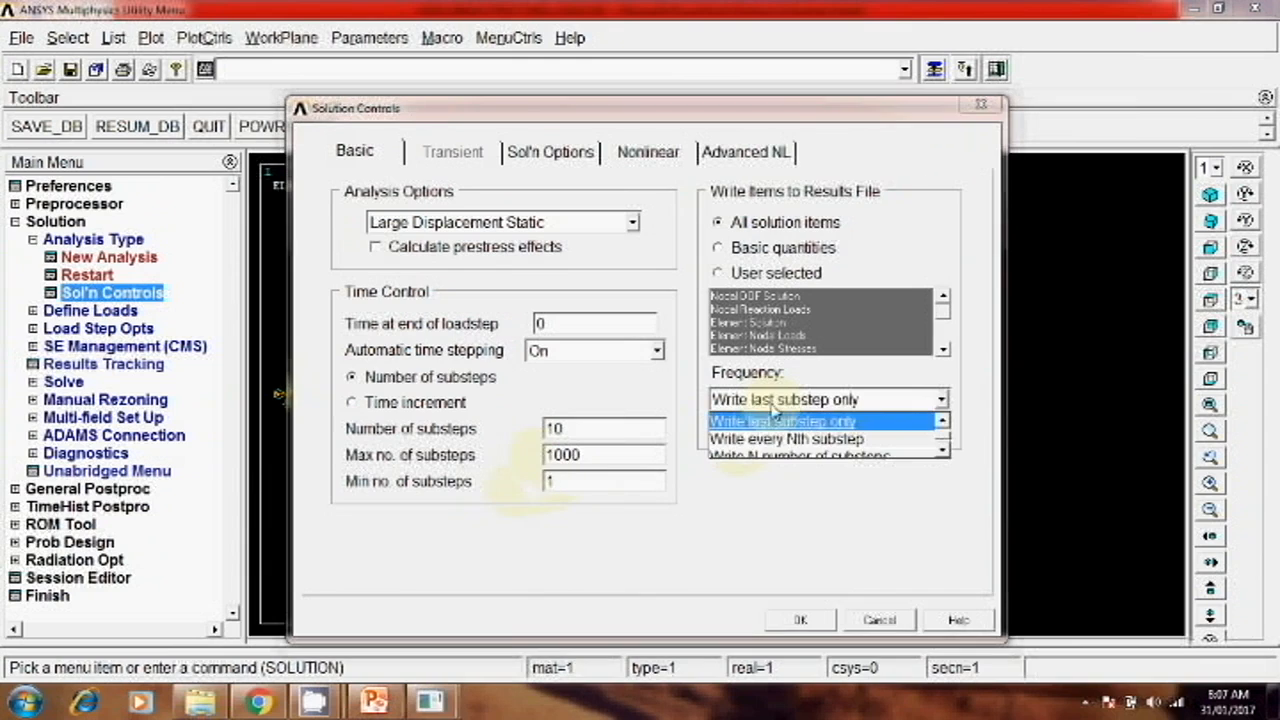
pyautogui.click(786, 440)
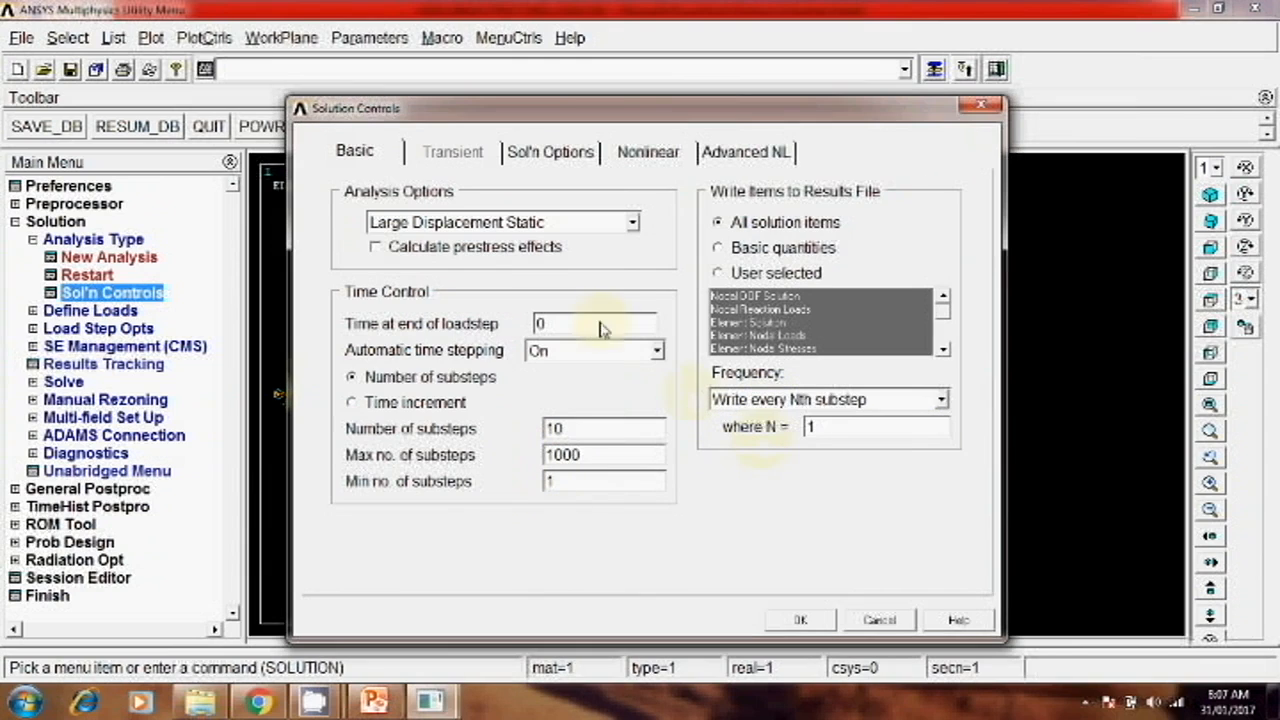
pyautogui.click(648, 152)
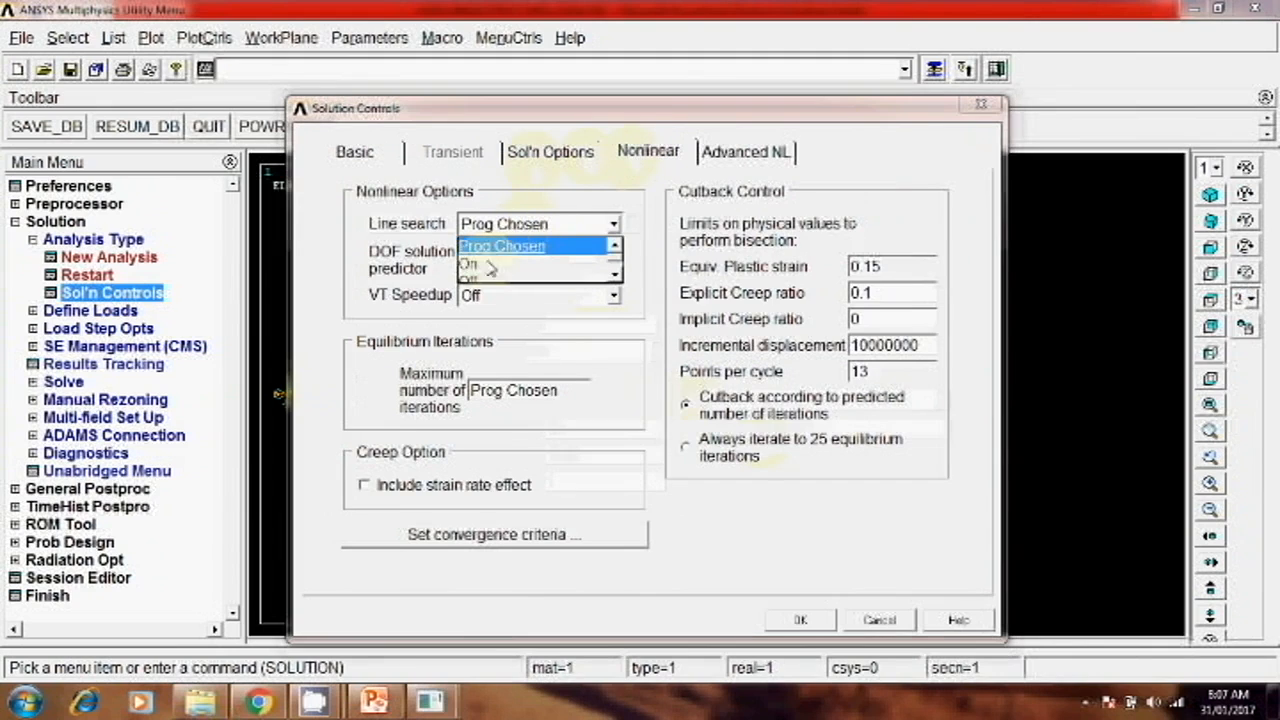
# Set the maximum number of equilibrium iterations to 100 and accept the solution controls.
pyautogui.click(470, 264)
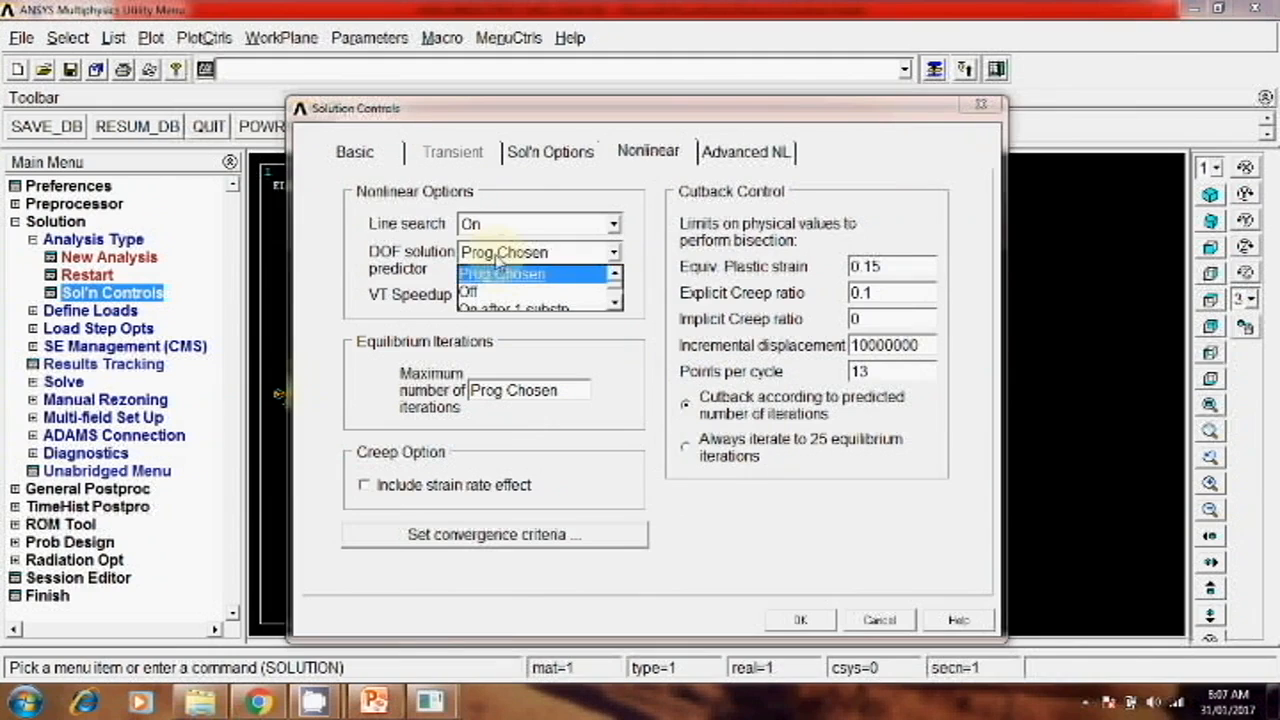
pyautogui.click(468, 292)
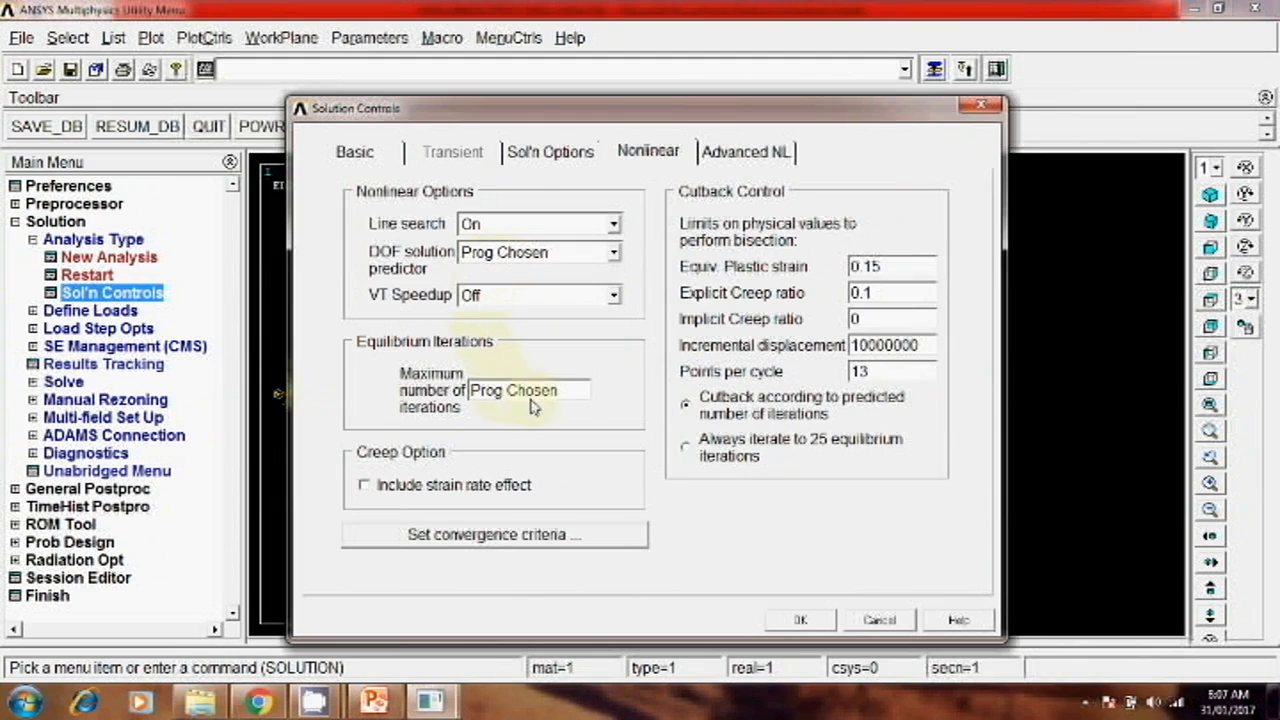
pyautogui.write('100')
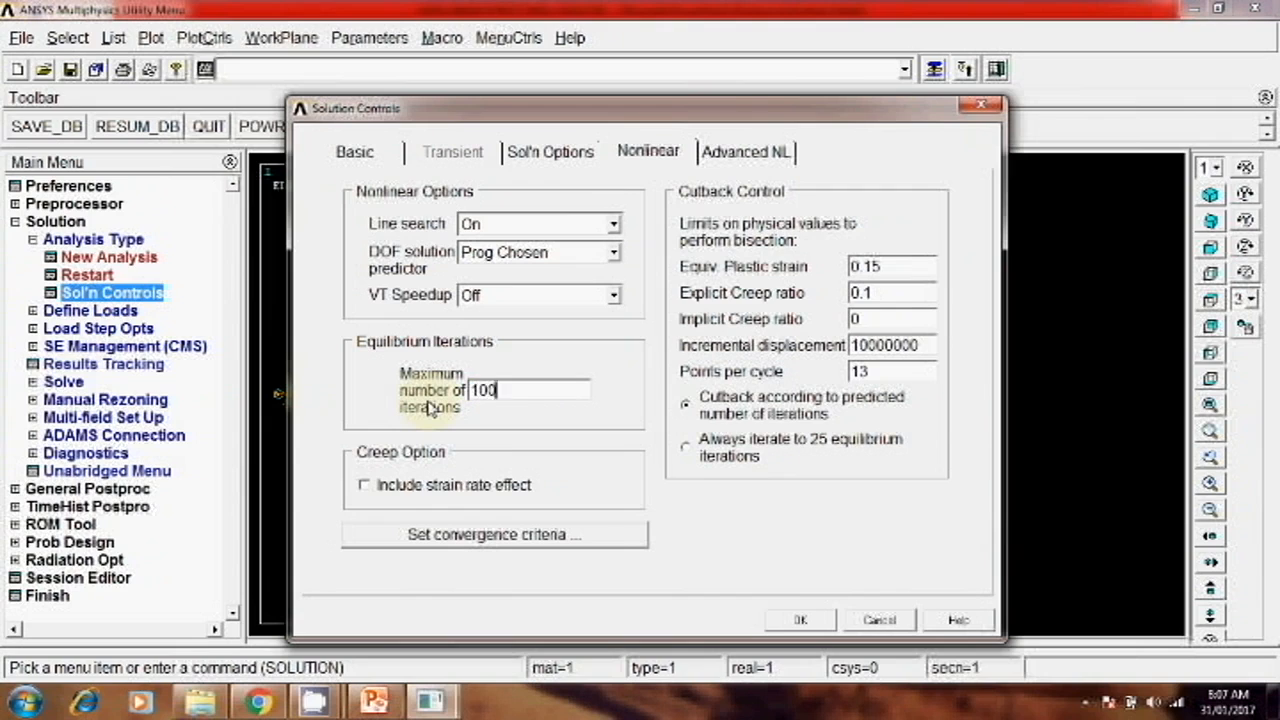
pyautogui.moveTo(784, 580)
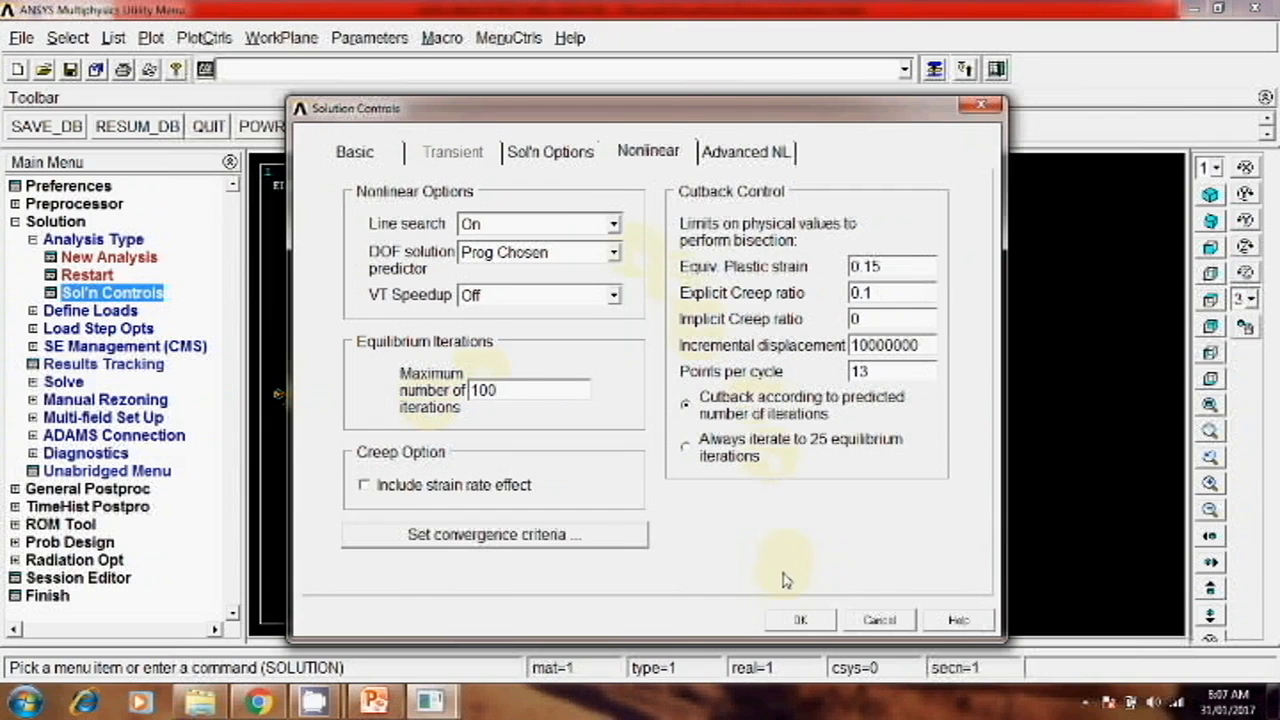
pyautogui.click(800, 620)
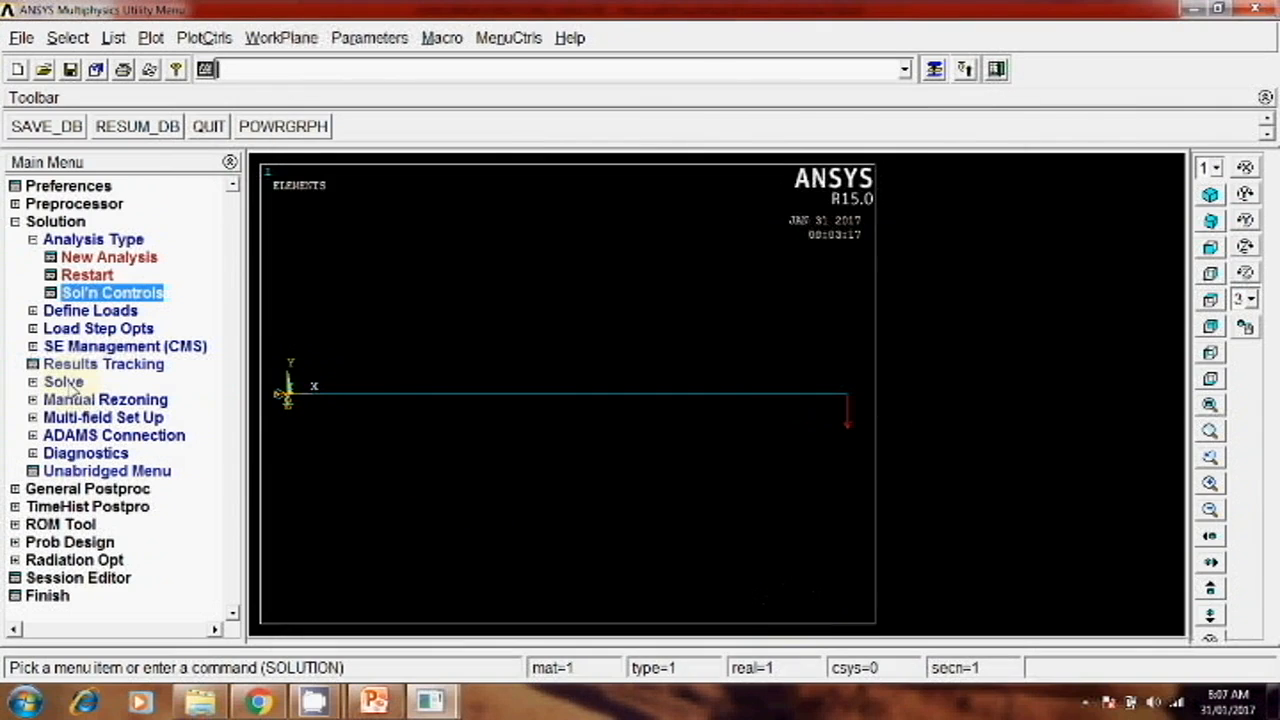
# Solve the current load step and dismiss the 'Solution is done' note and /STATUS window.
pyautogui.click(64, 380)
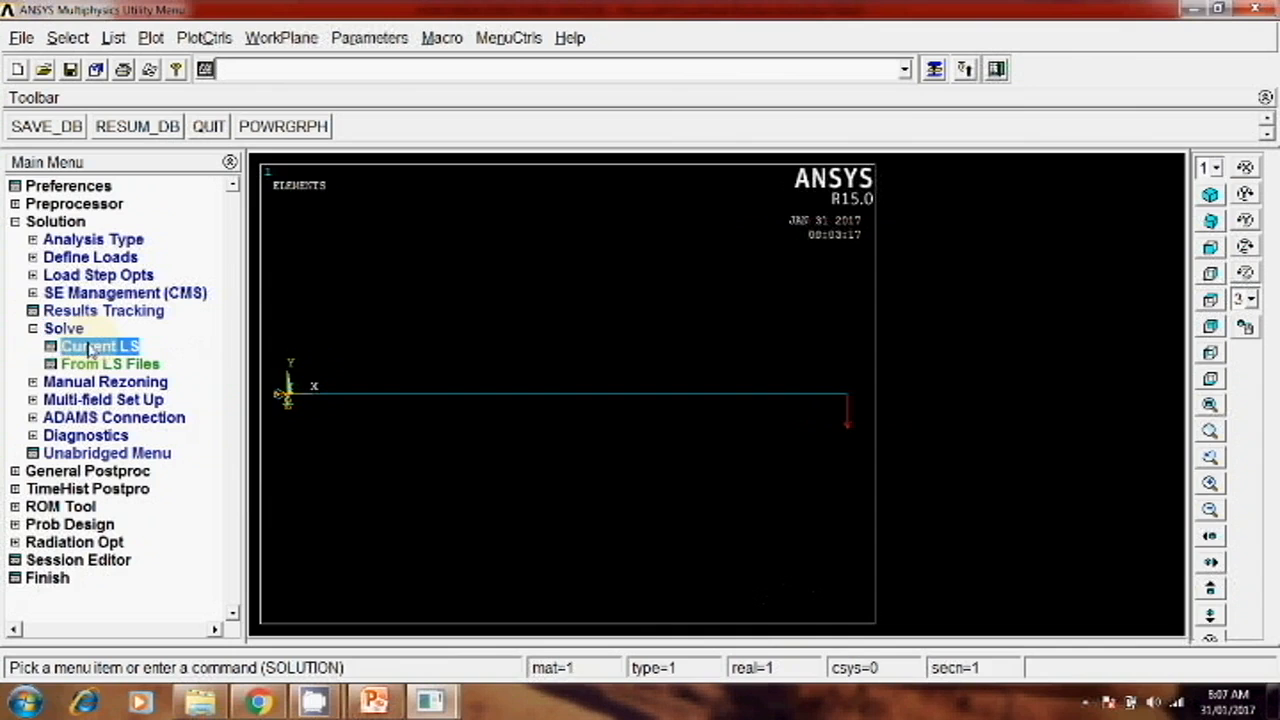
pyautogui.click(100, 344)
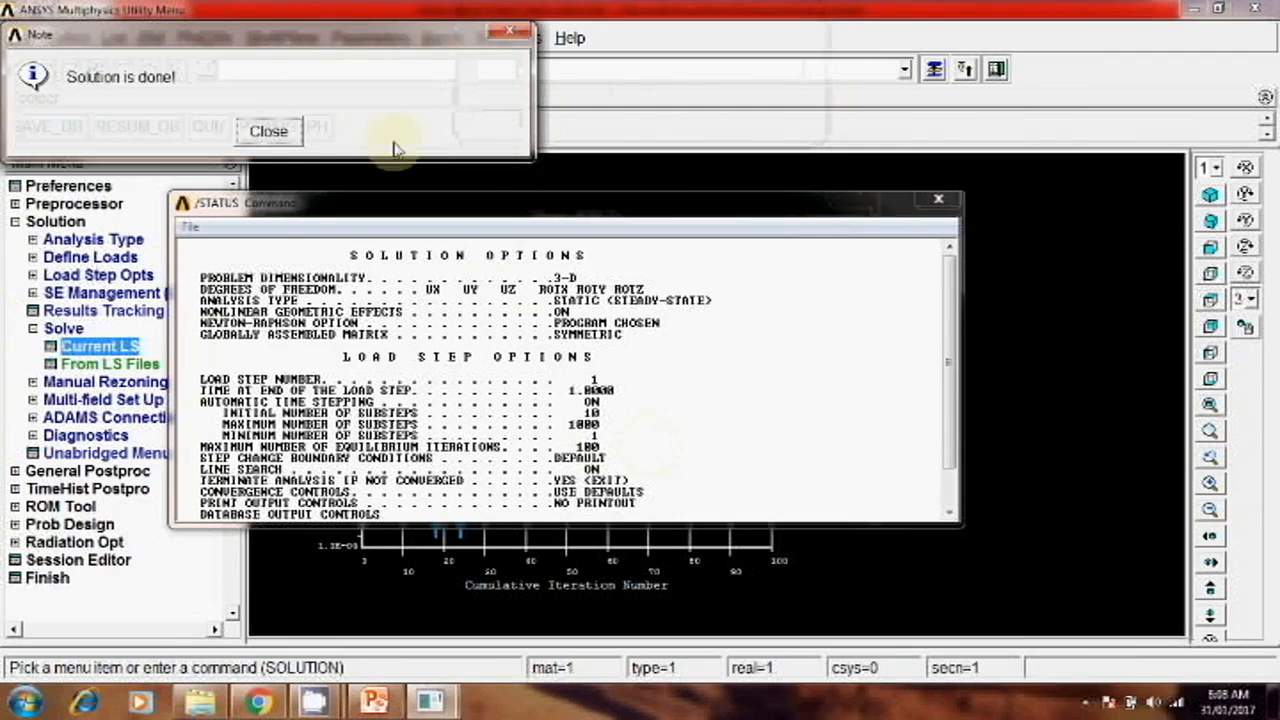
pyautogui.click(268, 132)
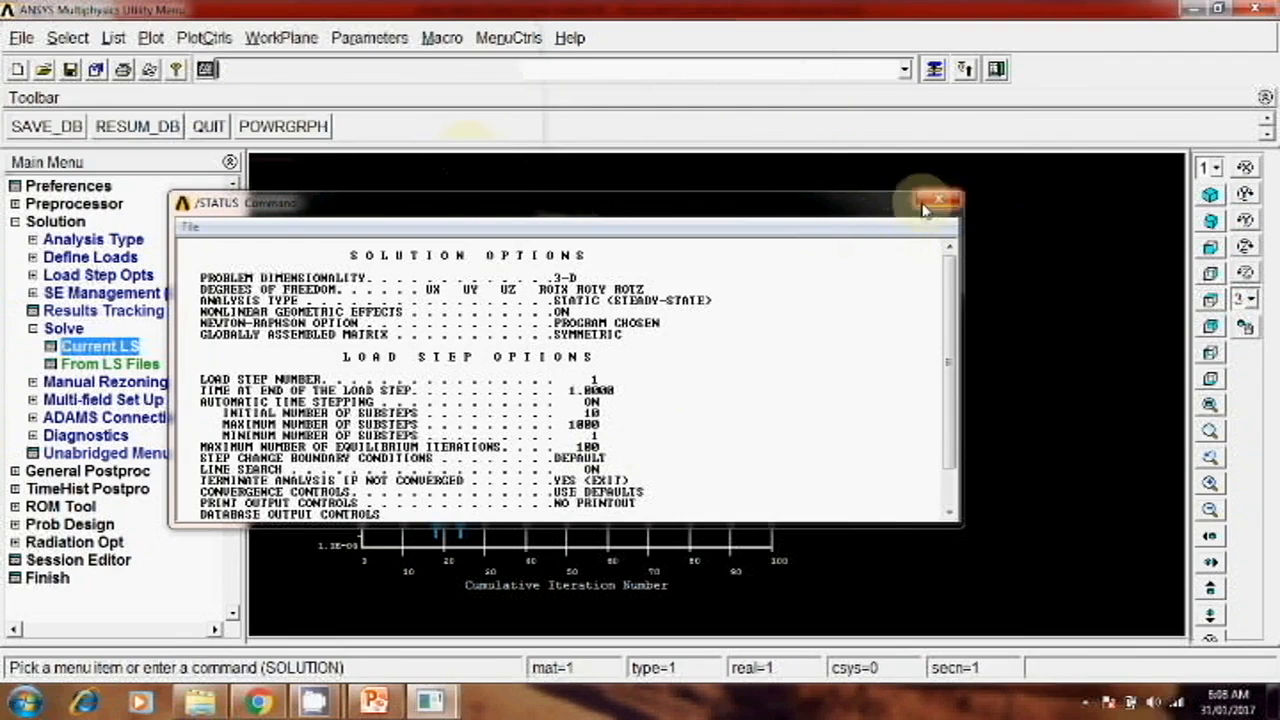
pyautogui.click(940, 202)
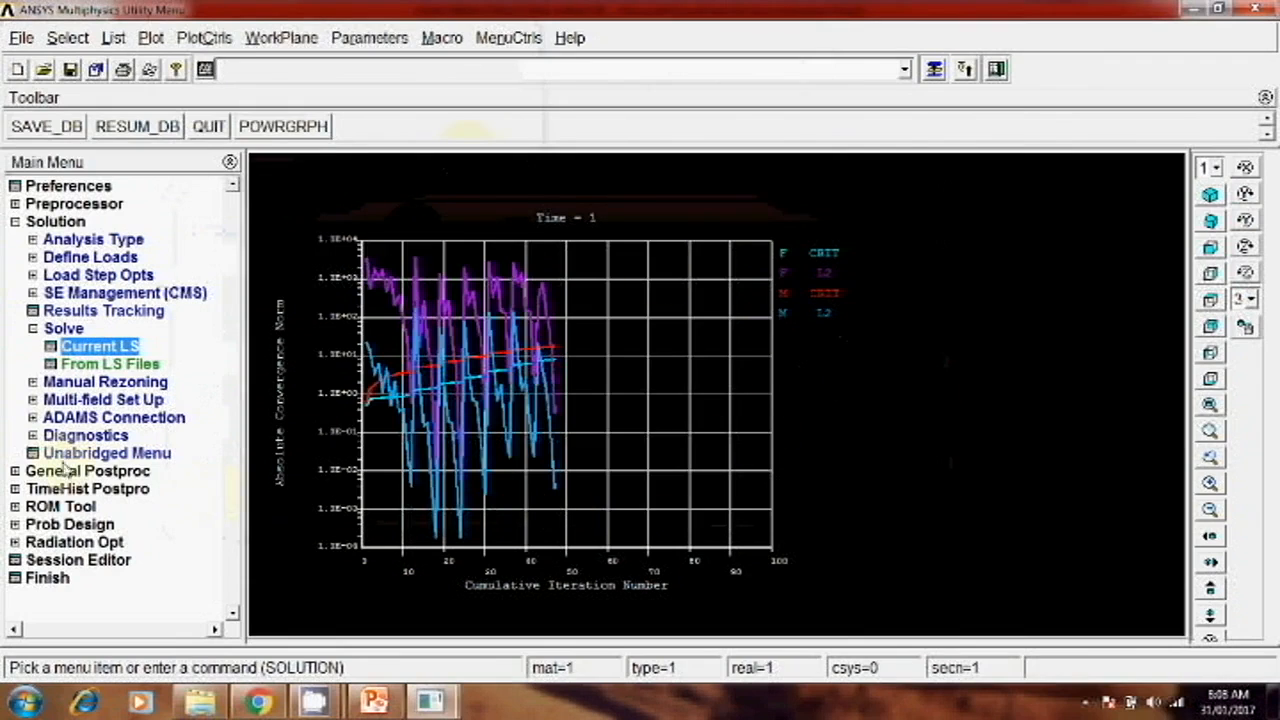
# Plot the deformed shape only from General Postproc, showing the beam bending downward.
pyautogui.click(88, 470)
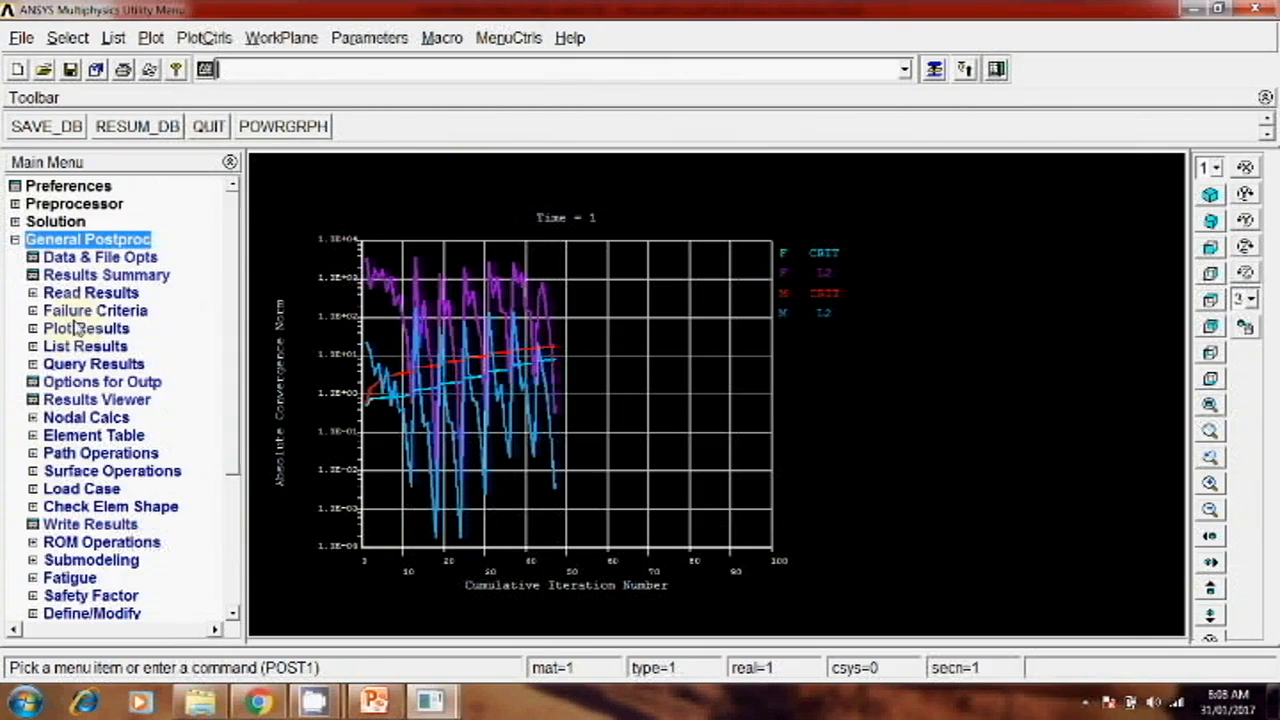
pyautogui.click(86, 328)
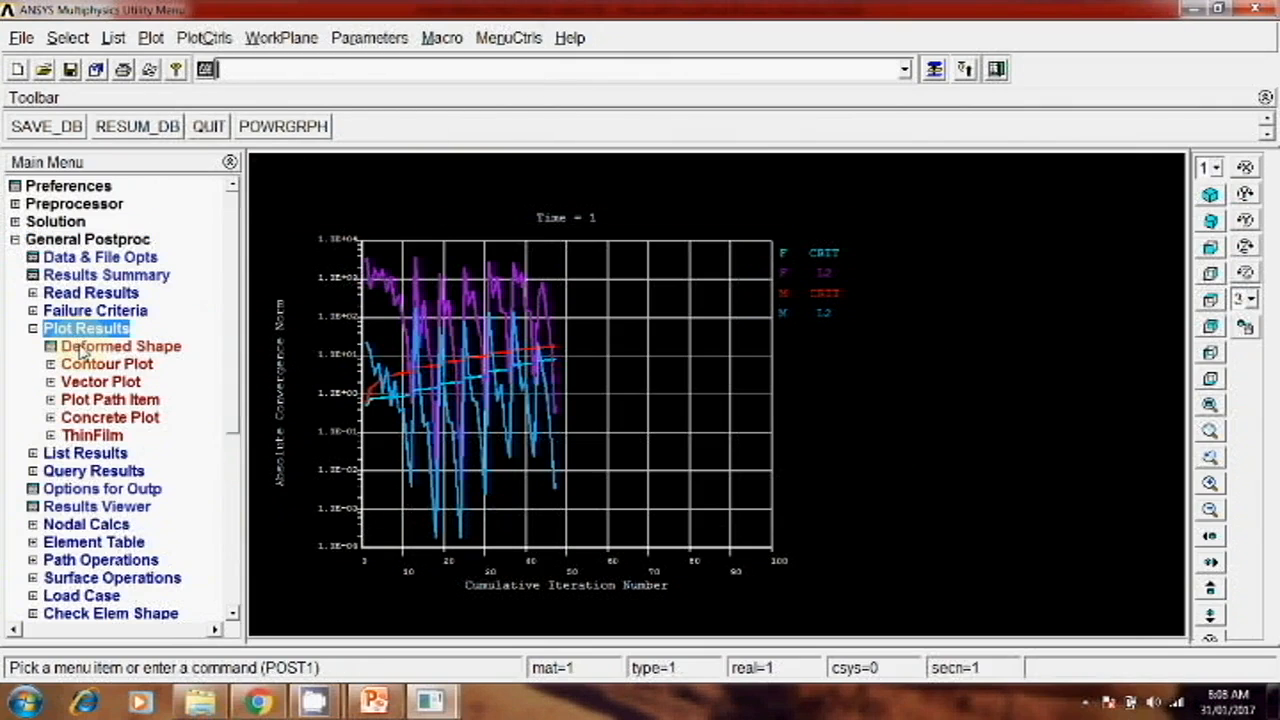
pyautogui.click(120, 346)
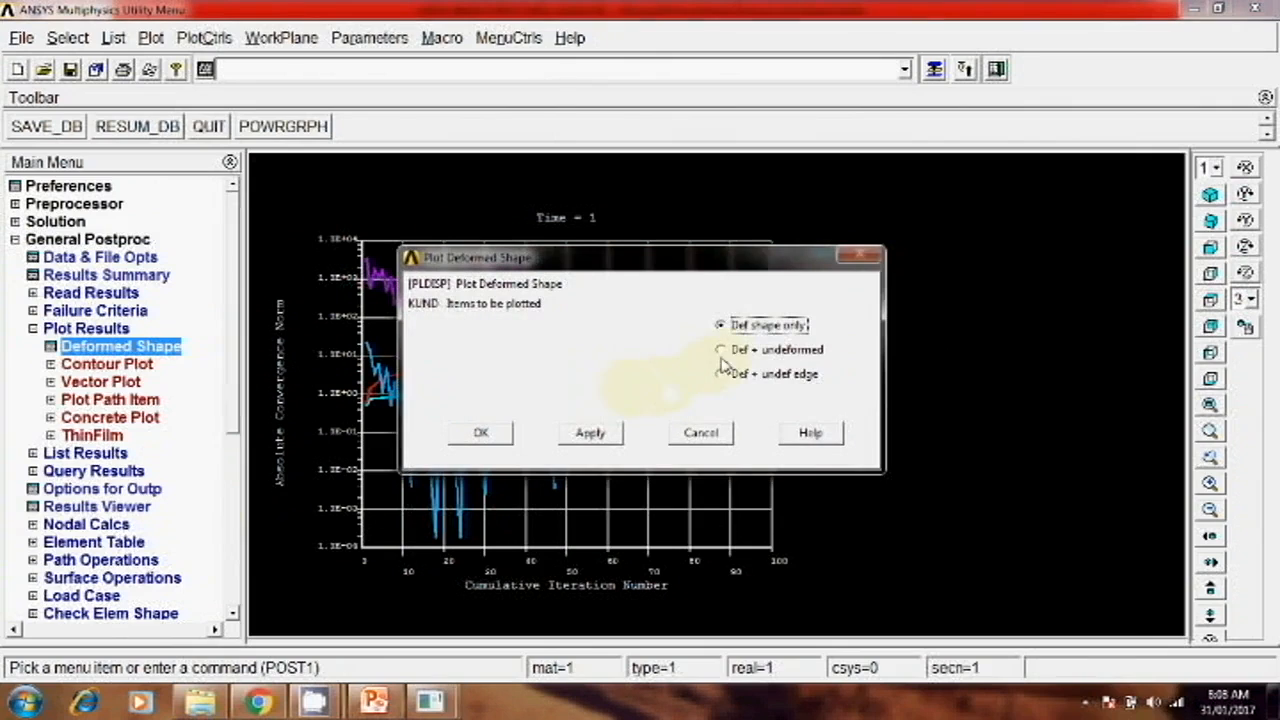
pyautogui.click(480, 432)
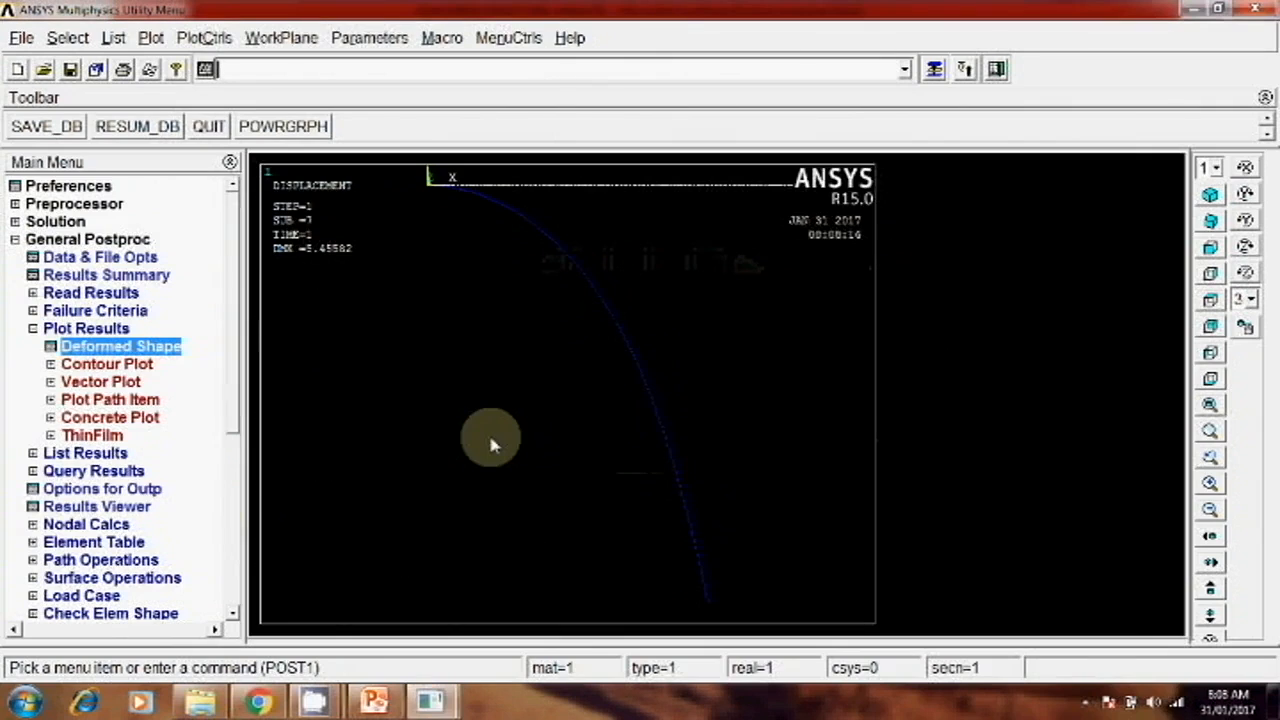
pyautogui.moveTo(270, 470)
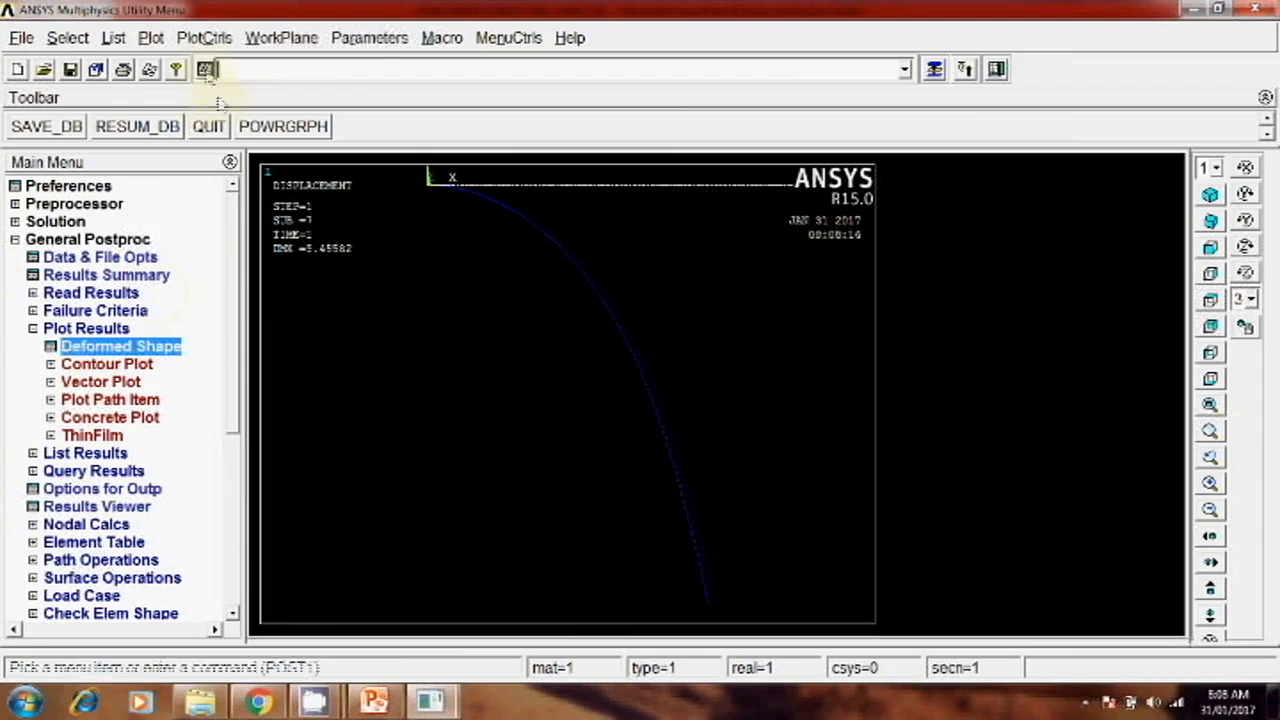
# Animate over the time range with DOF solution USUM displacement contours.
pyautogui.click(204, 36)
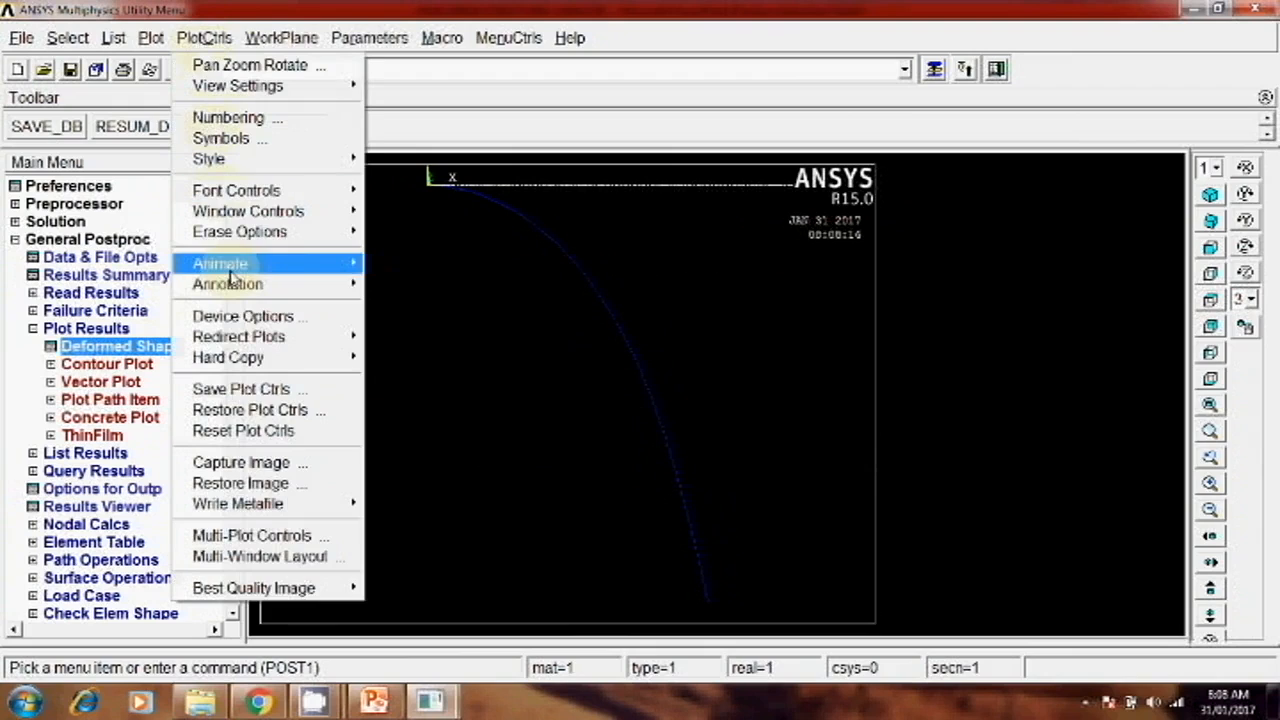
pyautogui.click(220, 264)
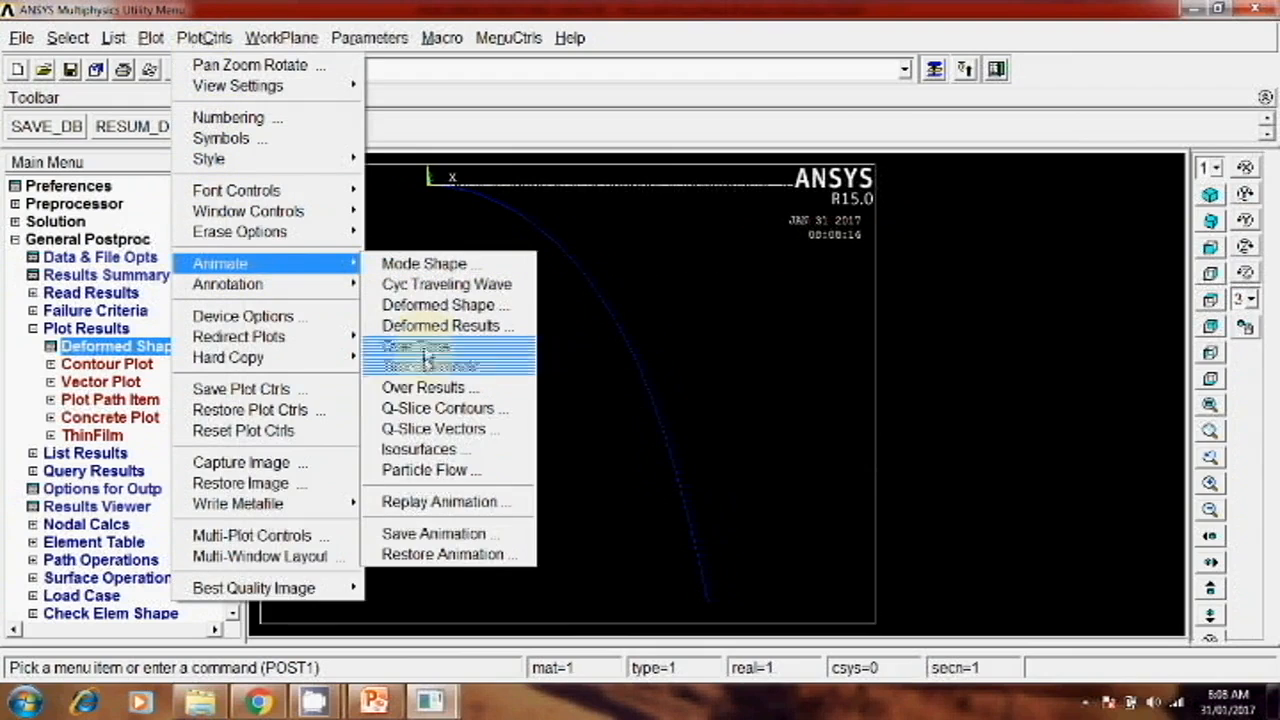
pyautogui.click(424, 356)
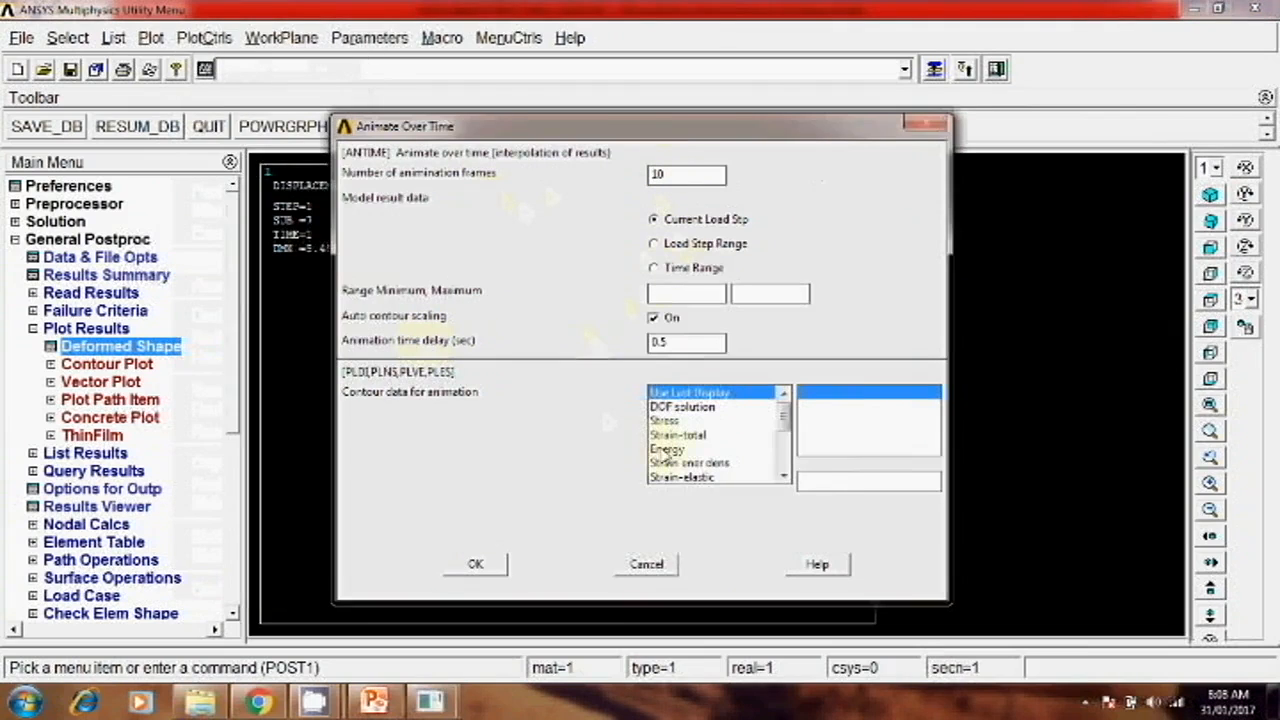
pyautogui.click(654, 268)
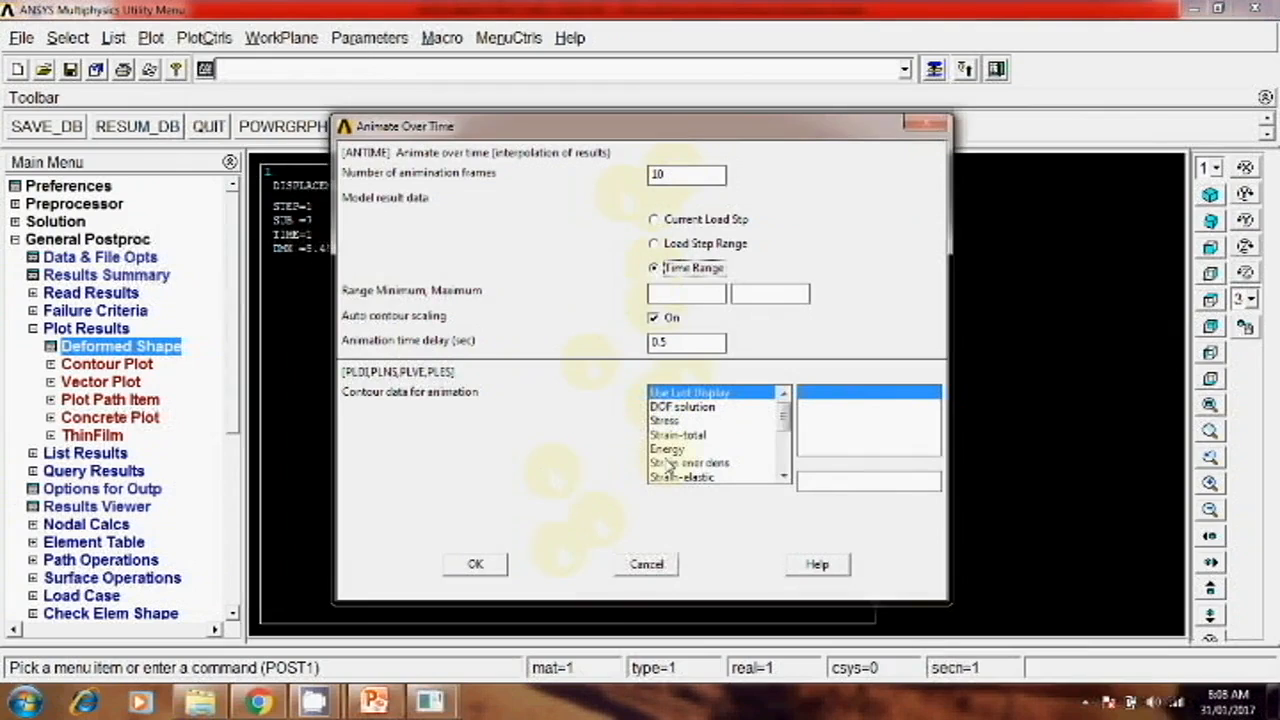
pyautogui.click(684, 408)
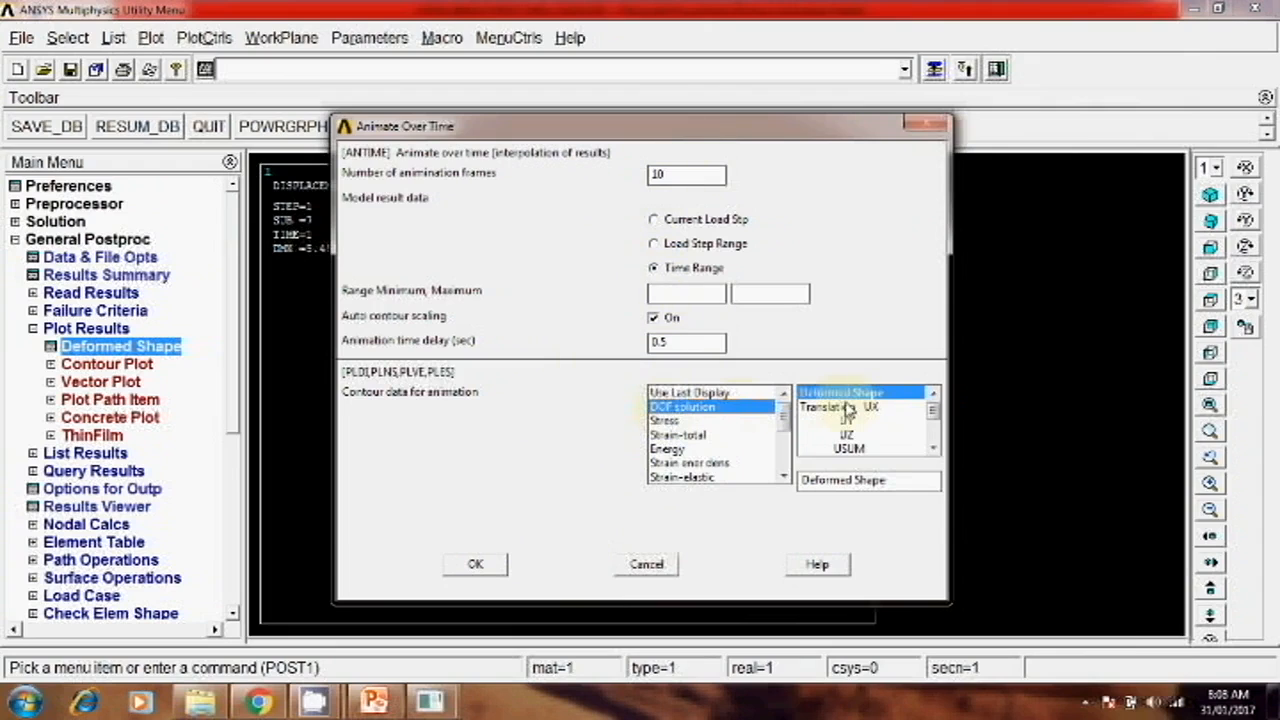
pyautogui.click(848, 448)
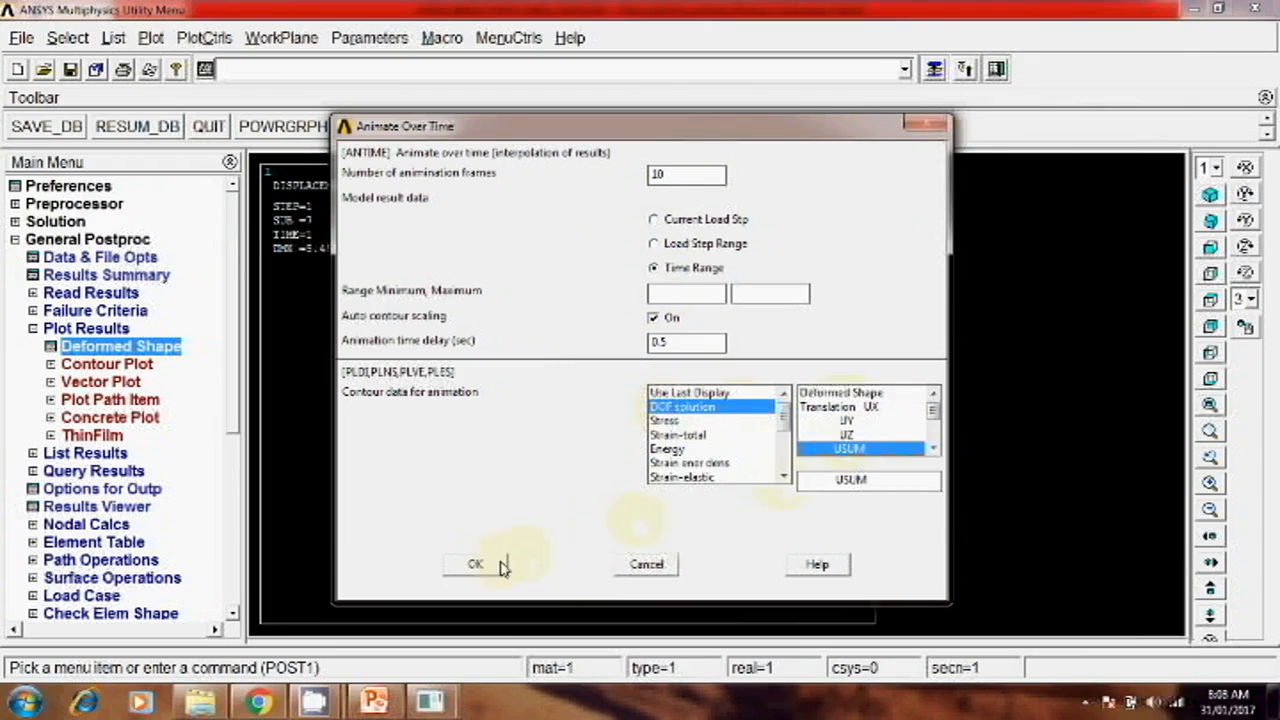
pyautogui.click(476, 564)
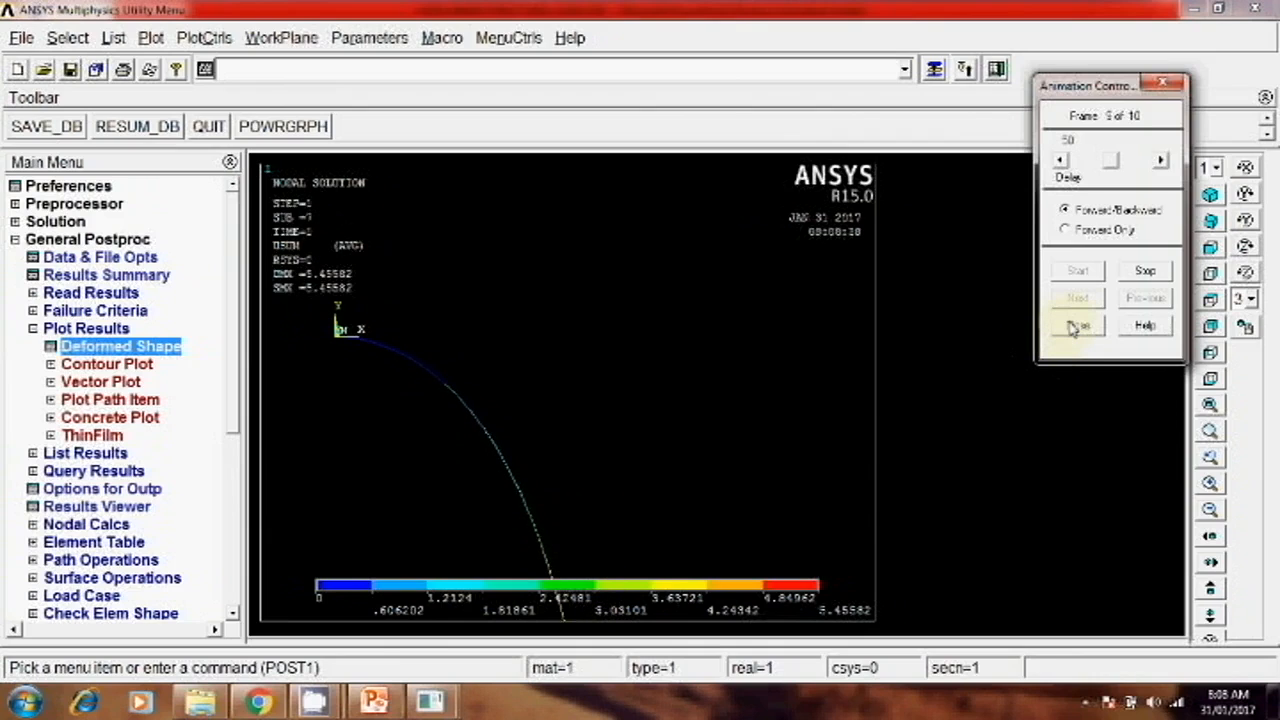
# Close the Animation Controller after the USUM animation plays through.
pyautogui.click(1164, 84)
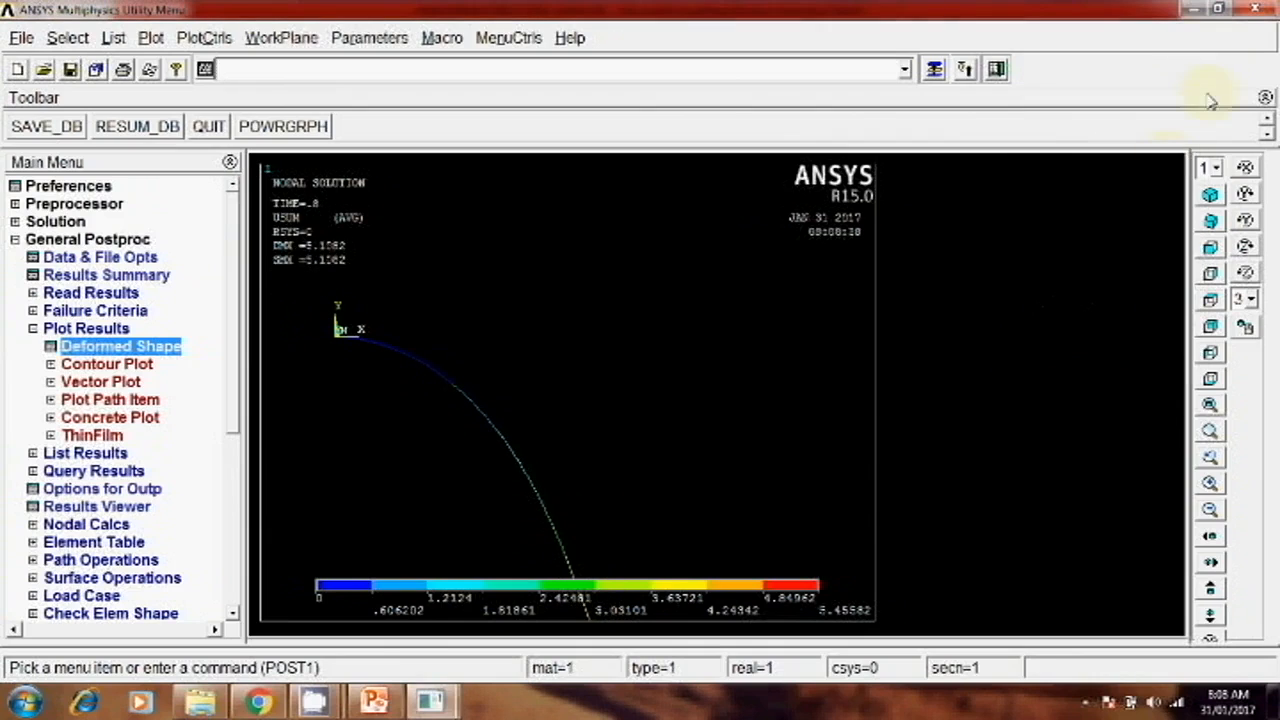